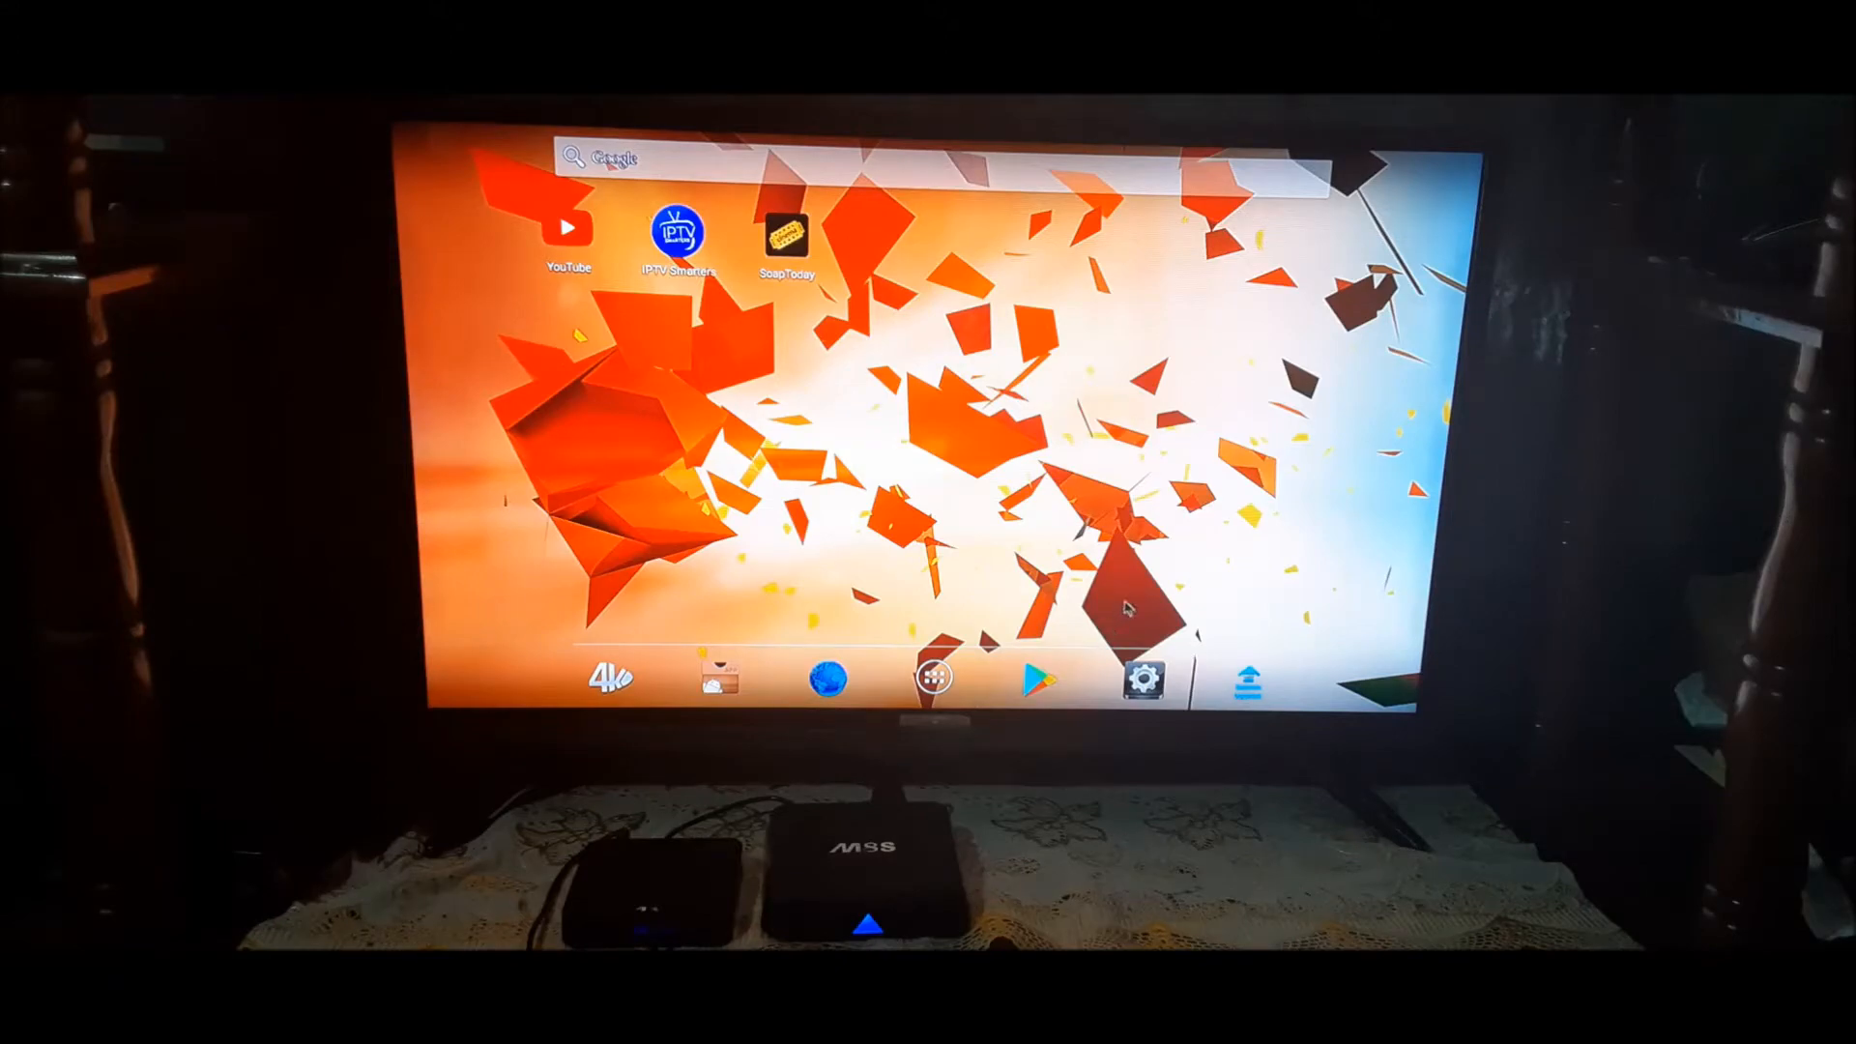
Launch SETTINGS, browse the Advanced and Other pages, then choose More Settings
{"action": "left_click", "coordinate": [1140, 678]}
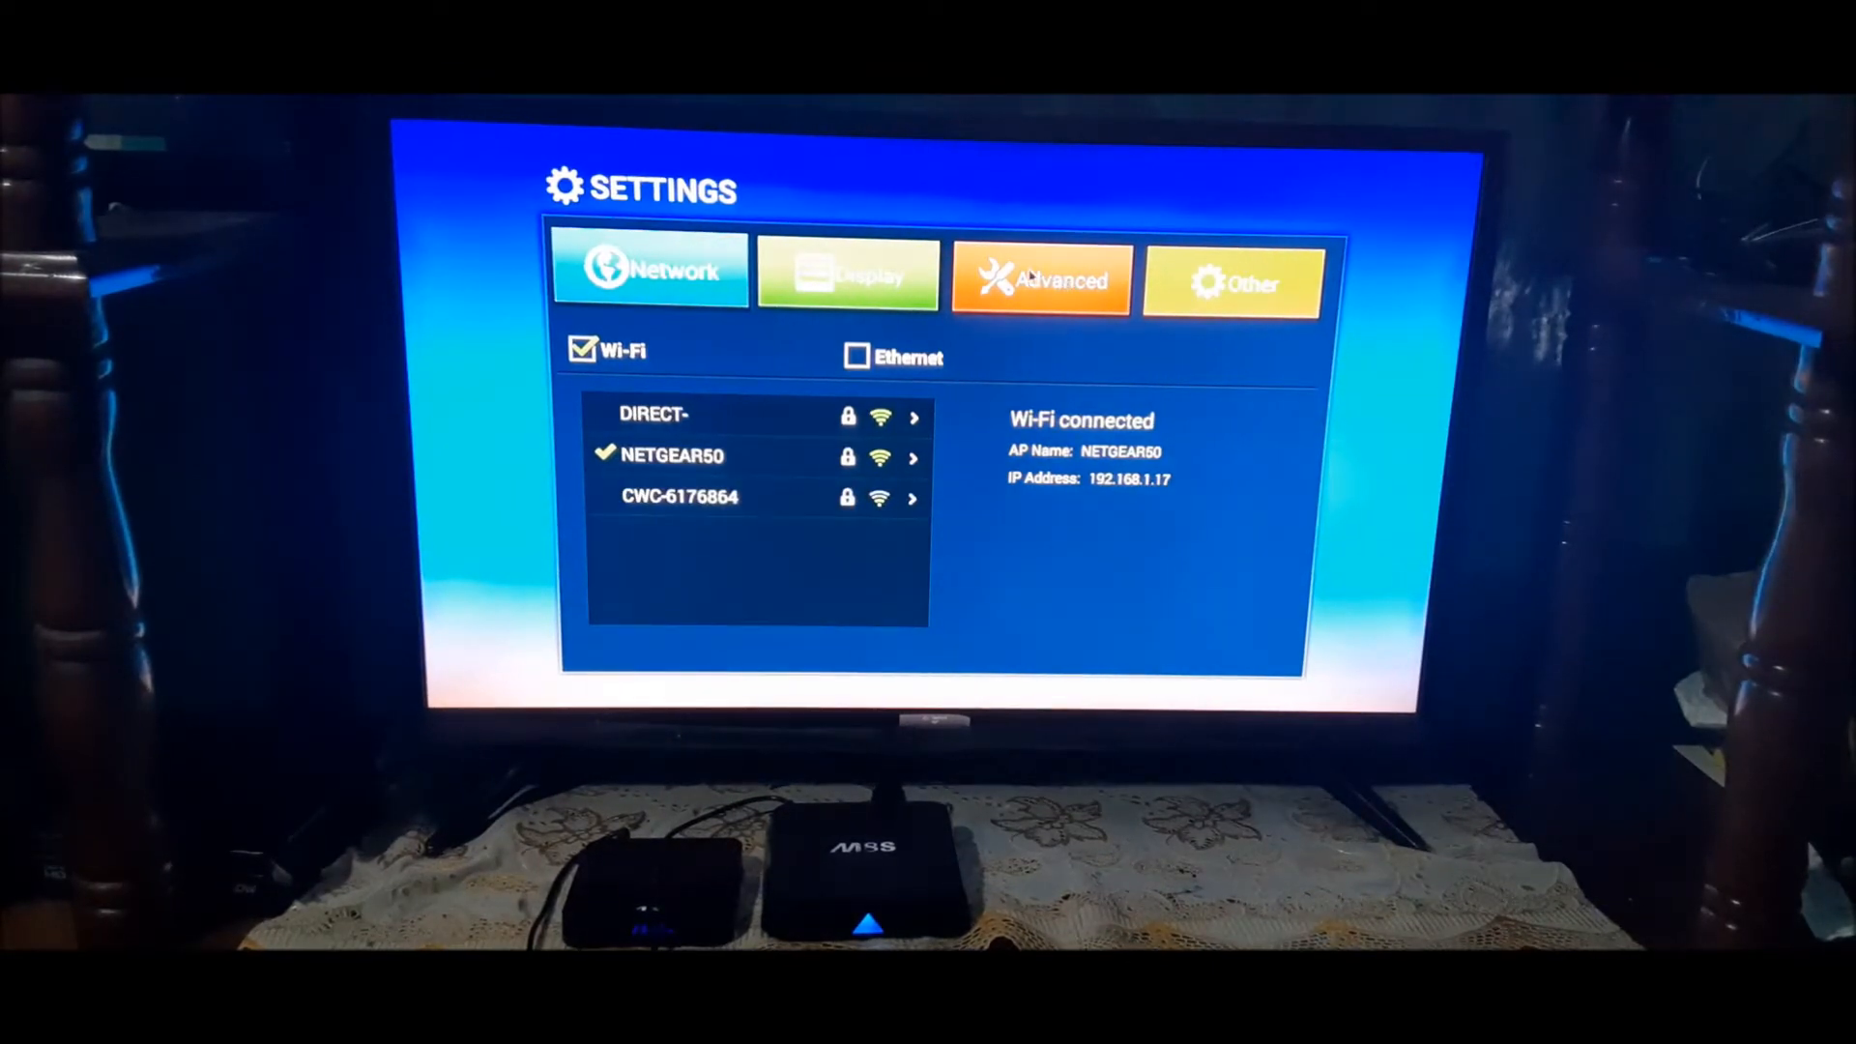
{"action": "left_click", "coordinate": [1040, 279]}
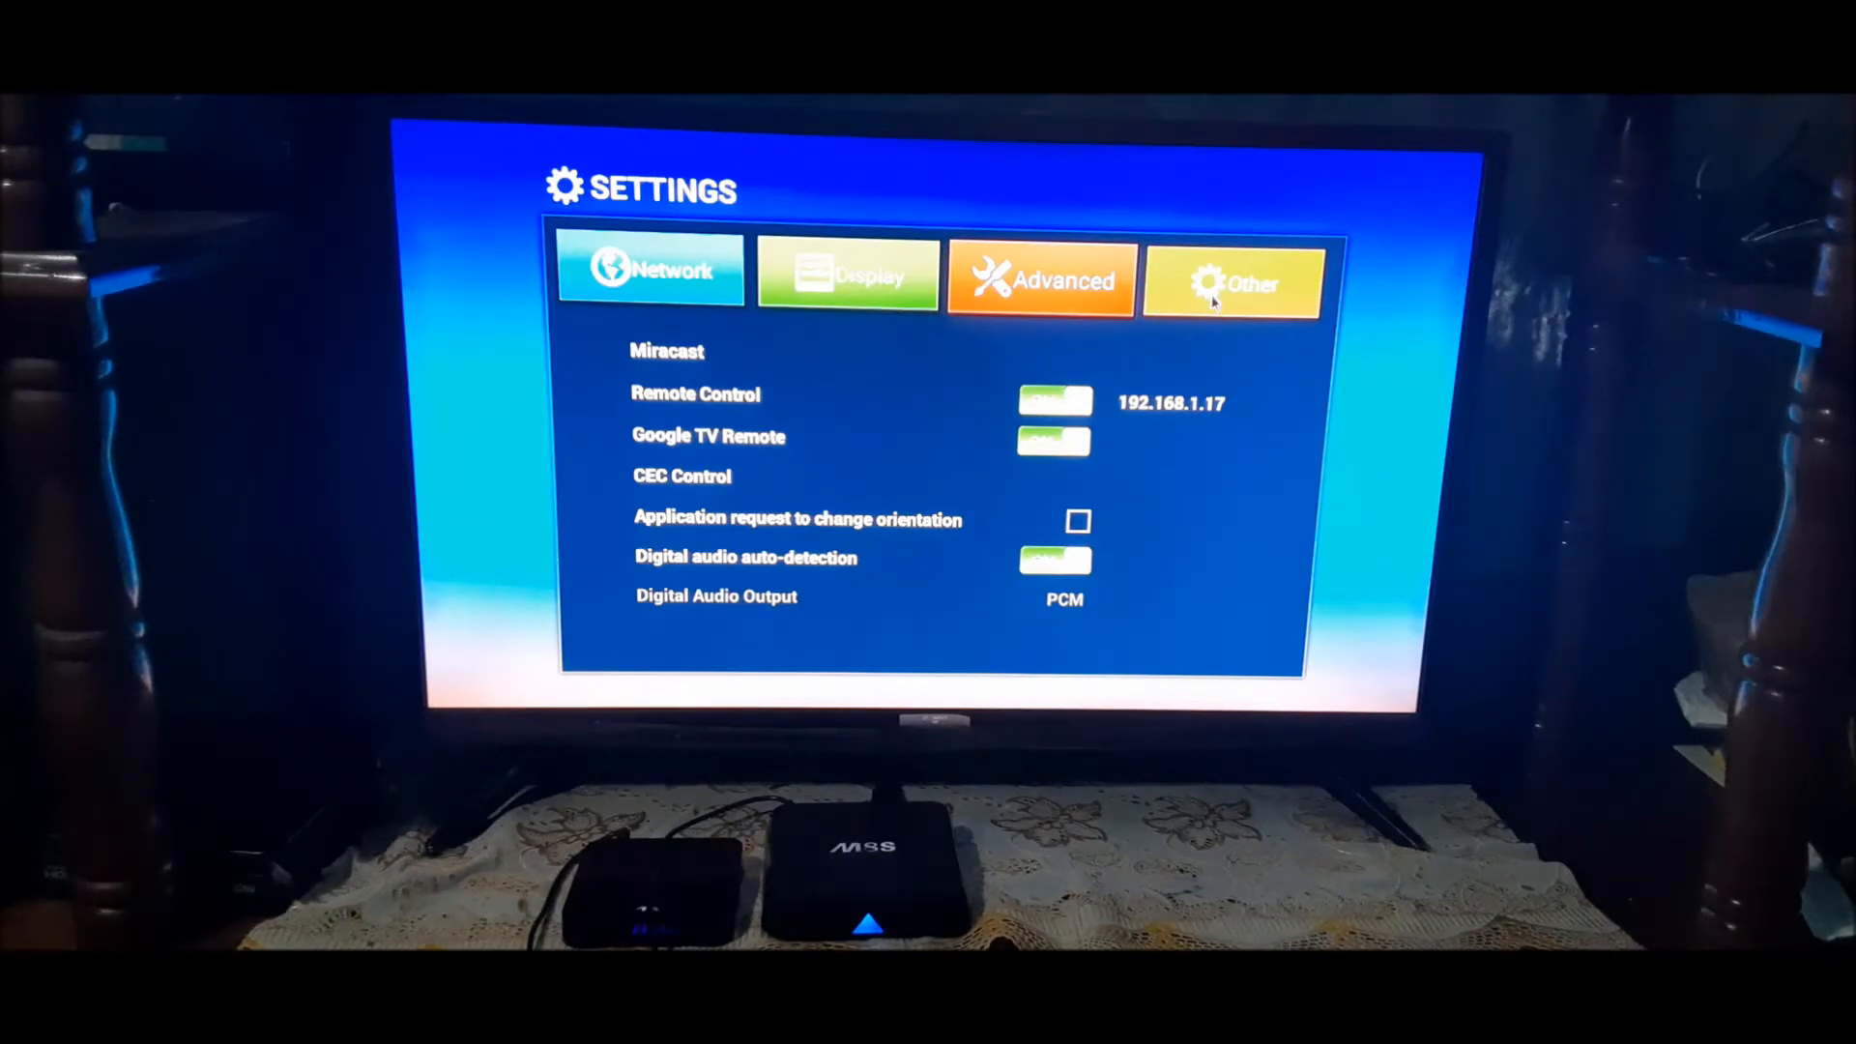
{"action": "left_click", "coordinate": [1235, 280]}
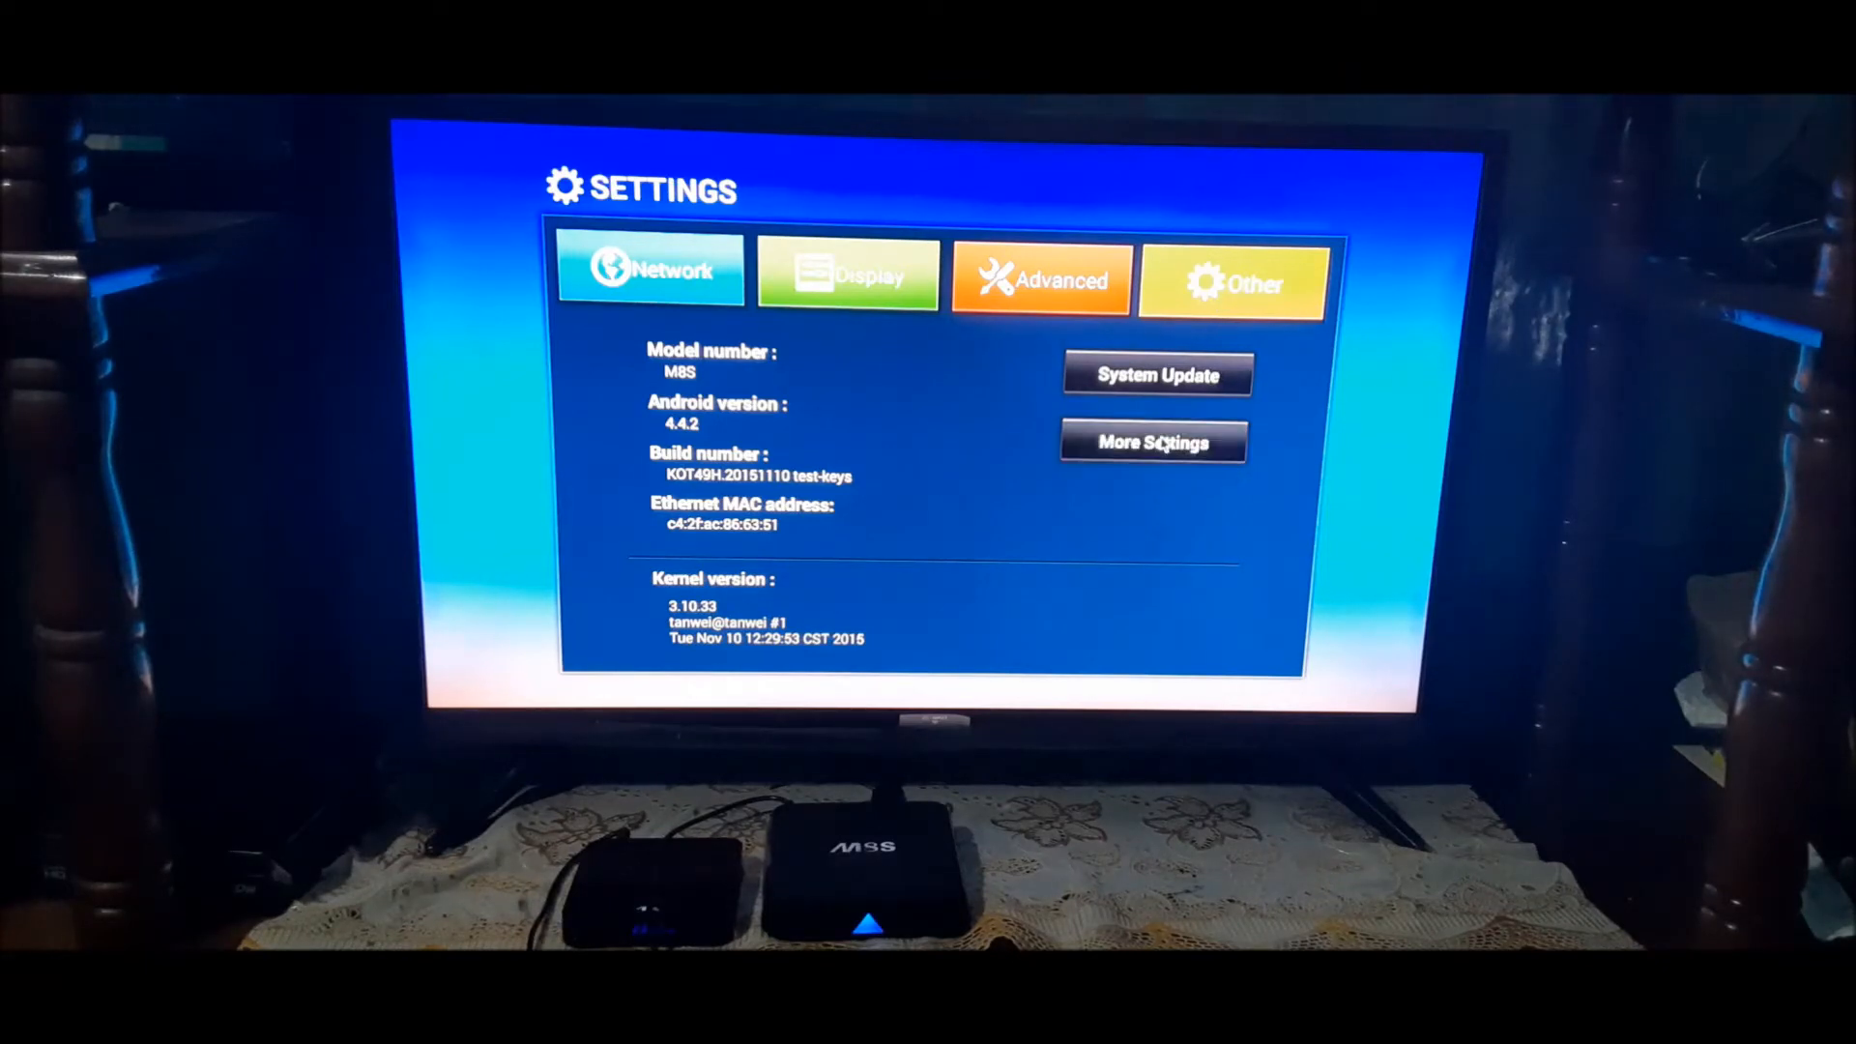
{"action": "left_click", "coordinate": [1153, 442]}
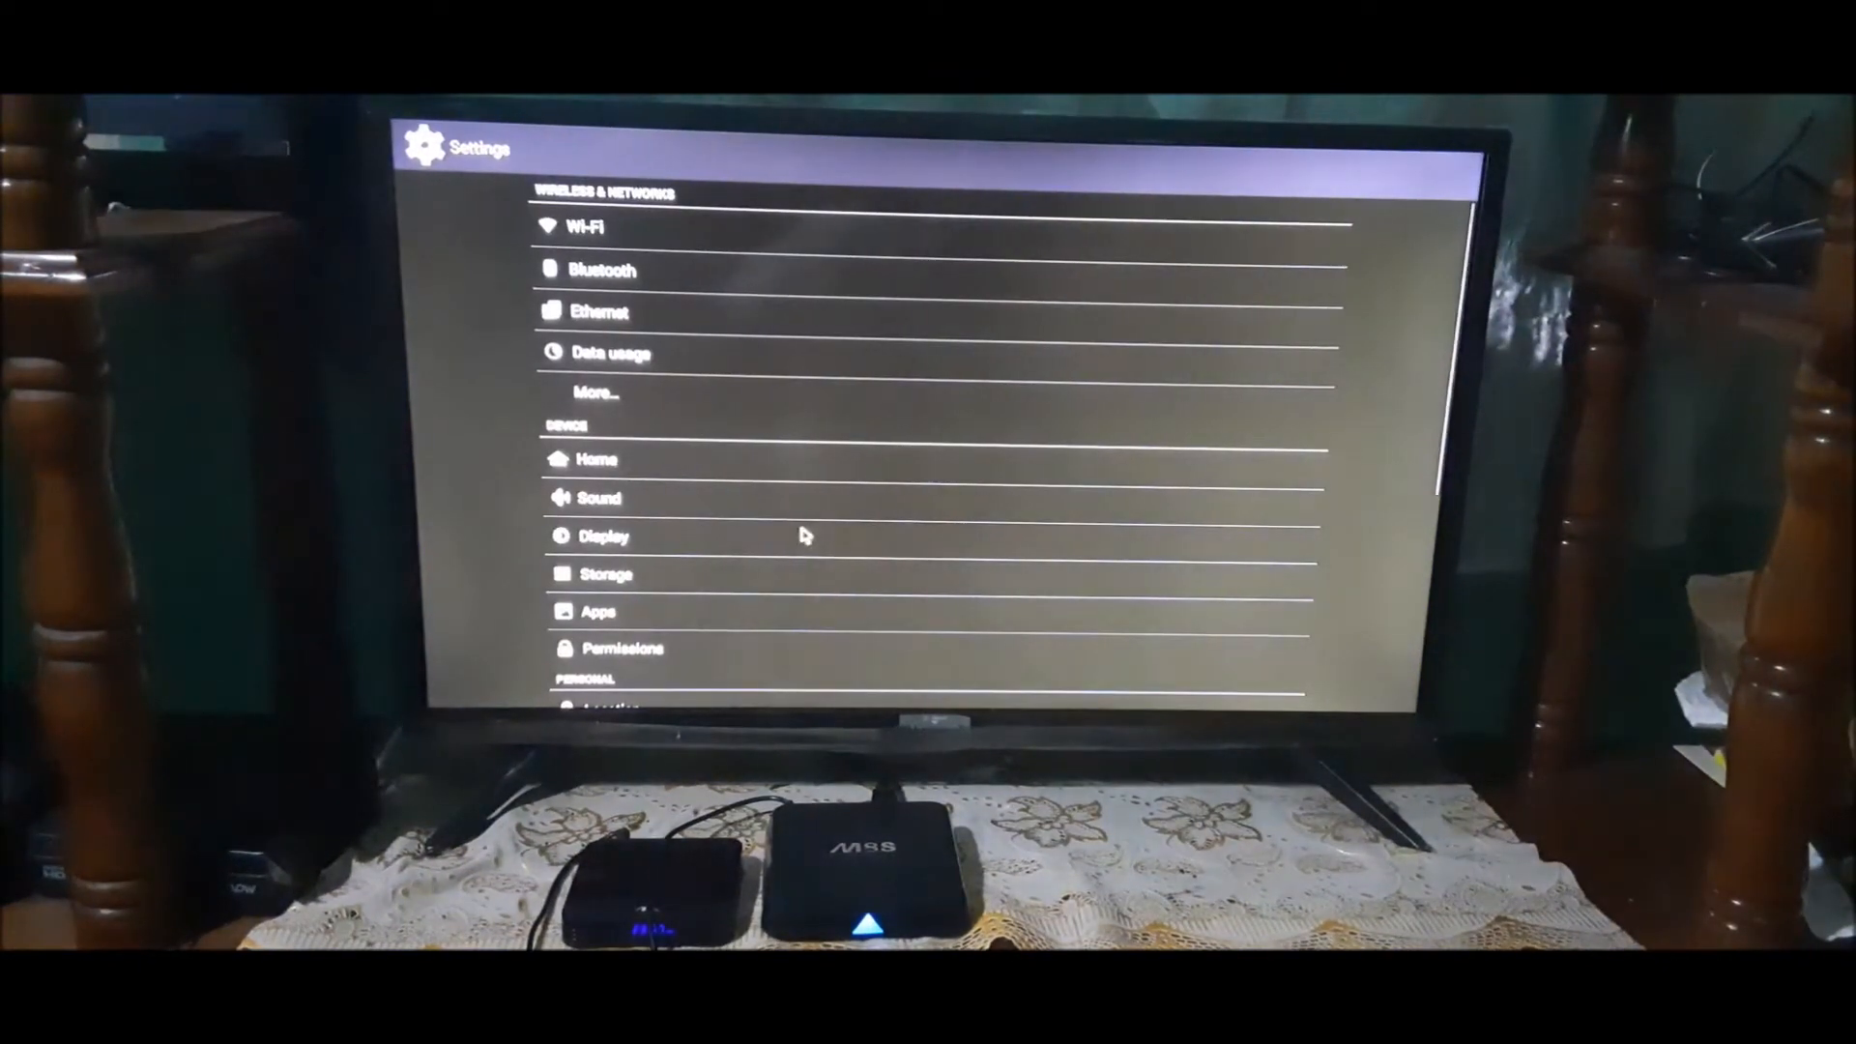
Go to Apps, scroll the Downloaded apps and their sizes, and switch to the All tab
{"action": "scroll", "scroll_direction": "down", "scroll_amount": 3}
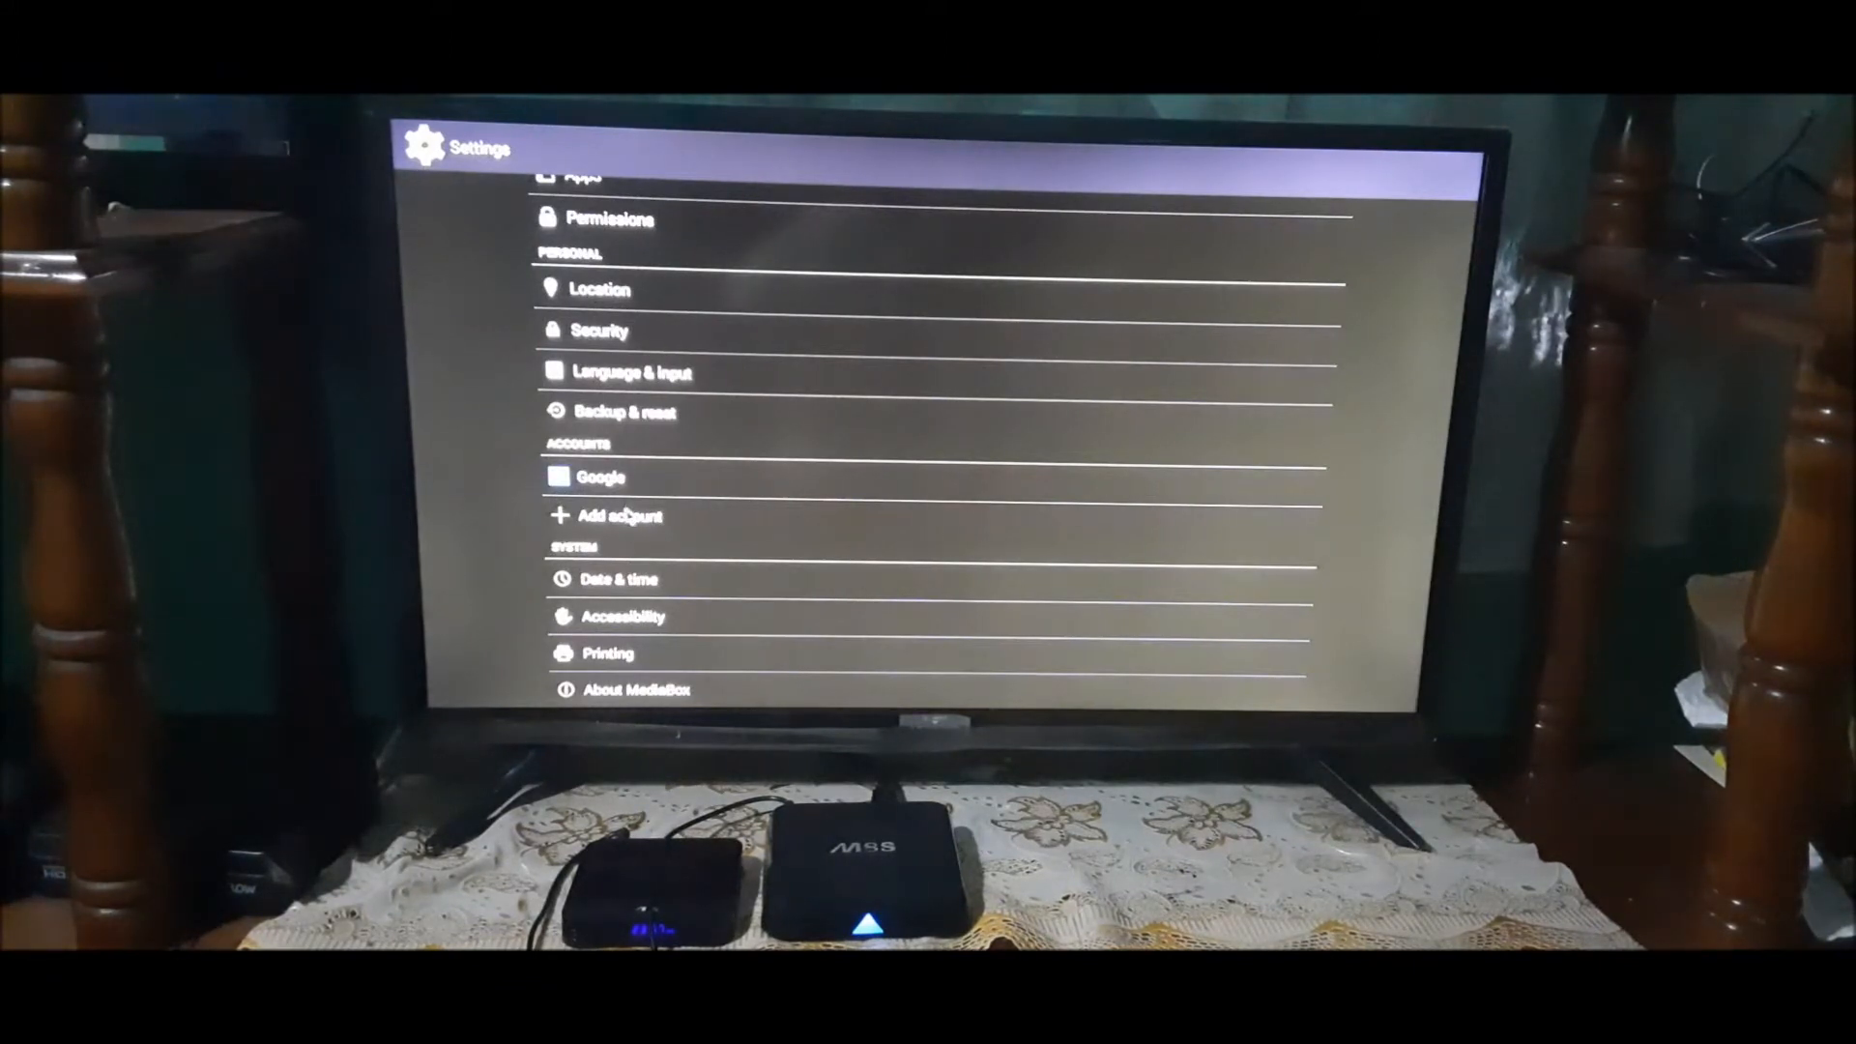
{"action": "scroll", "scroll_direction": "up", "scroll_amount": 3}
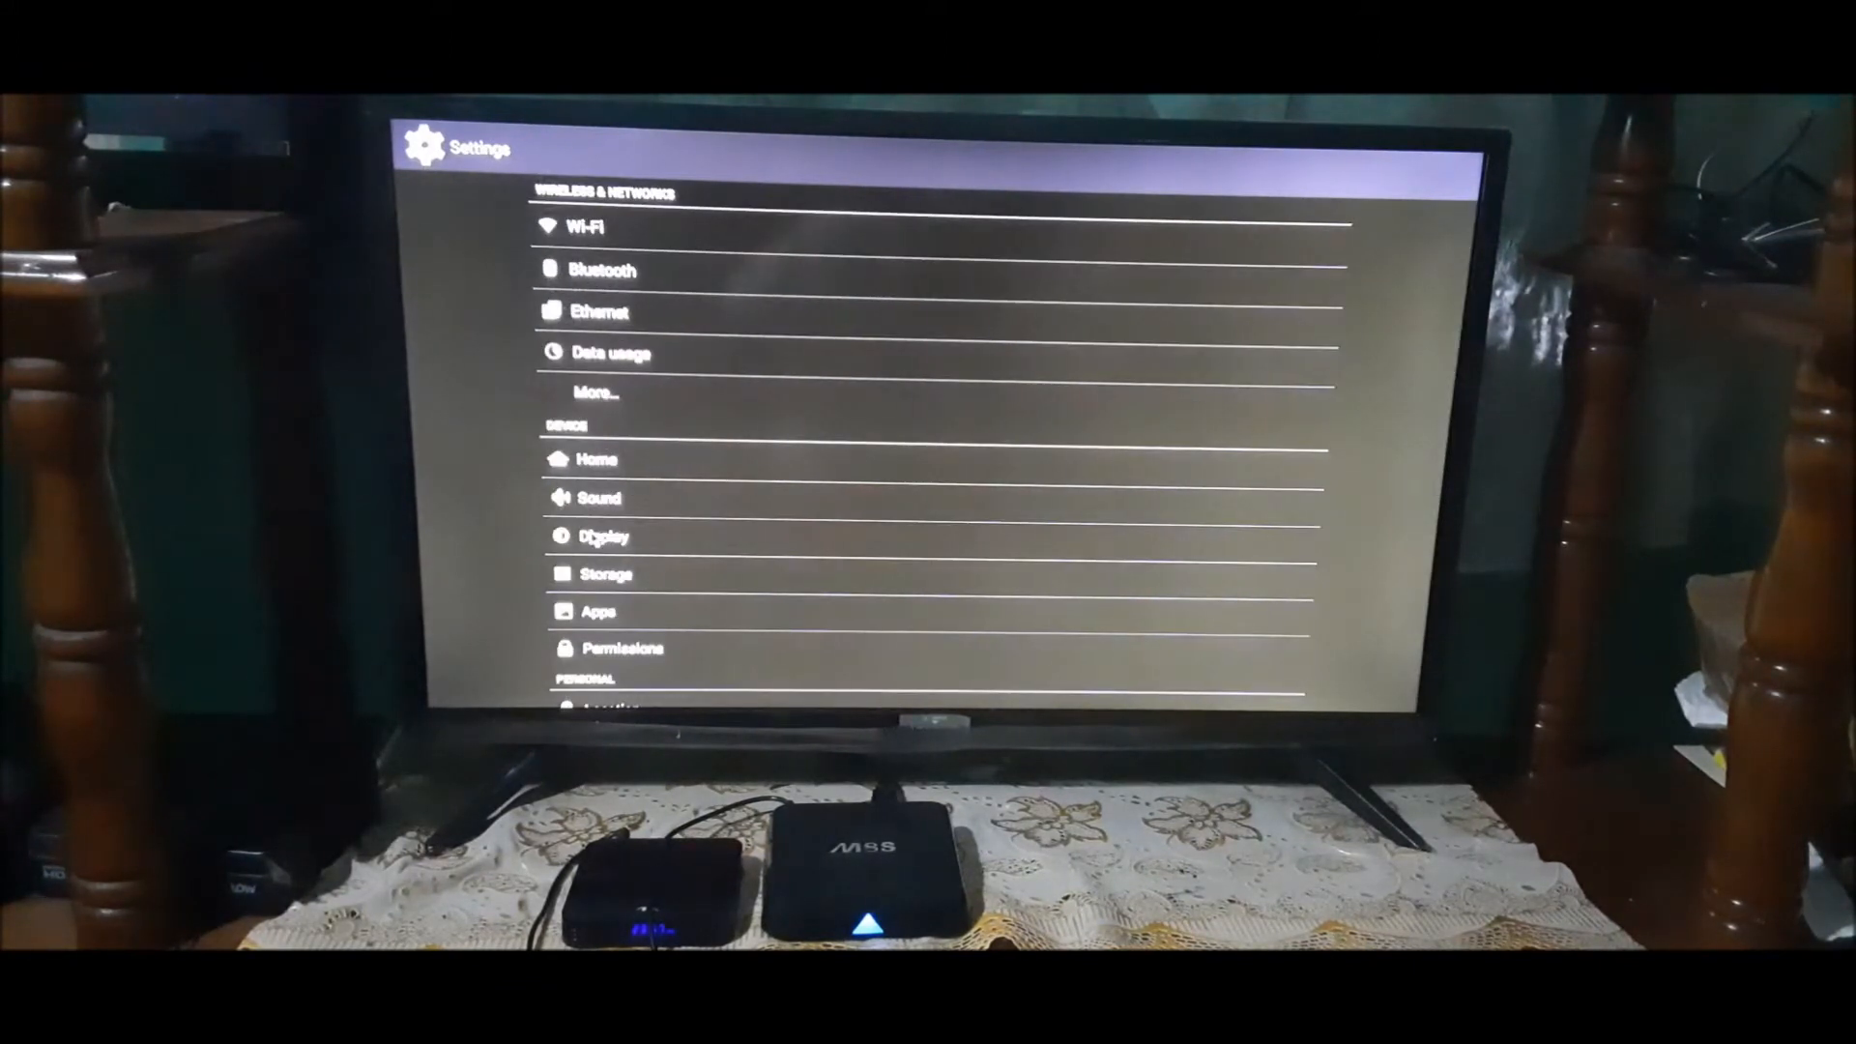
{"action": "left_click", "coordinate": [601, 611]}
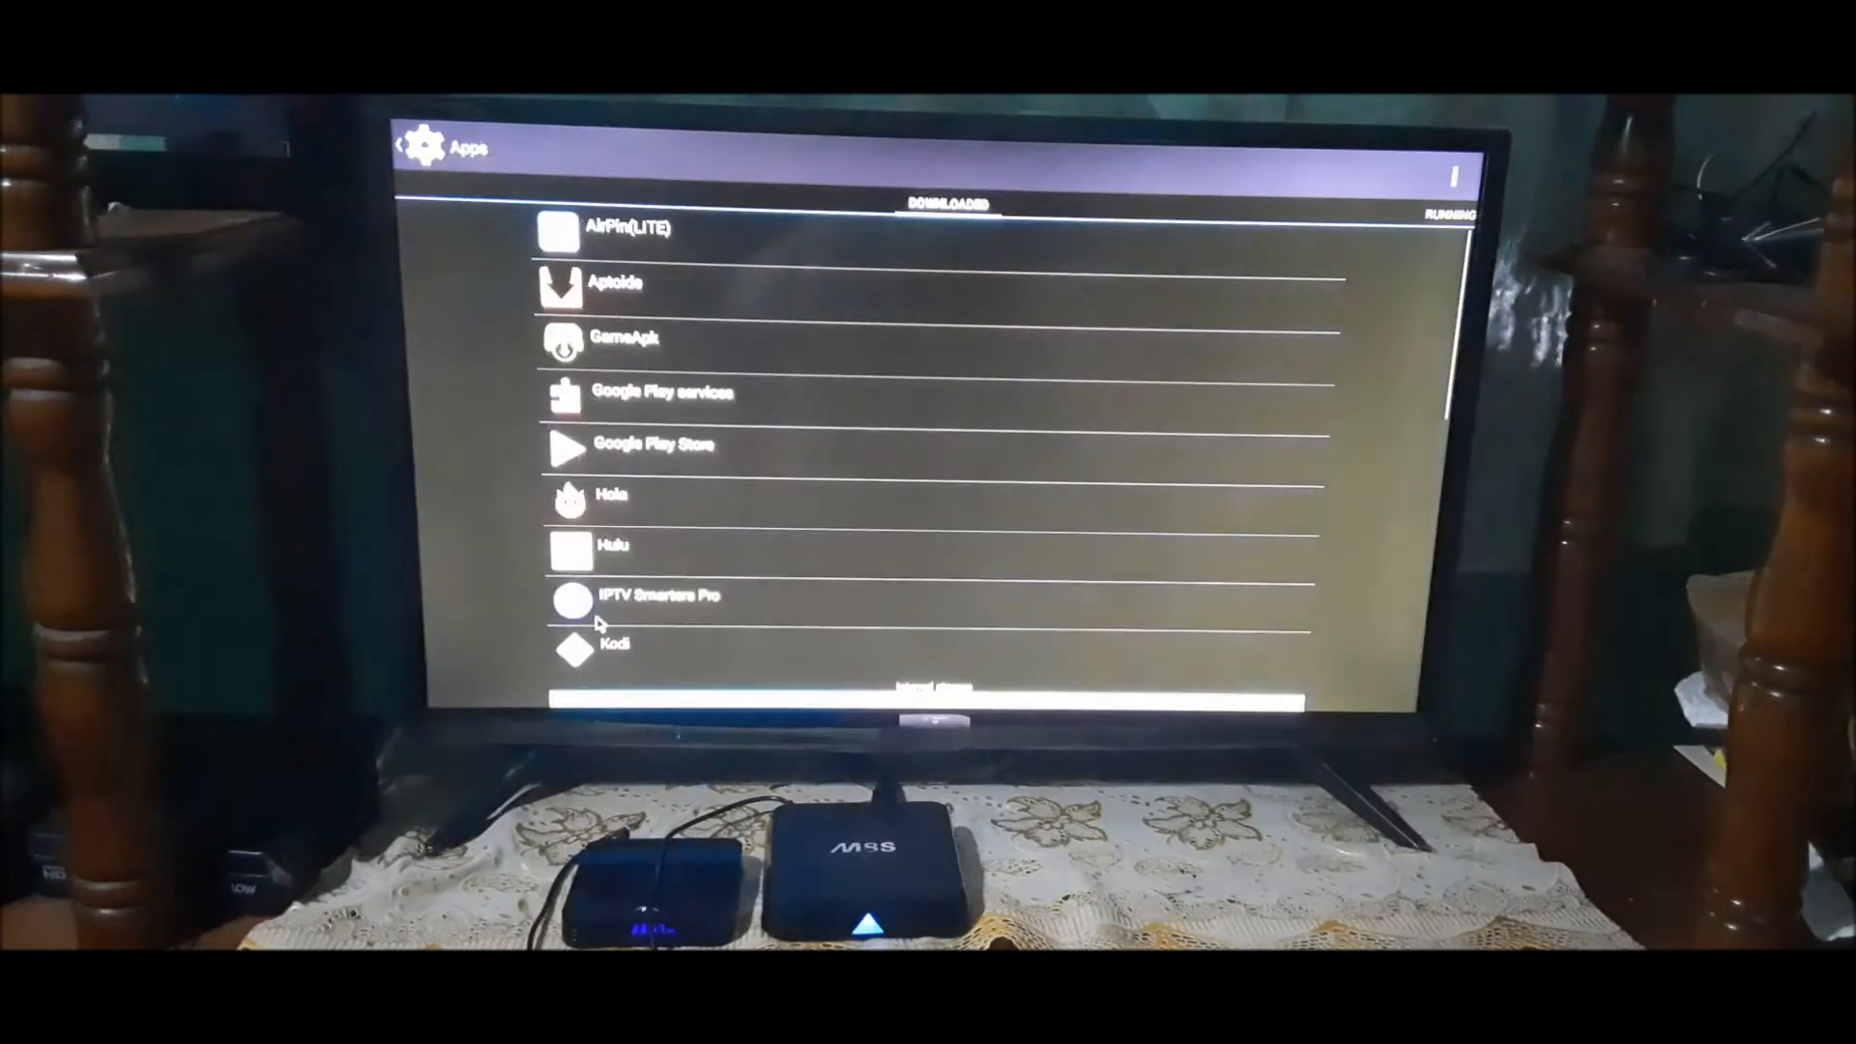
{"action": "left_click", "coordinate": [639, 600]}
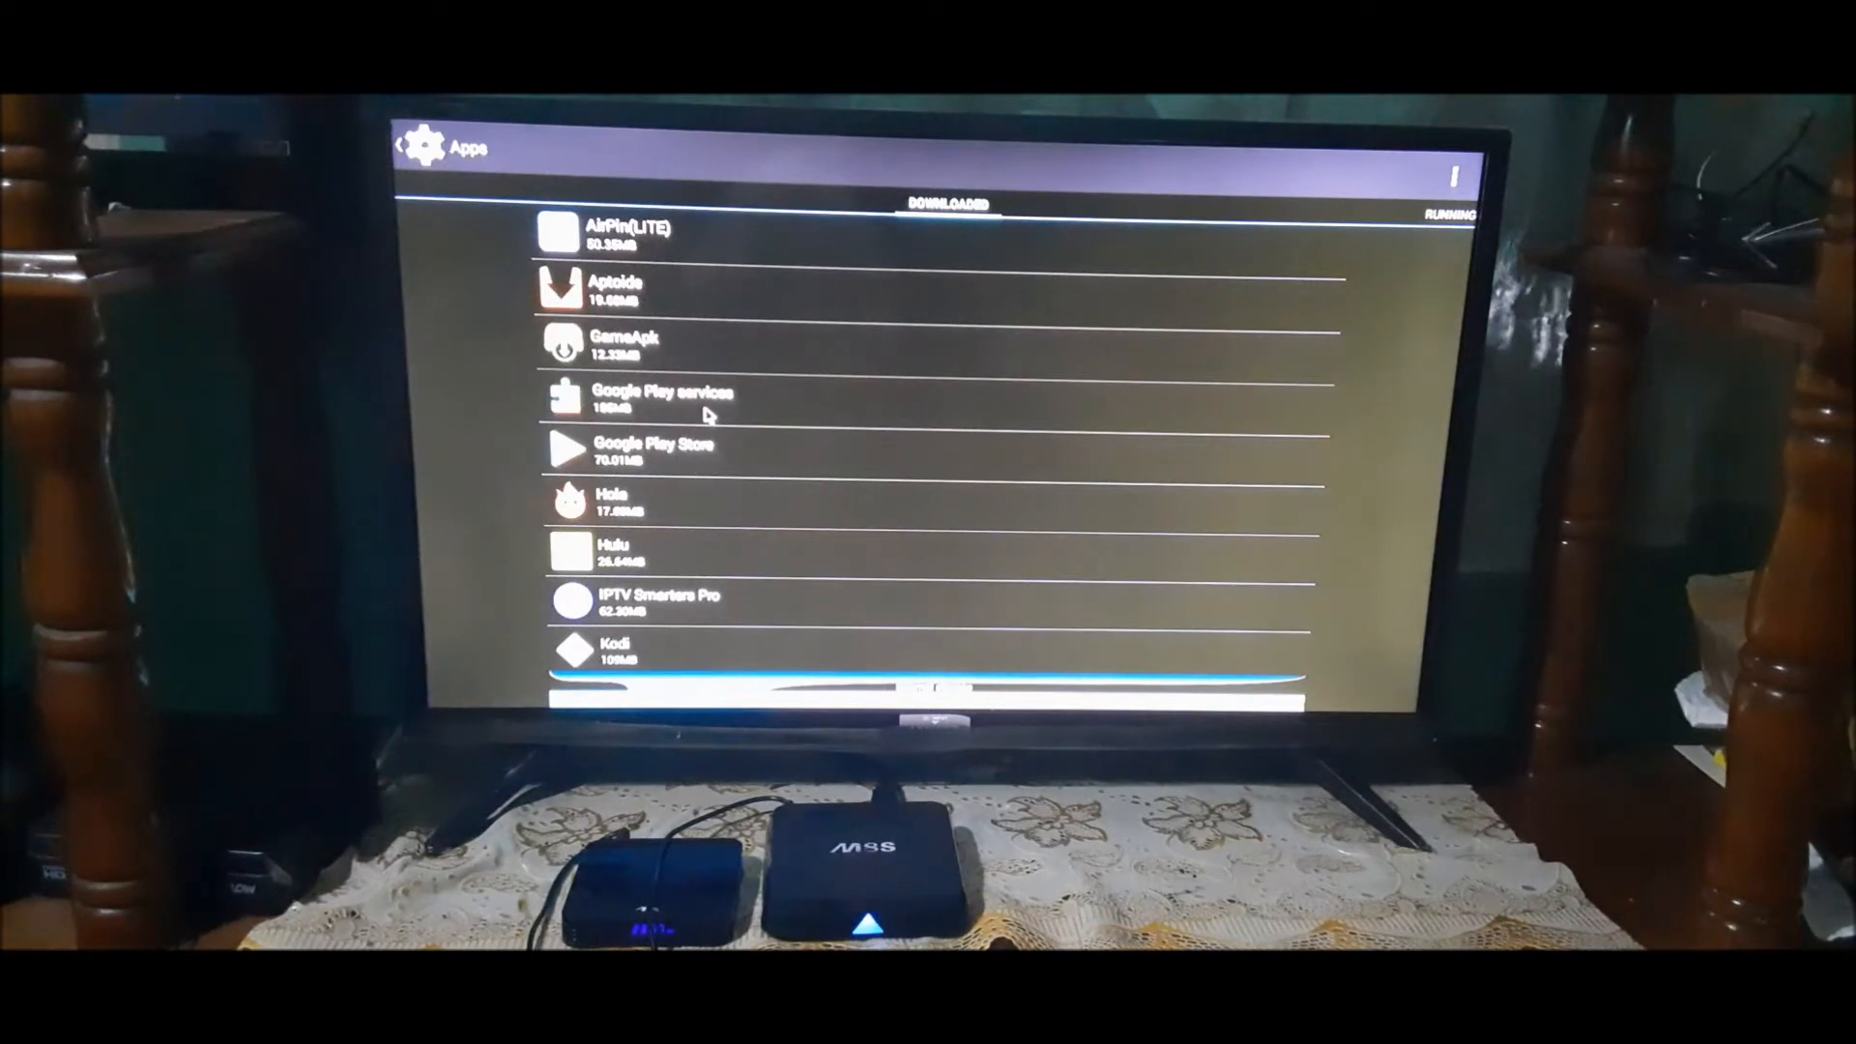
{"action": "scroll", "scroll_direction": "down", "scroll_amount": 3}
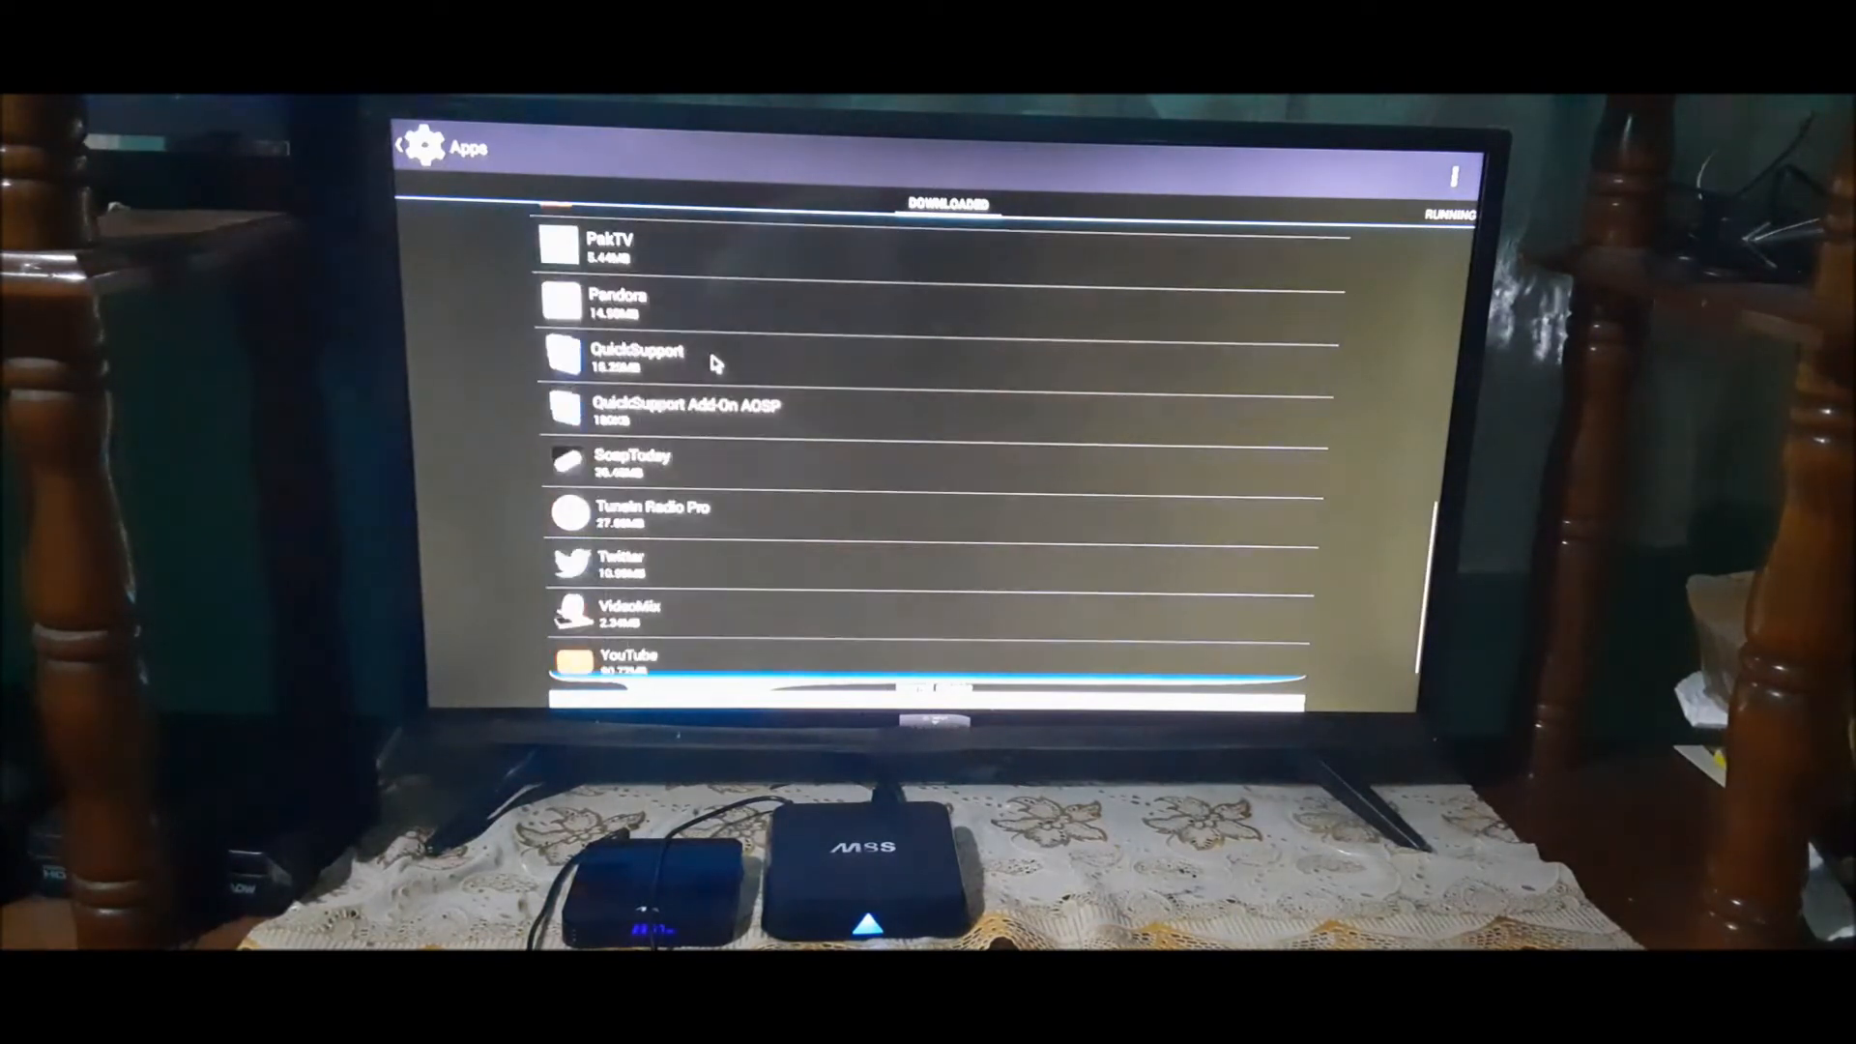
{"action": "scroll", "scroll_direction": "up", "scroll_amount": 3}
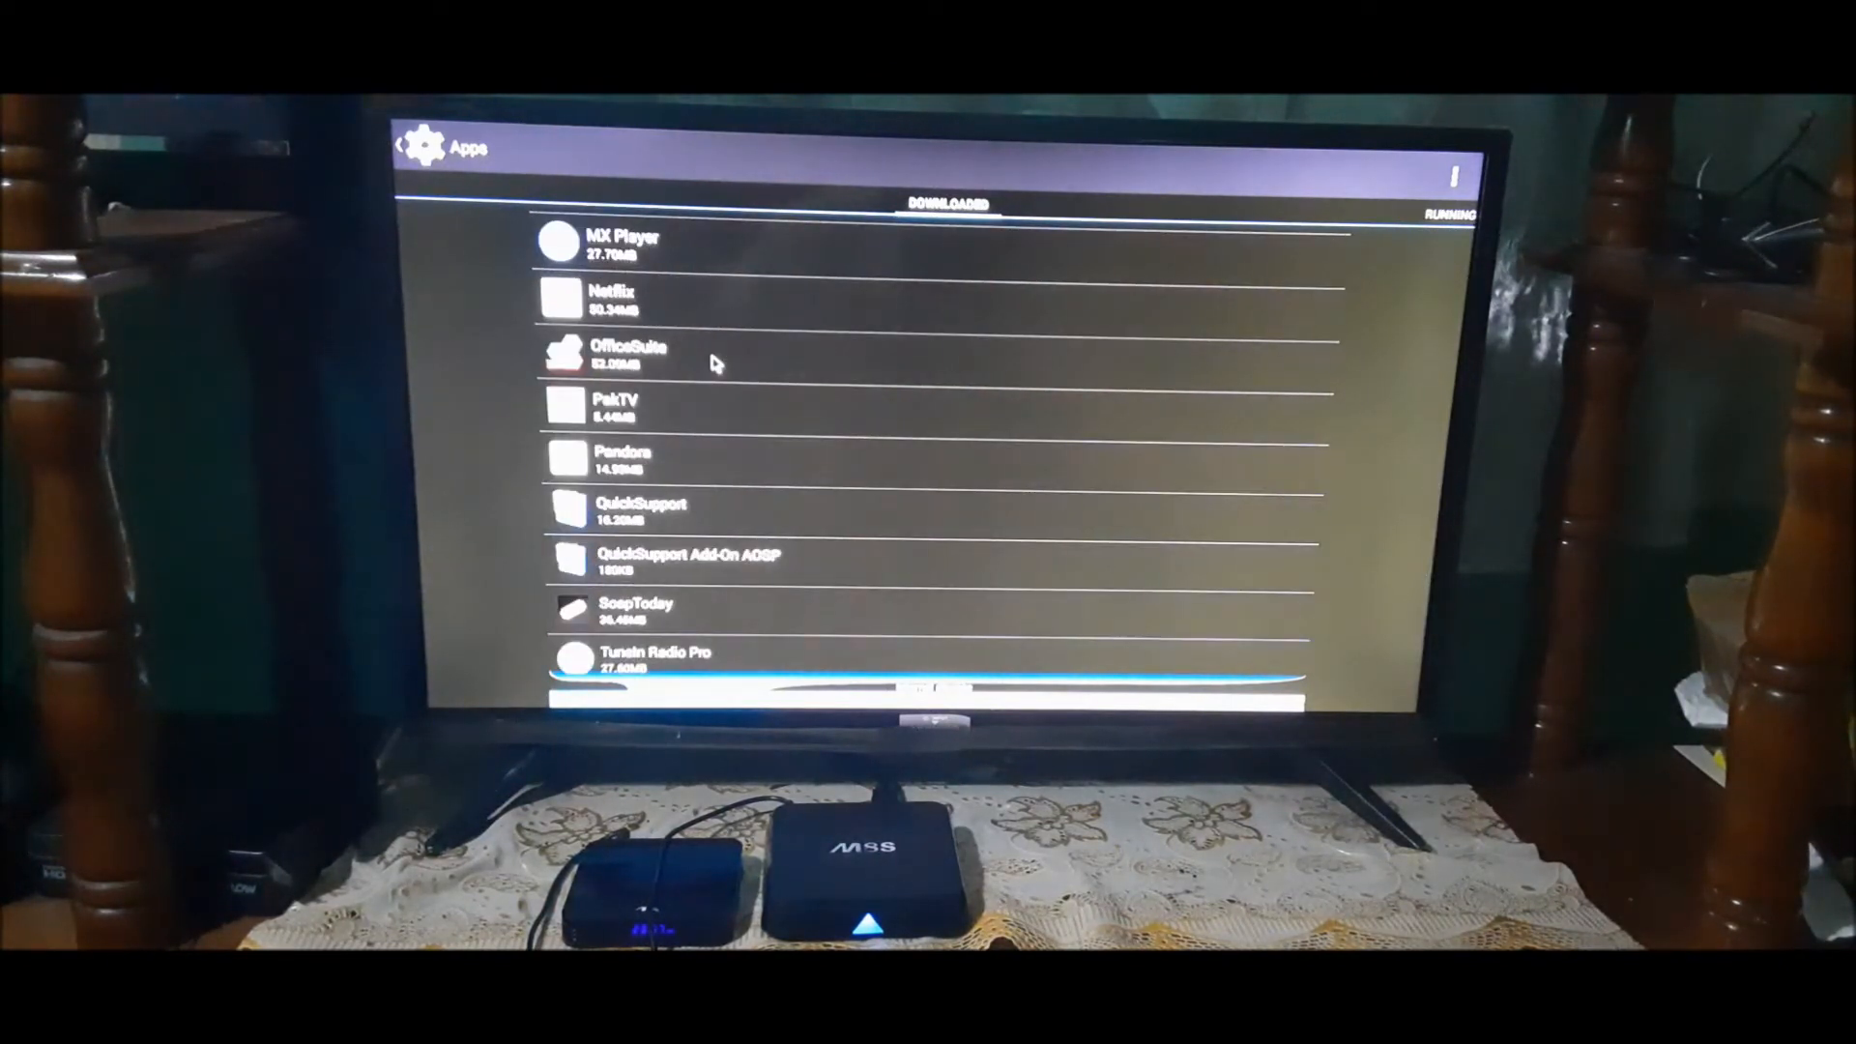
{"action": "scroll", "scroll_direction": "down", "scroll_amount": 3}
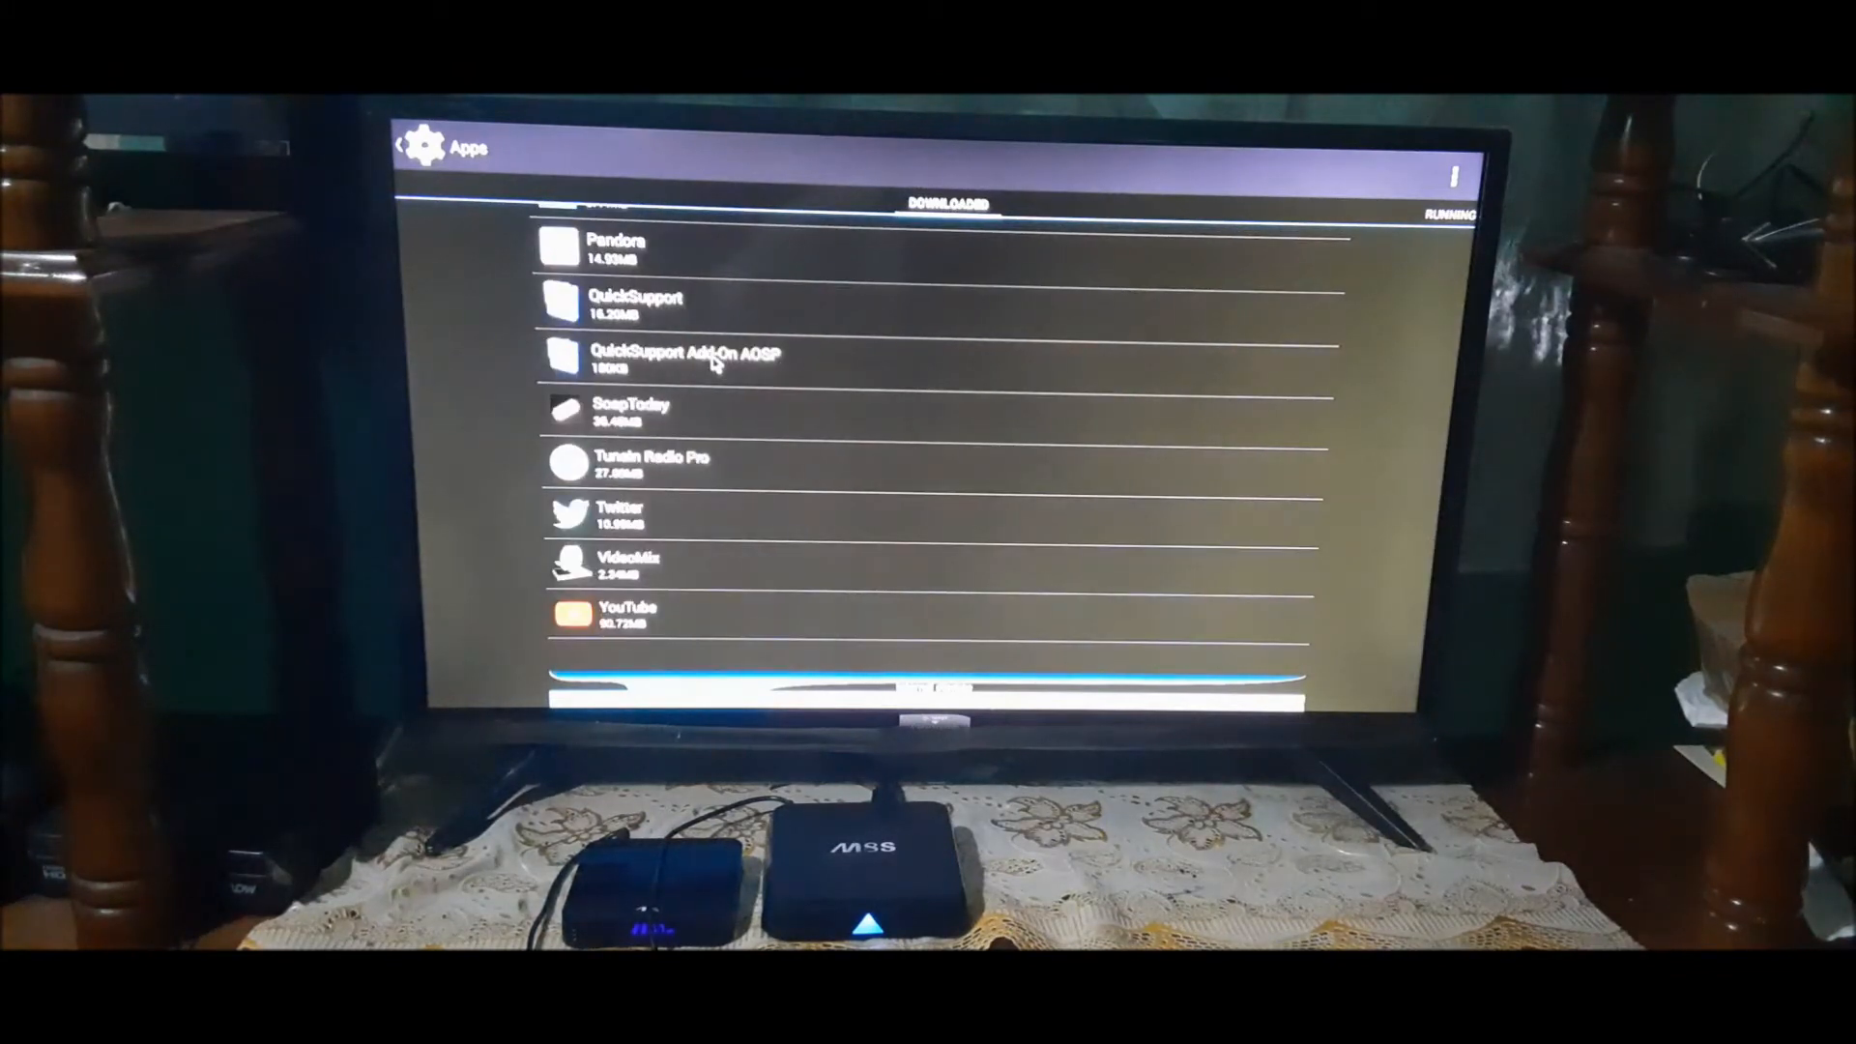
{"action": "scroll", "scroll_direction": "up", "scroll_amount": 3}
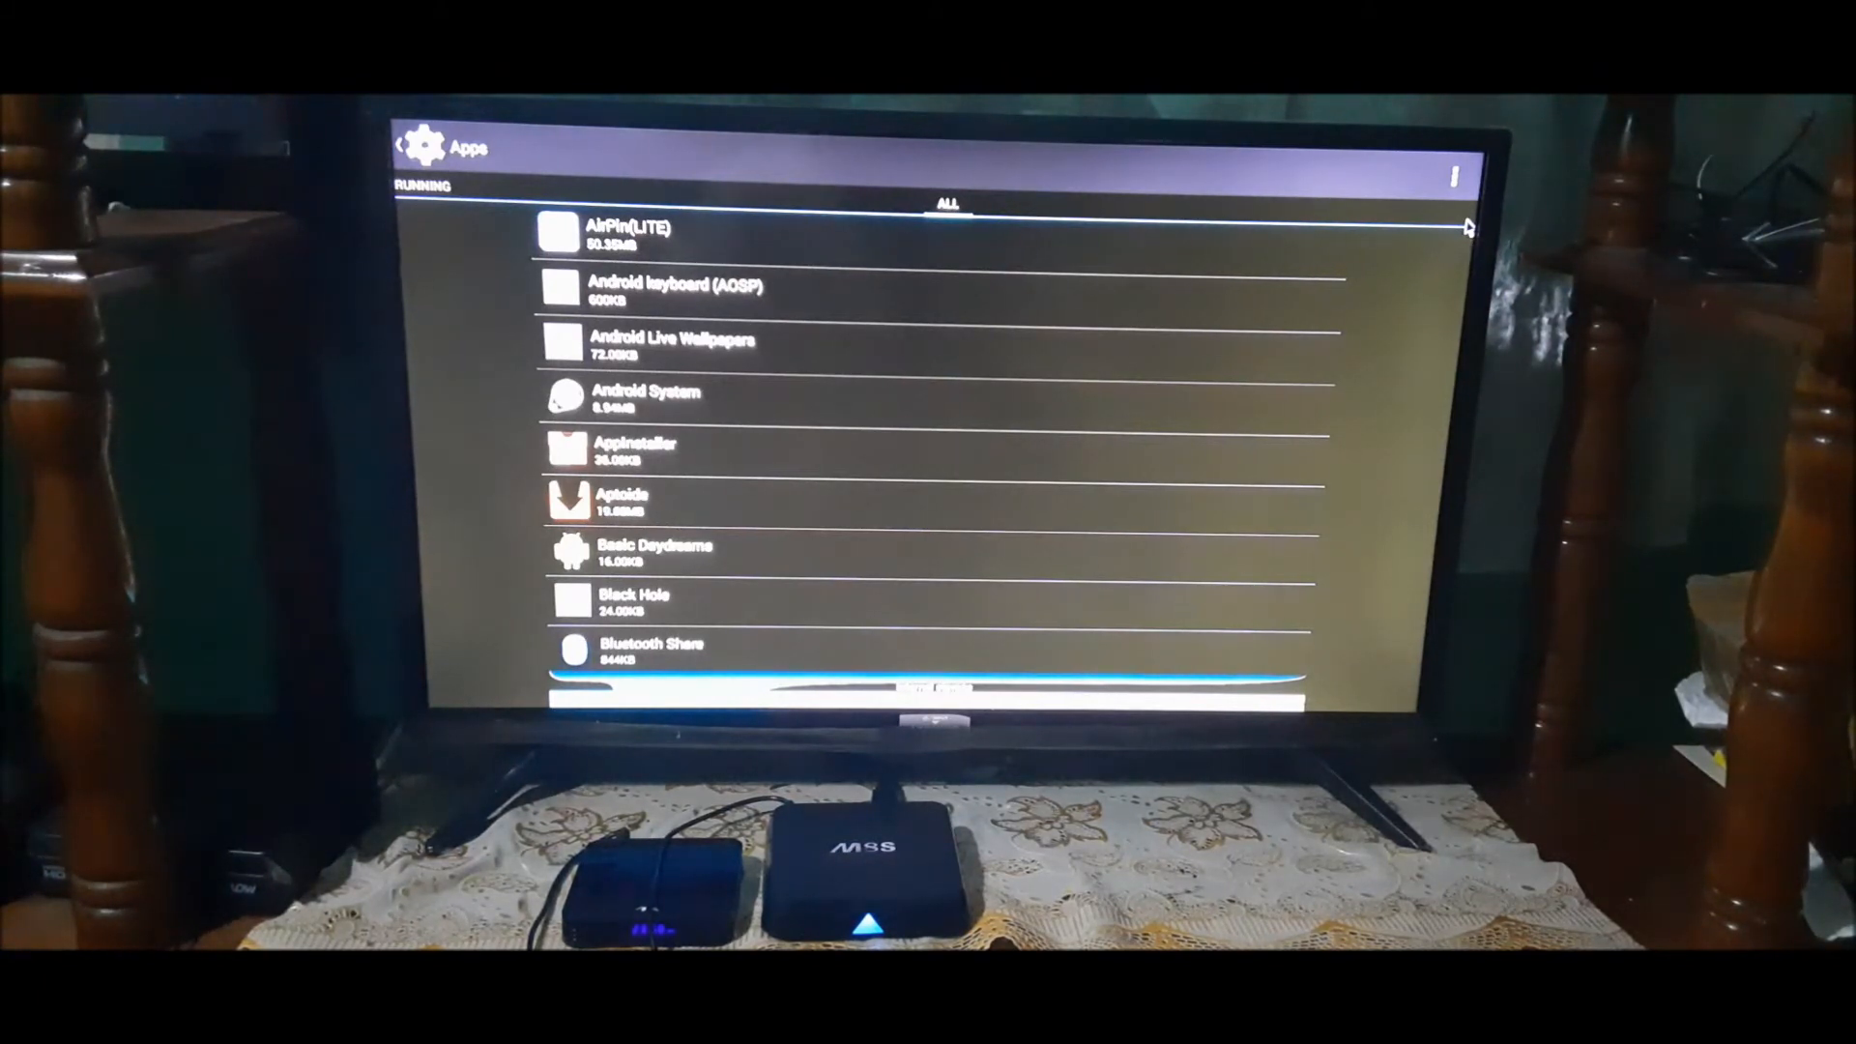
{"action": "mouse_move", "coordinate": [1338, 159]}
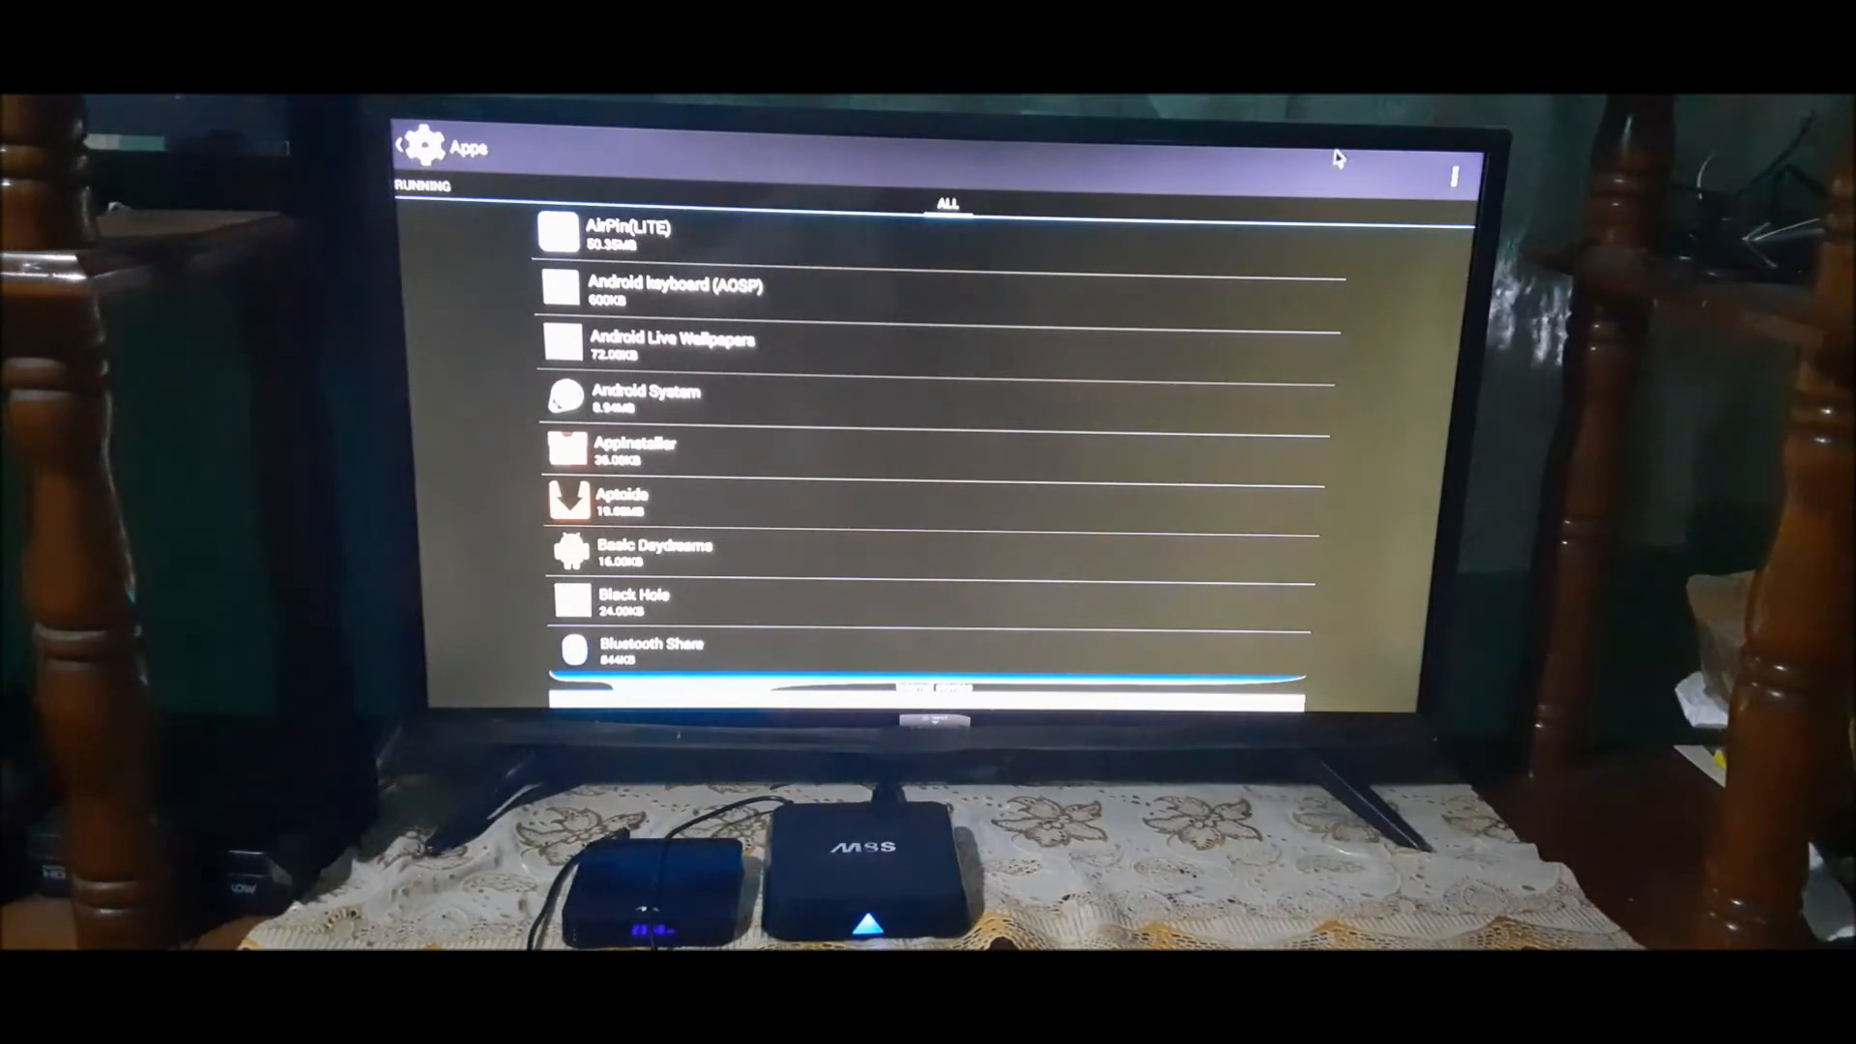
Open Android keyboard (AOSP) details and clear its app data
{"action": "left_click", "coordinate": [673, 291]}
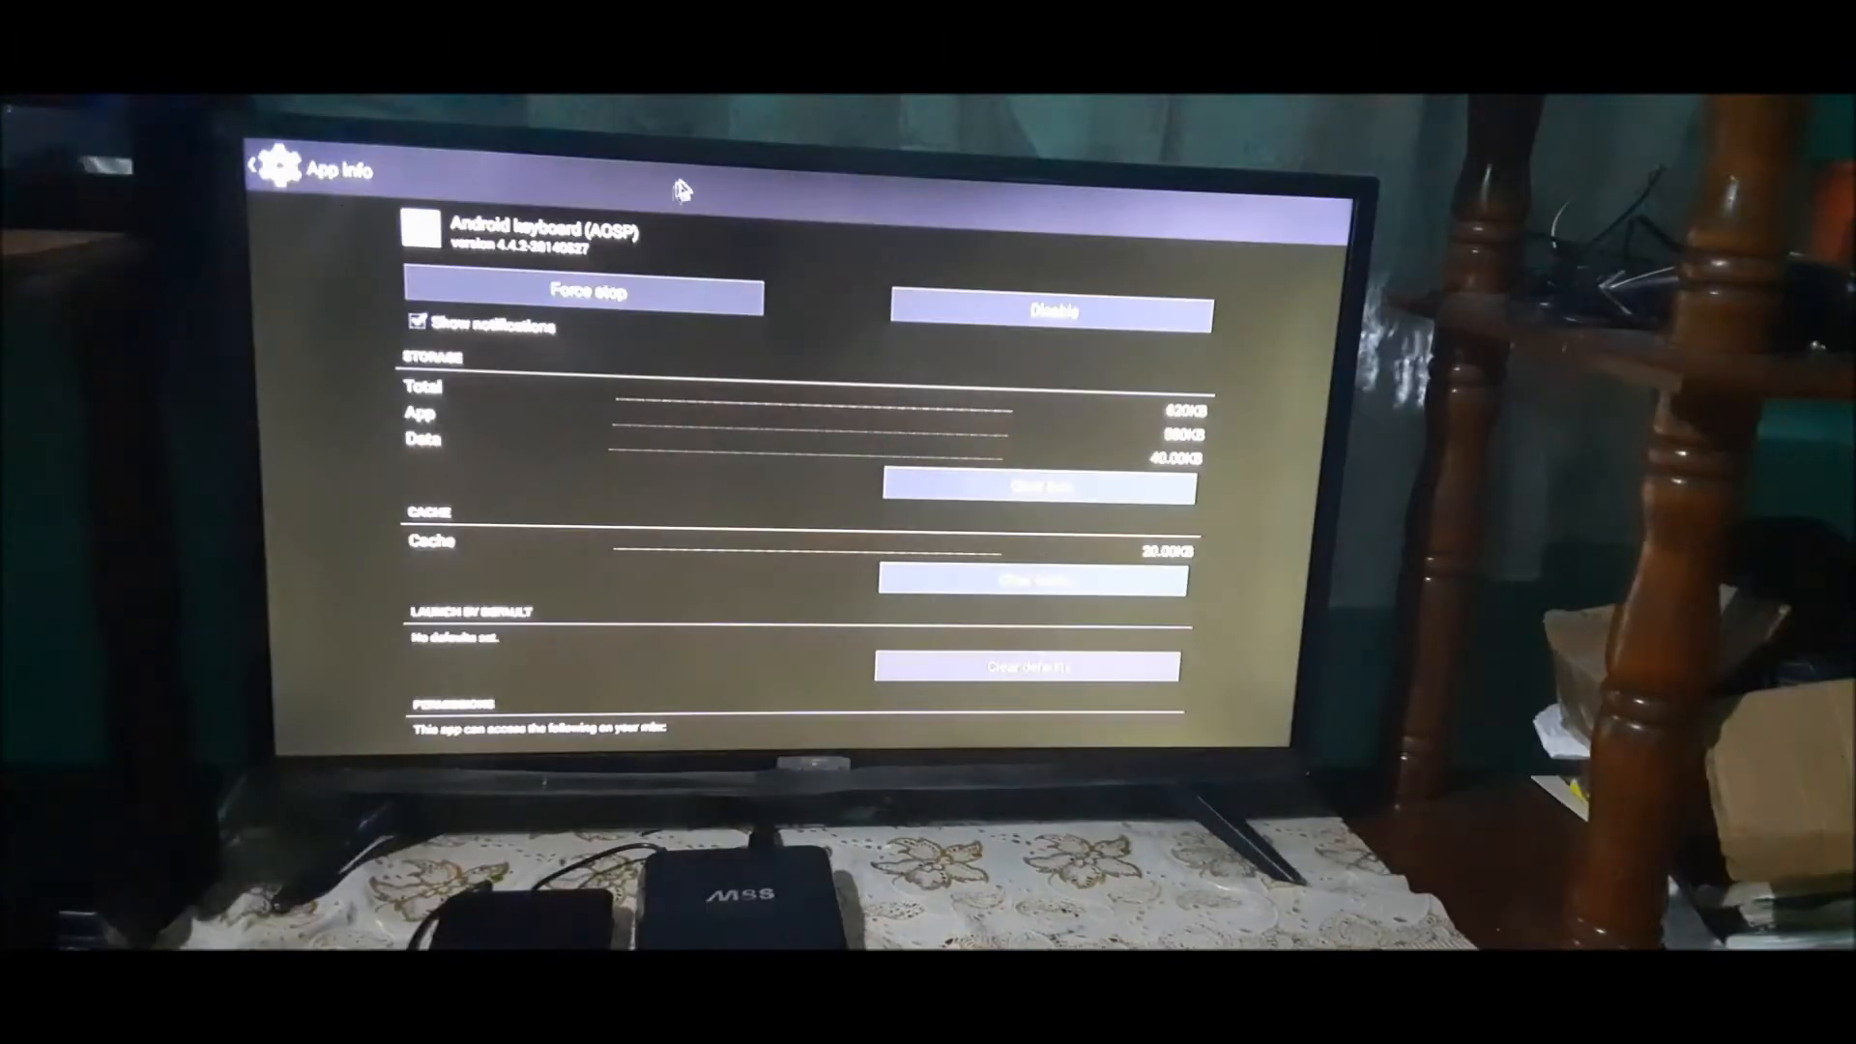
{"action": "left_click", "coordinate": [1035, 490]}
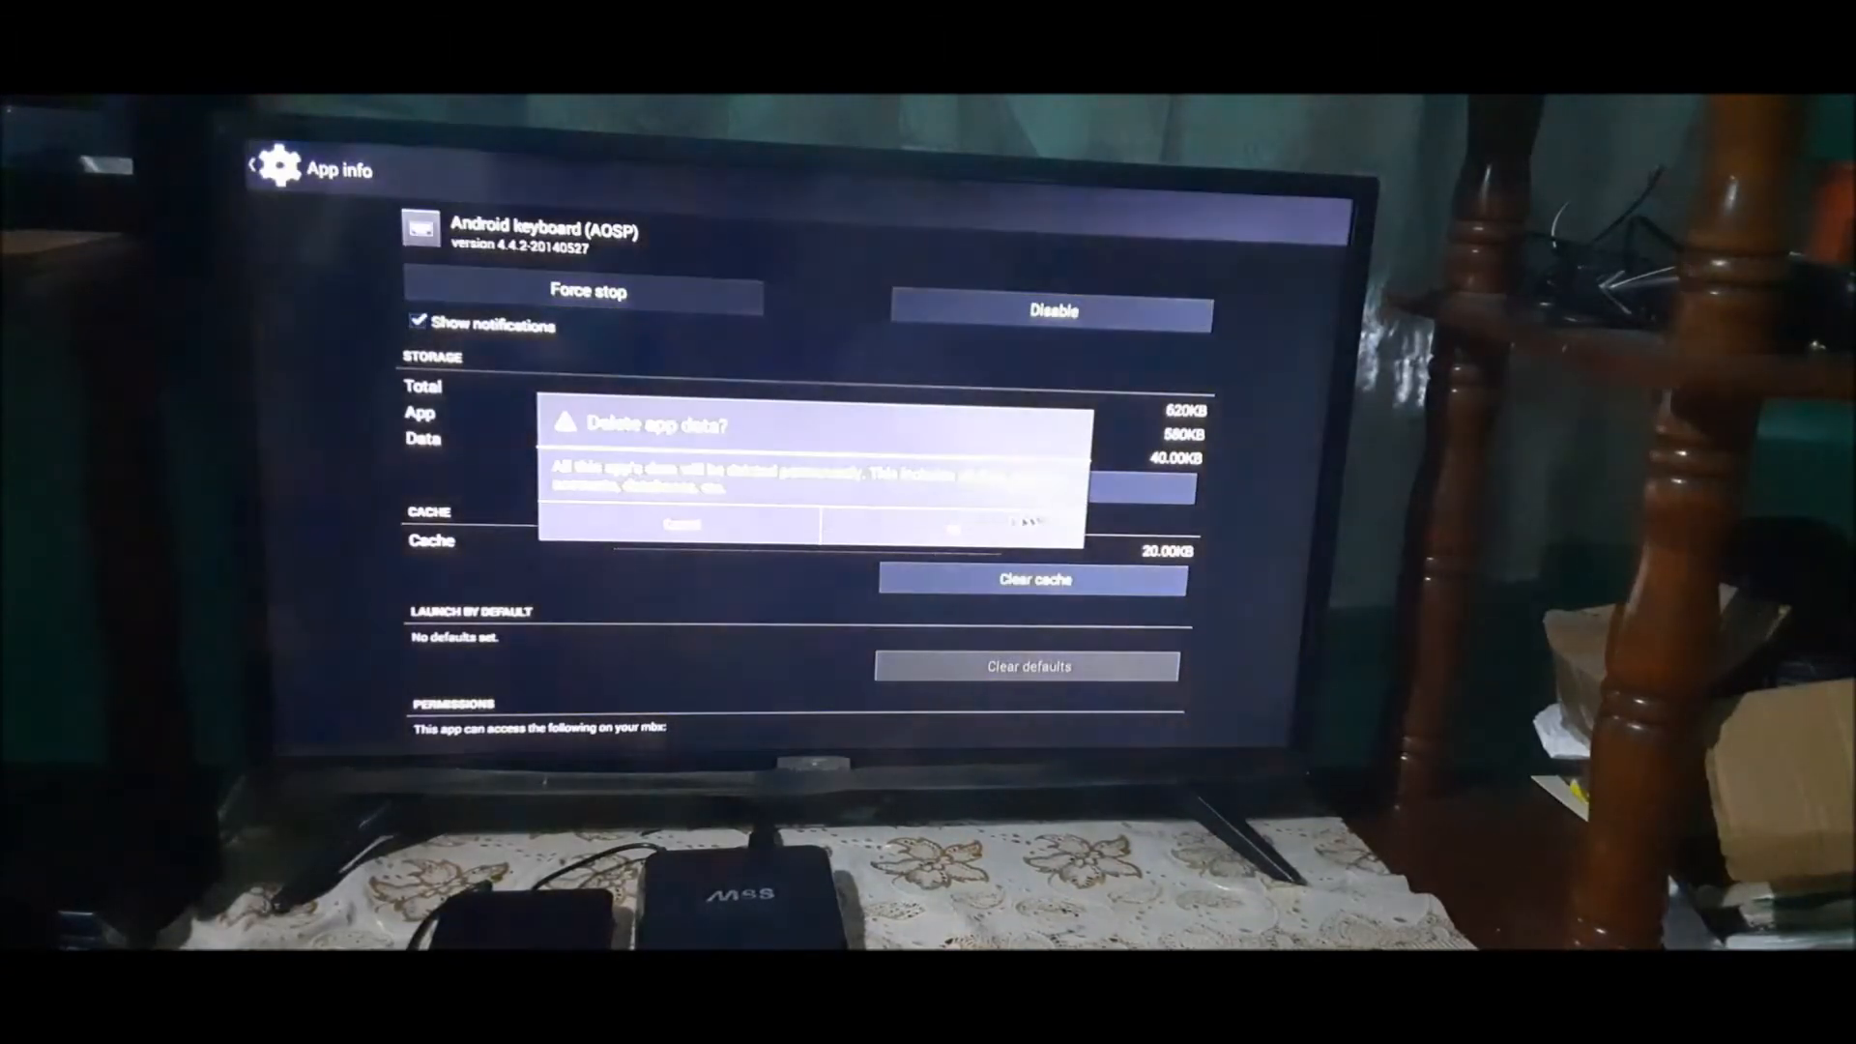
{"action": "left_click", "coordinate": [959, 524]}
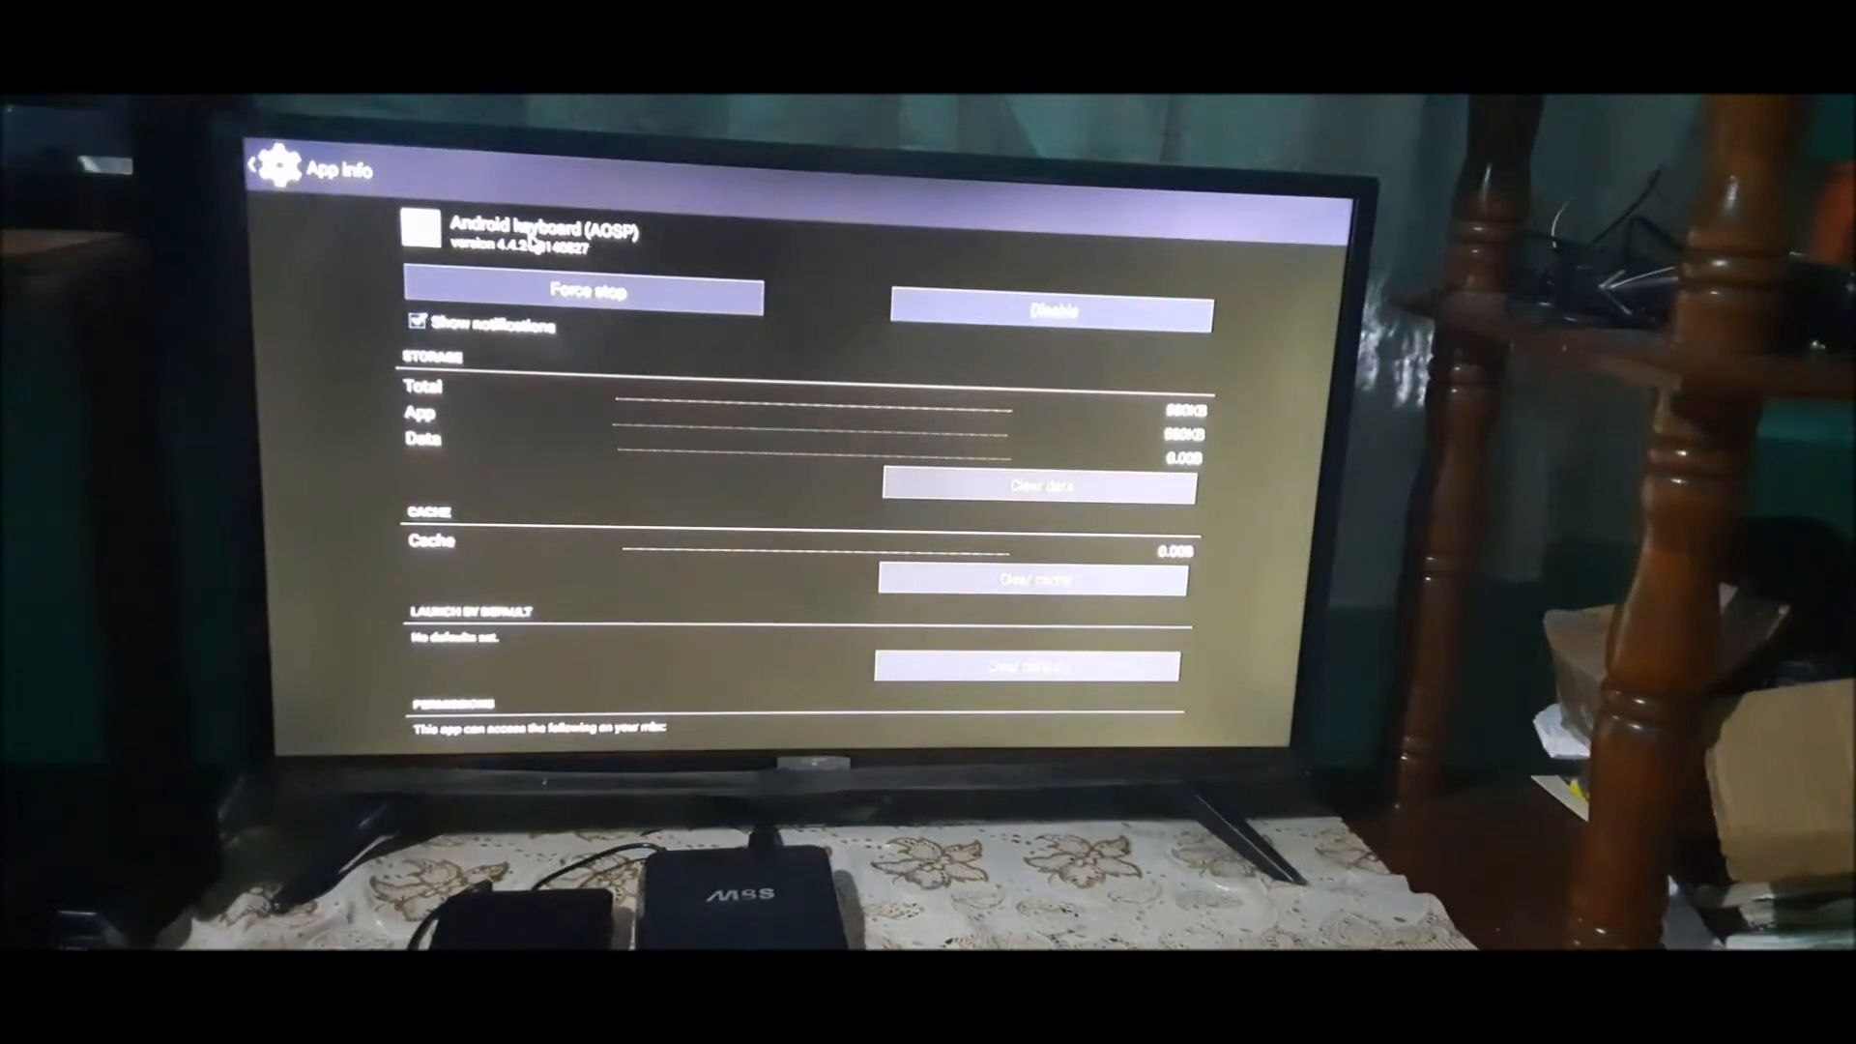
Disable the Android keyboard (AOSP) app and return to the home screen
{"action": "left_click", "coordinate": [1051, 311]}
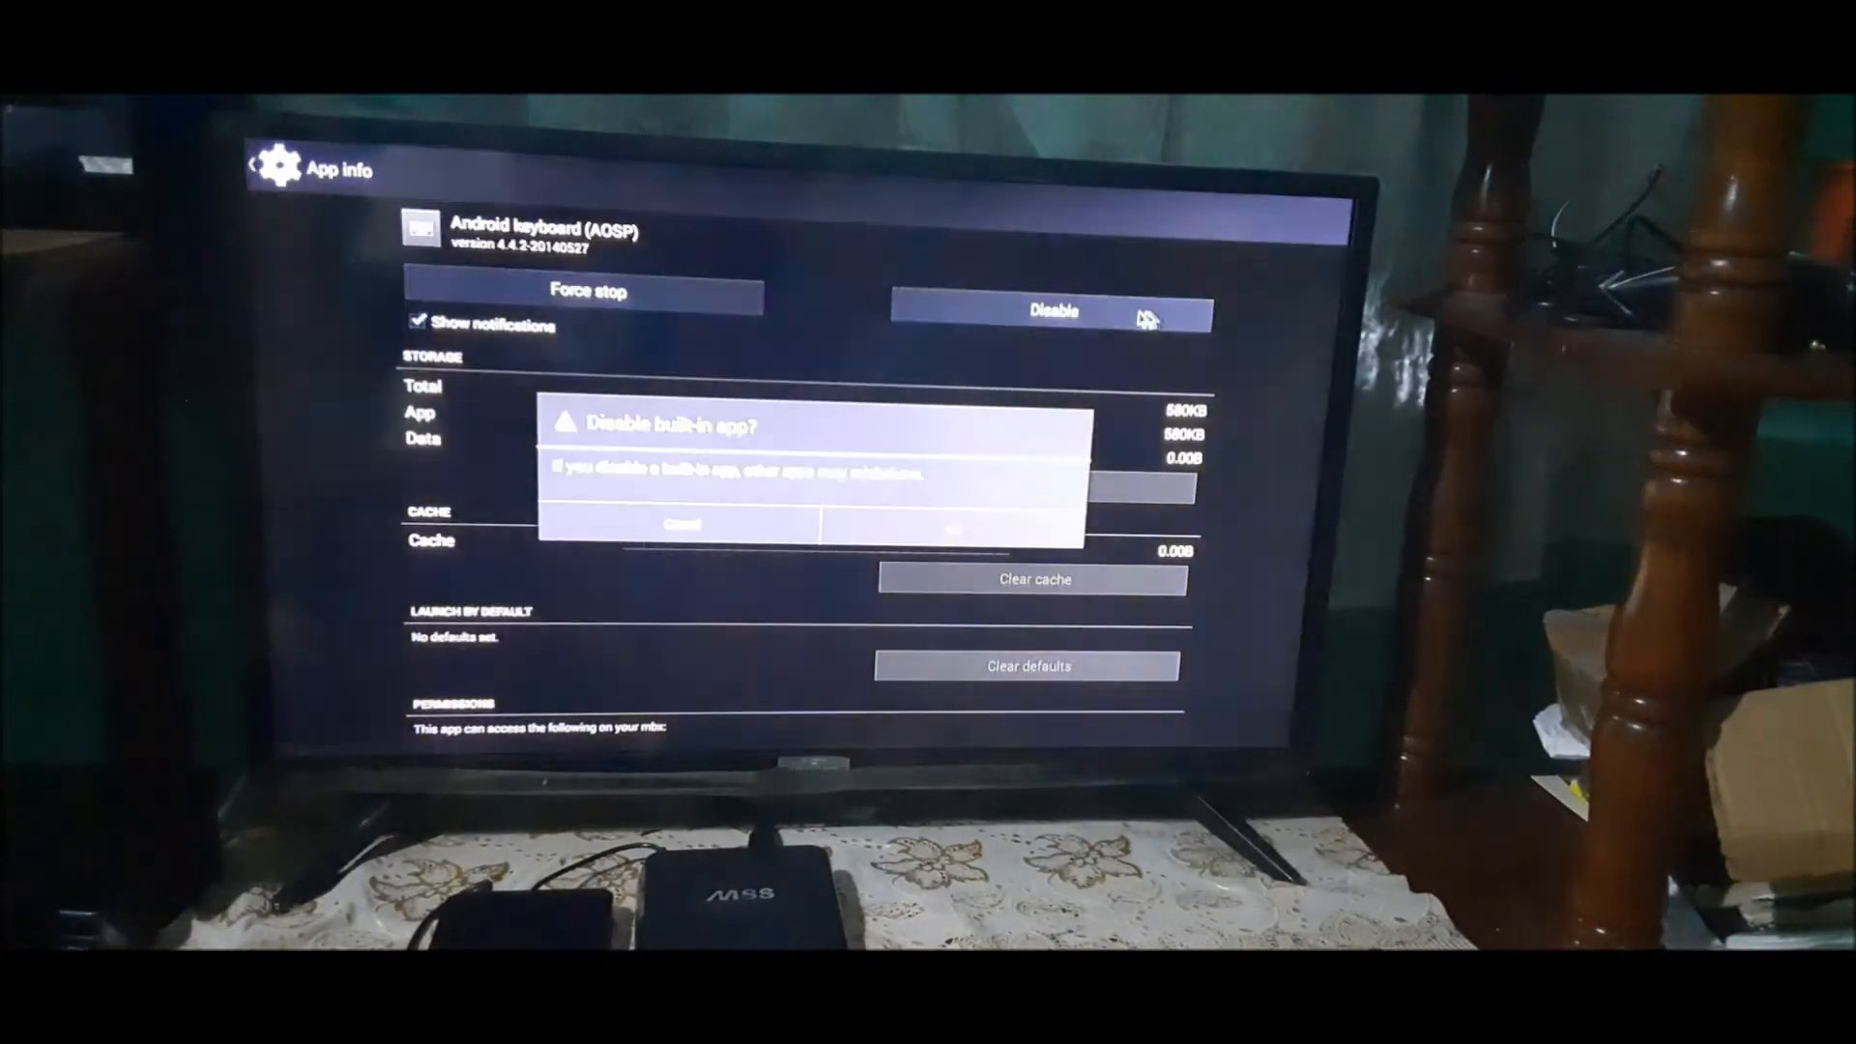
{"action": "left_click", "coordinate": [676, 524]}
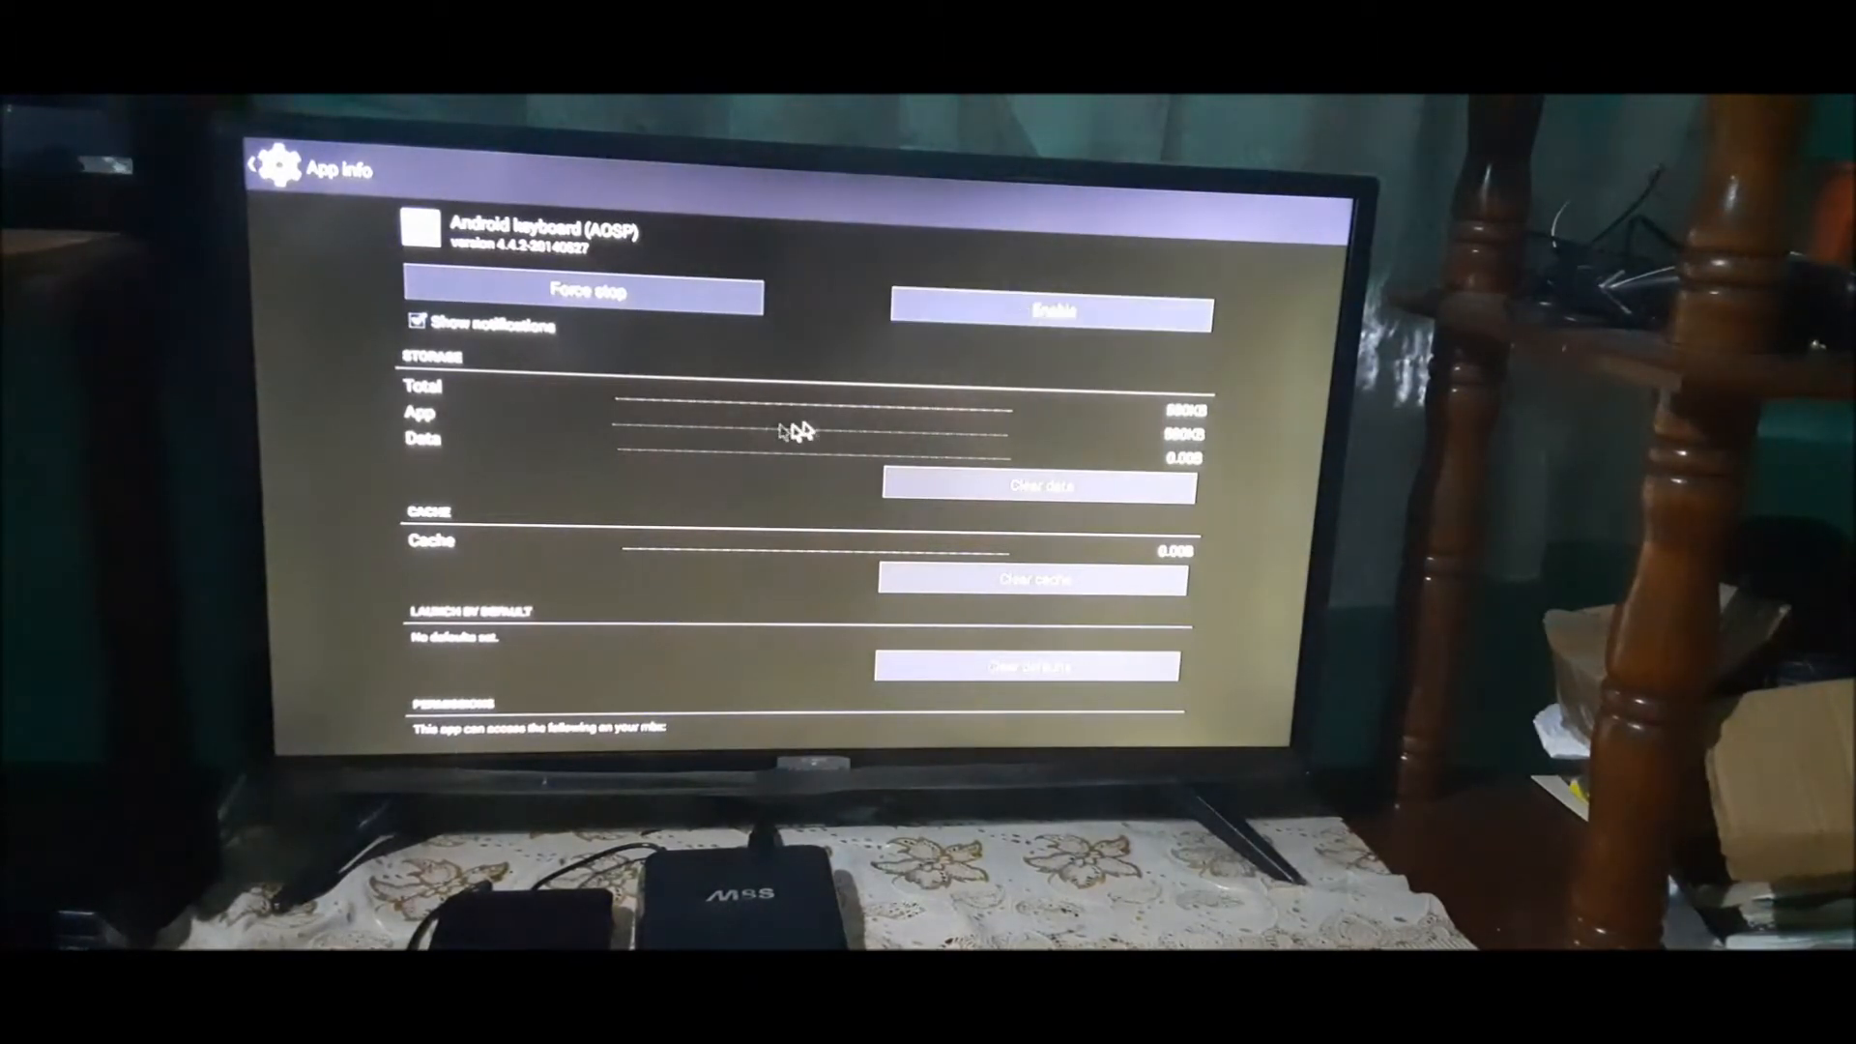
{"action": "left_click", "coordinate": [253, 163]}
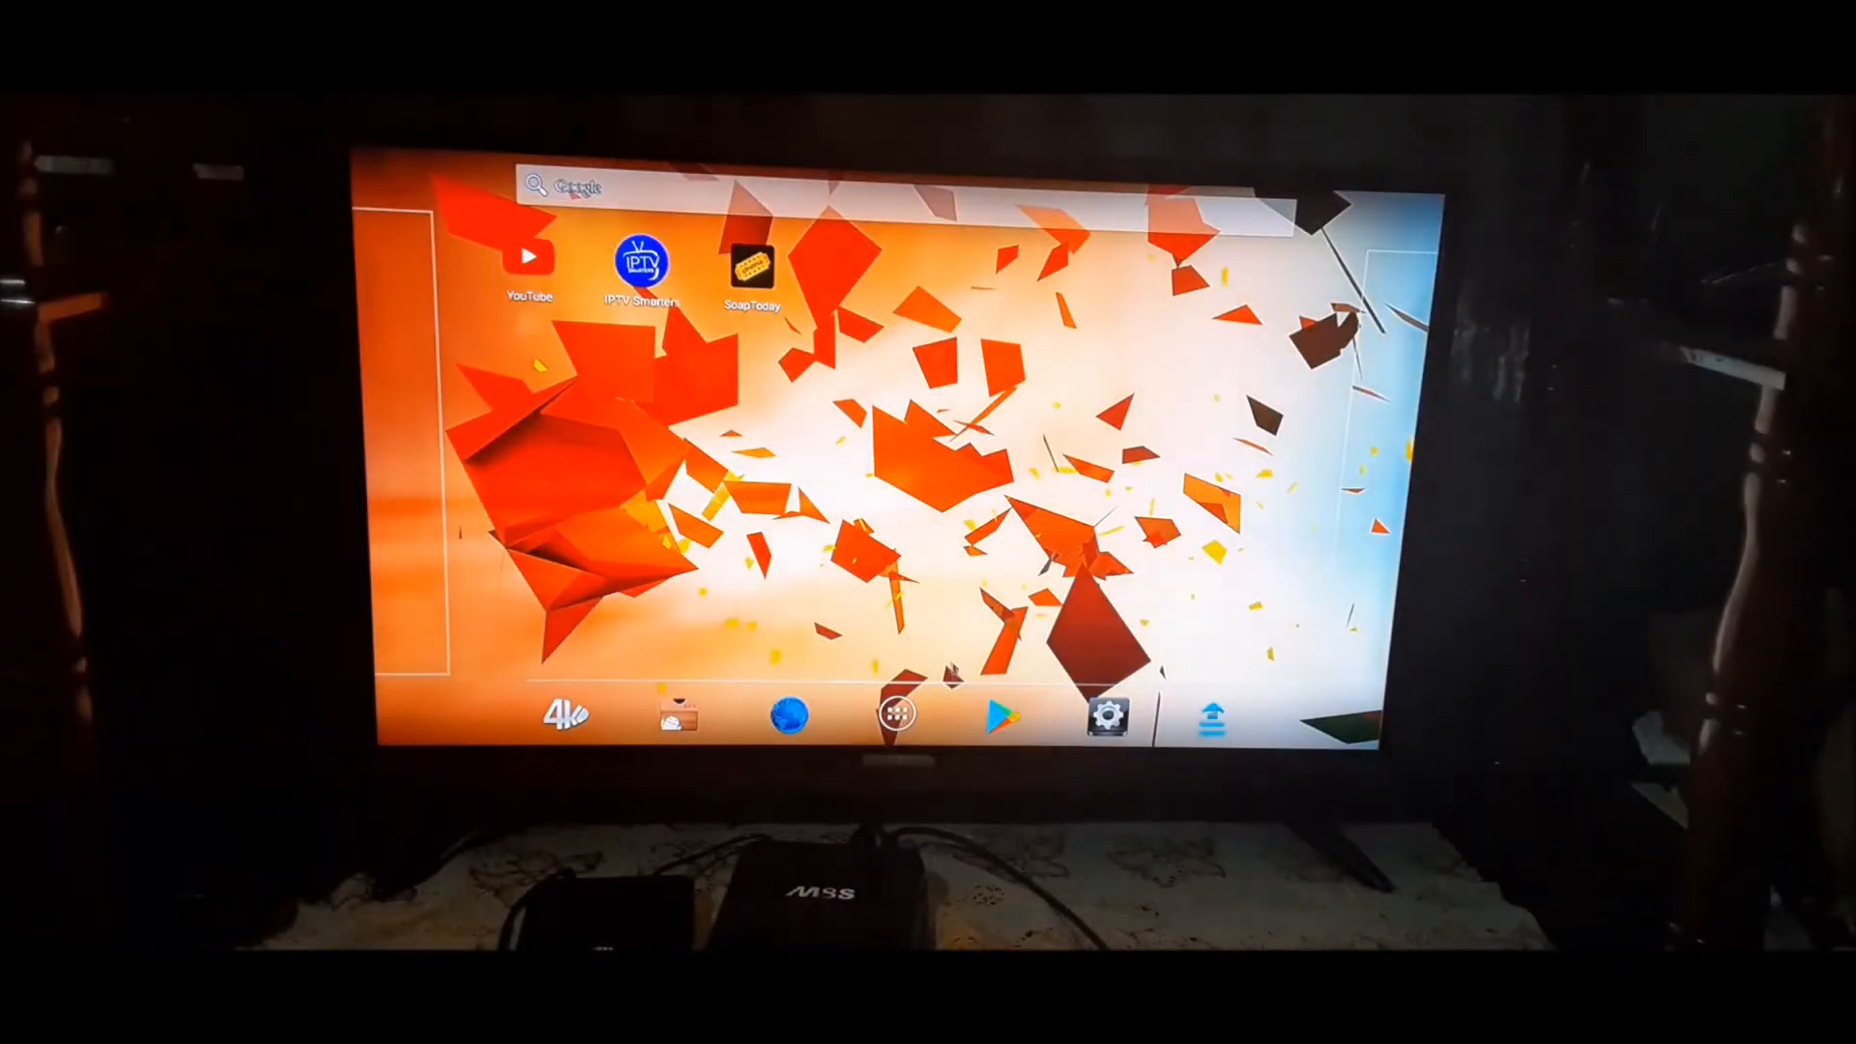
In Google Play, search for gboard and open the Keyboard for Android TV page
{"action": "left_click", "coordinate": [1001, 716]}
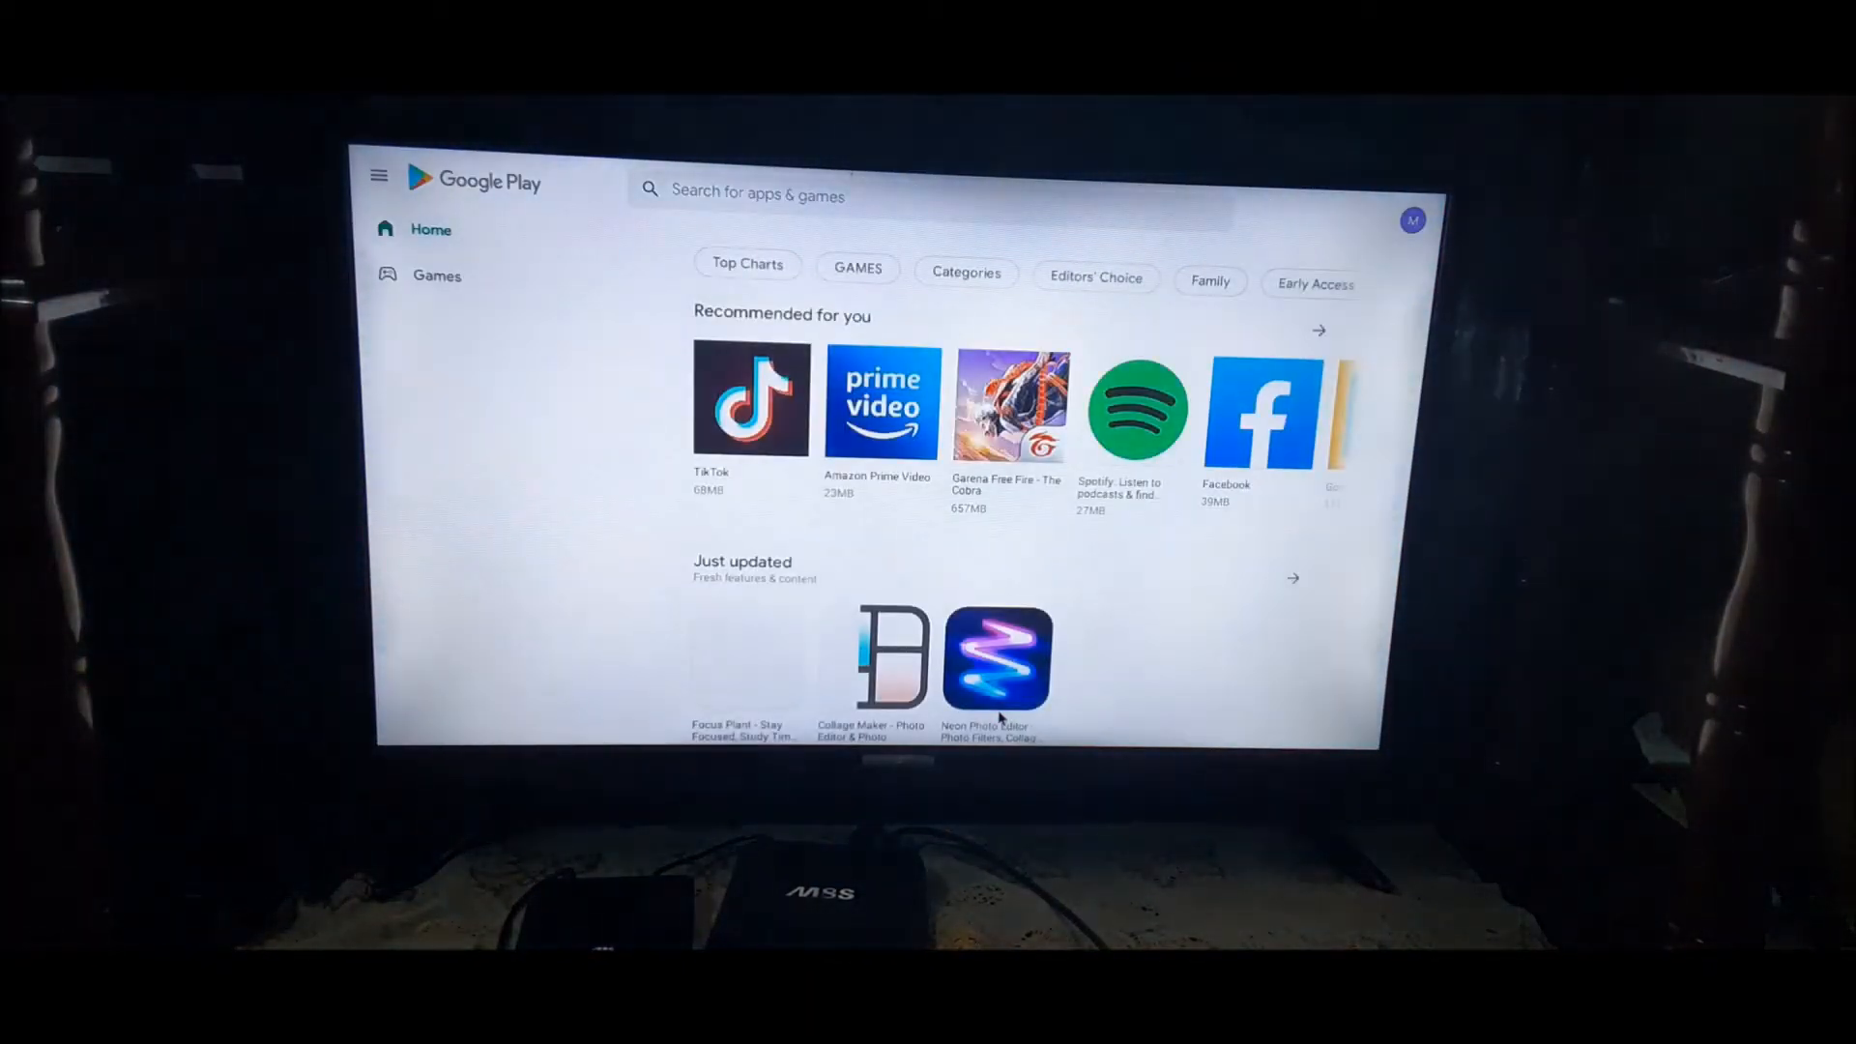
{"action": "type", "text": "gbd"}
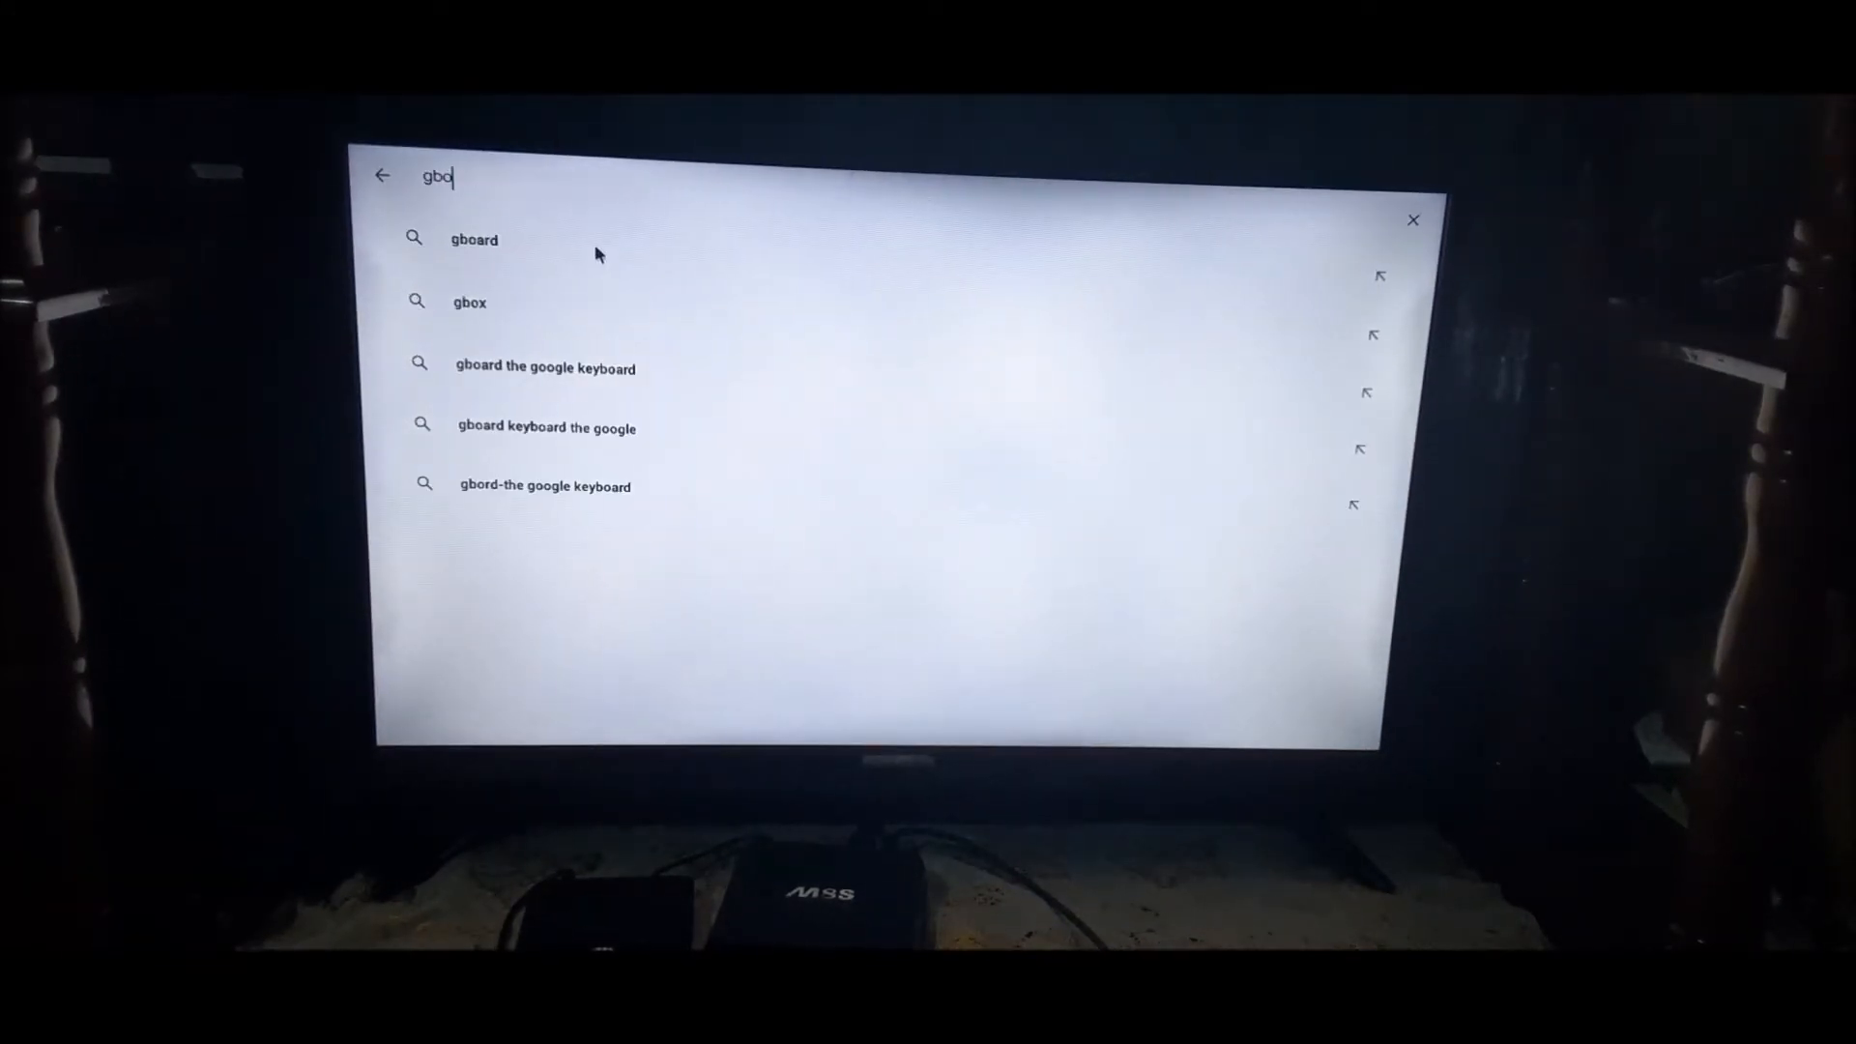
{"action": "left_click", "coordinate": [473, 238]}
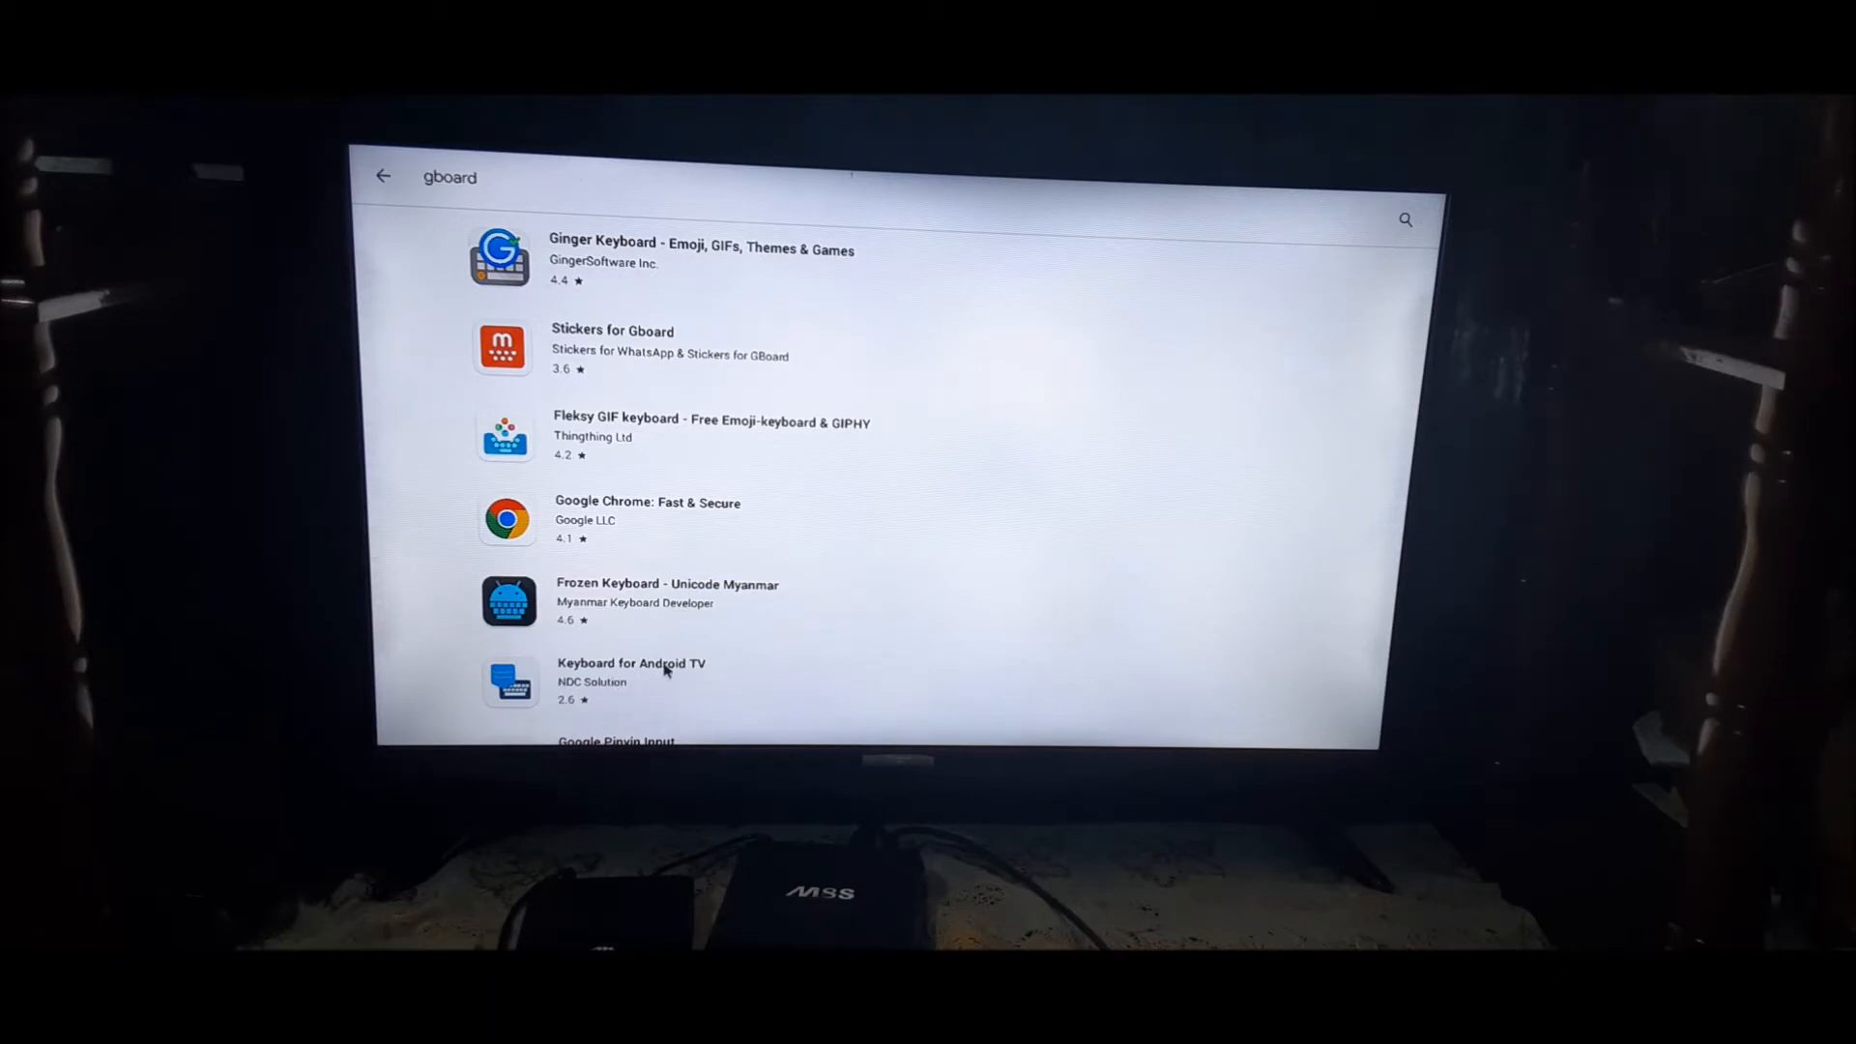
{"action": "left_click", "coordinate": [632, 680]}
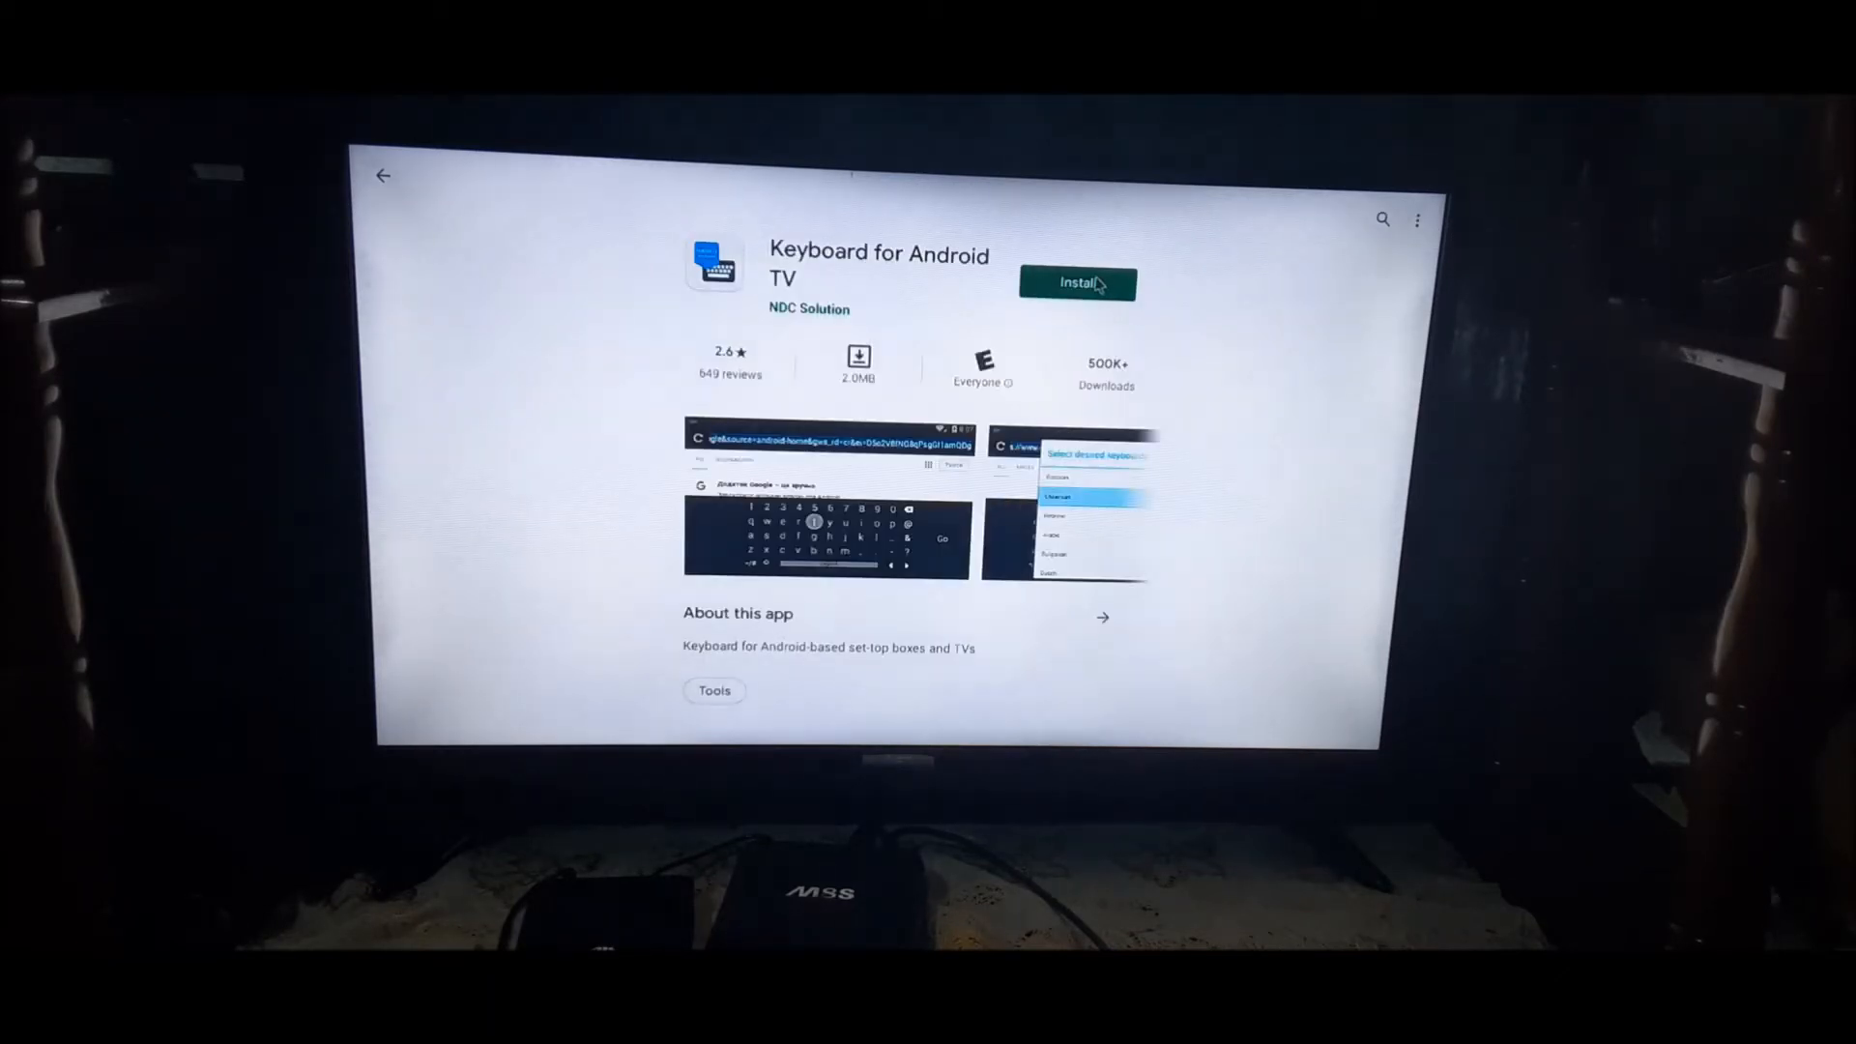
Install Keyboard for Android TV, cancelling the stuck Pending download and retrying
{"action": "left_click", "coordinate": [1076, 283]}
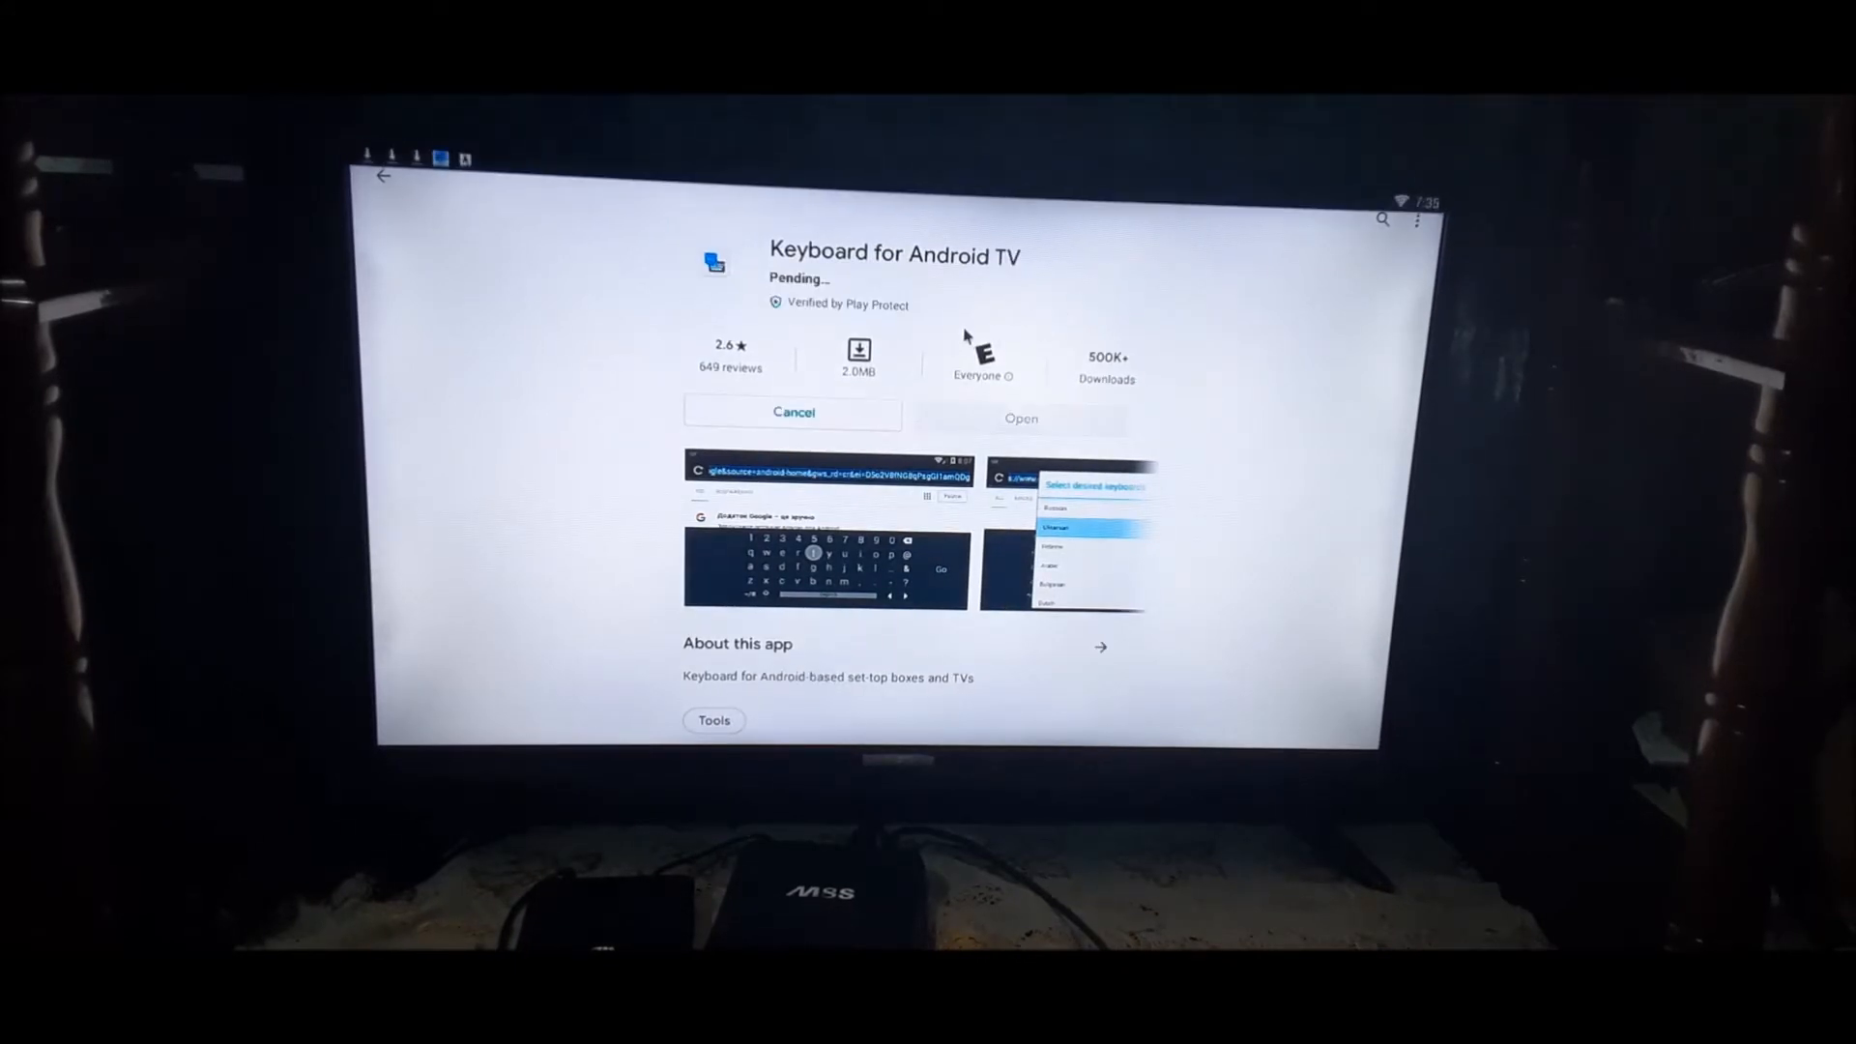
{"action": "left_click", "coordinate": [793, 413]}
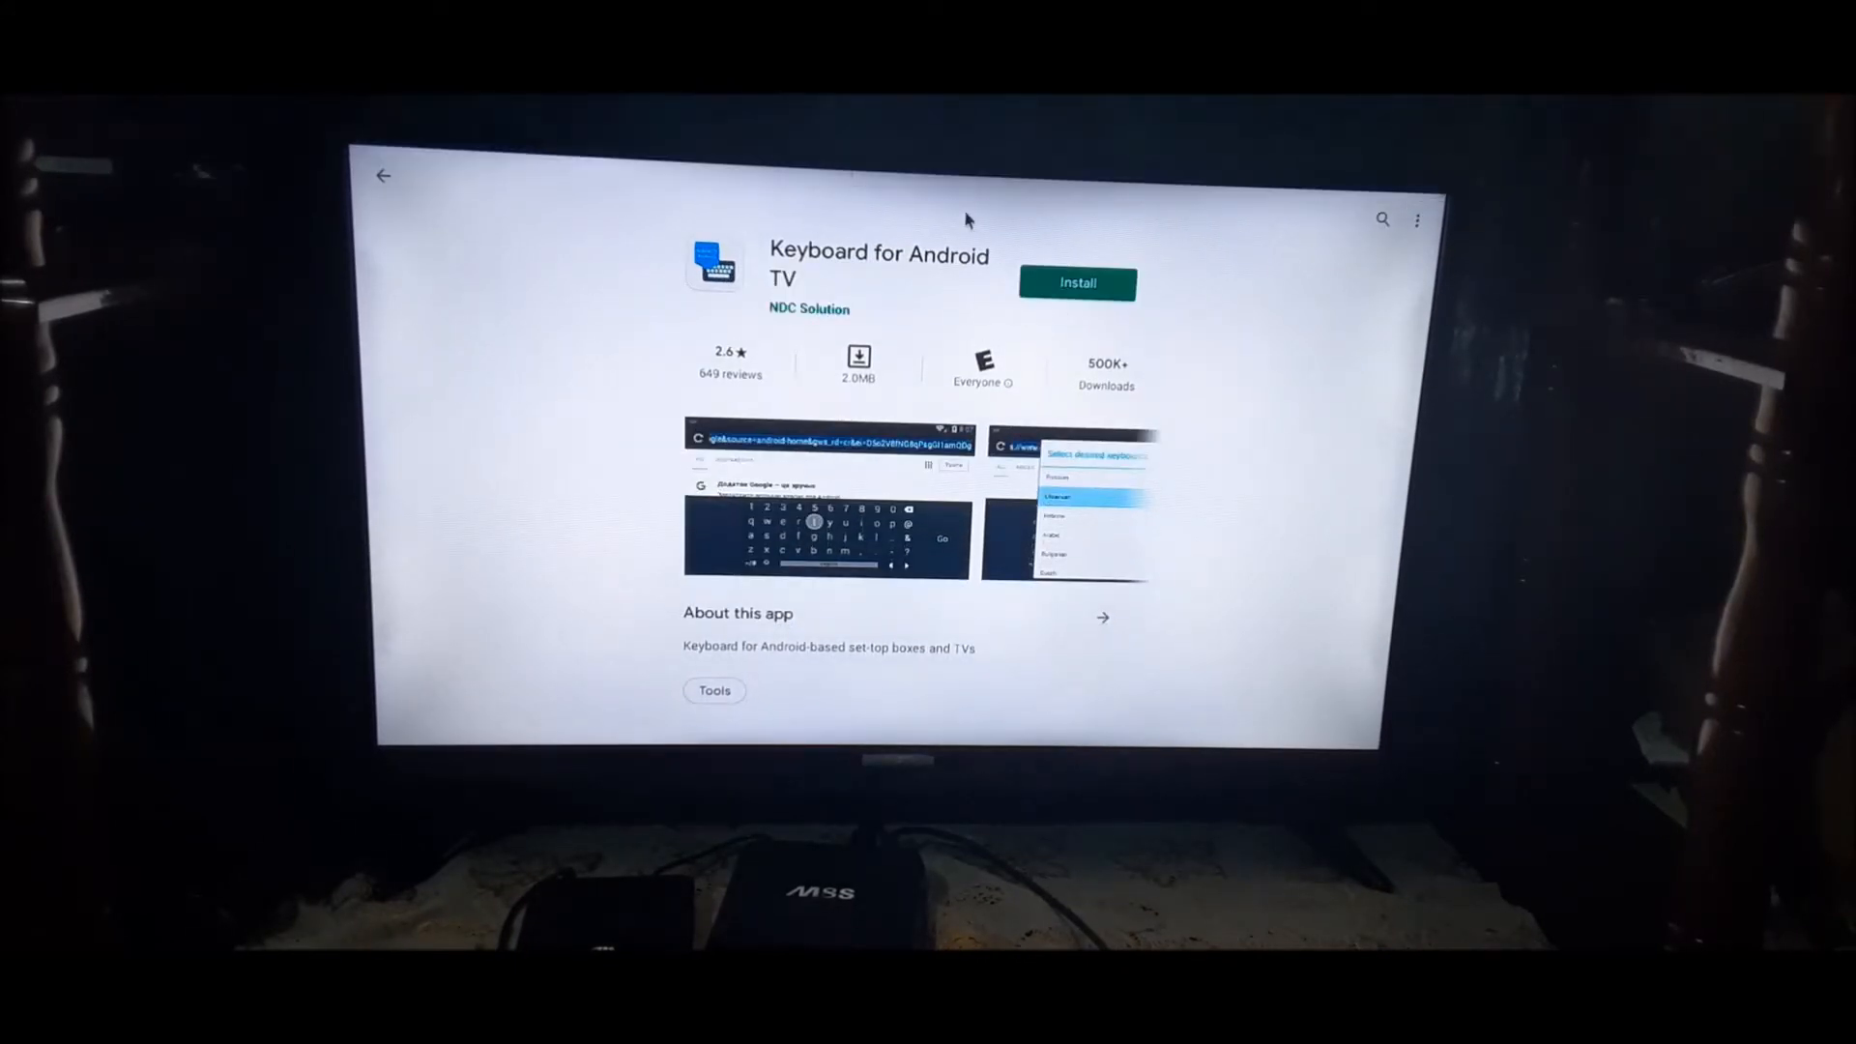
{"action": "left_click", "coordinate": [1076, 283]}
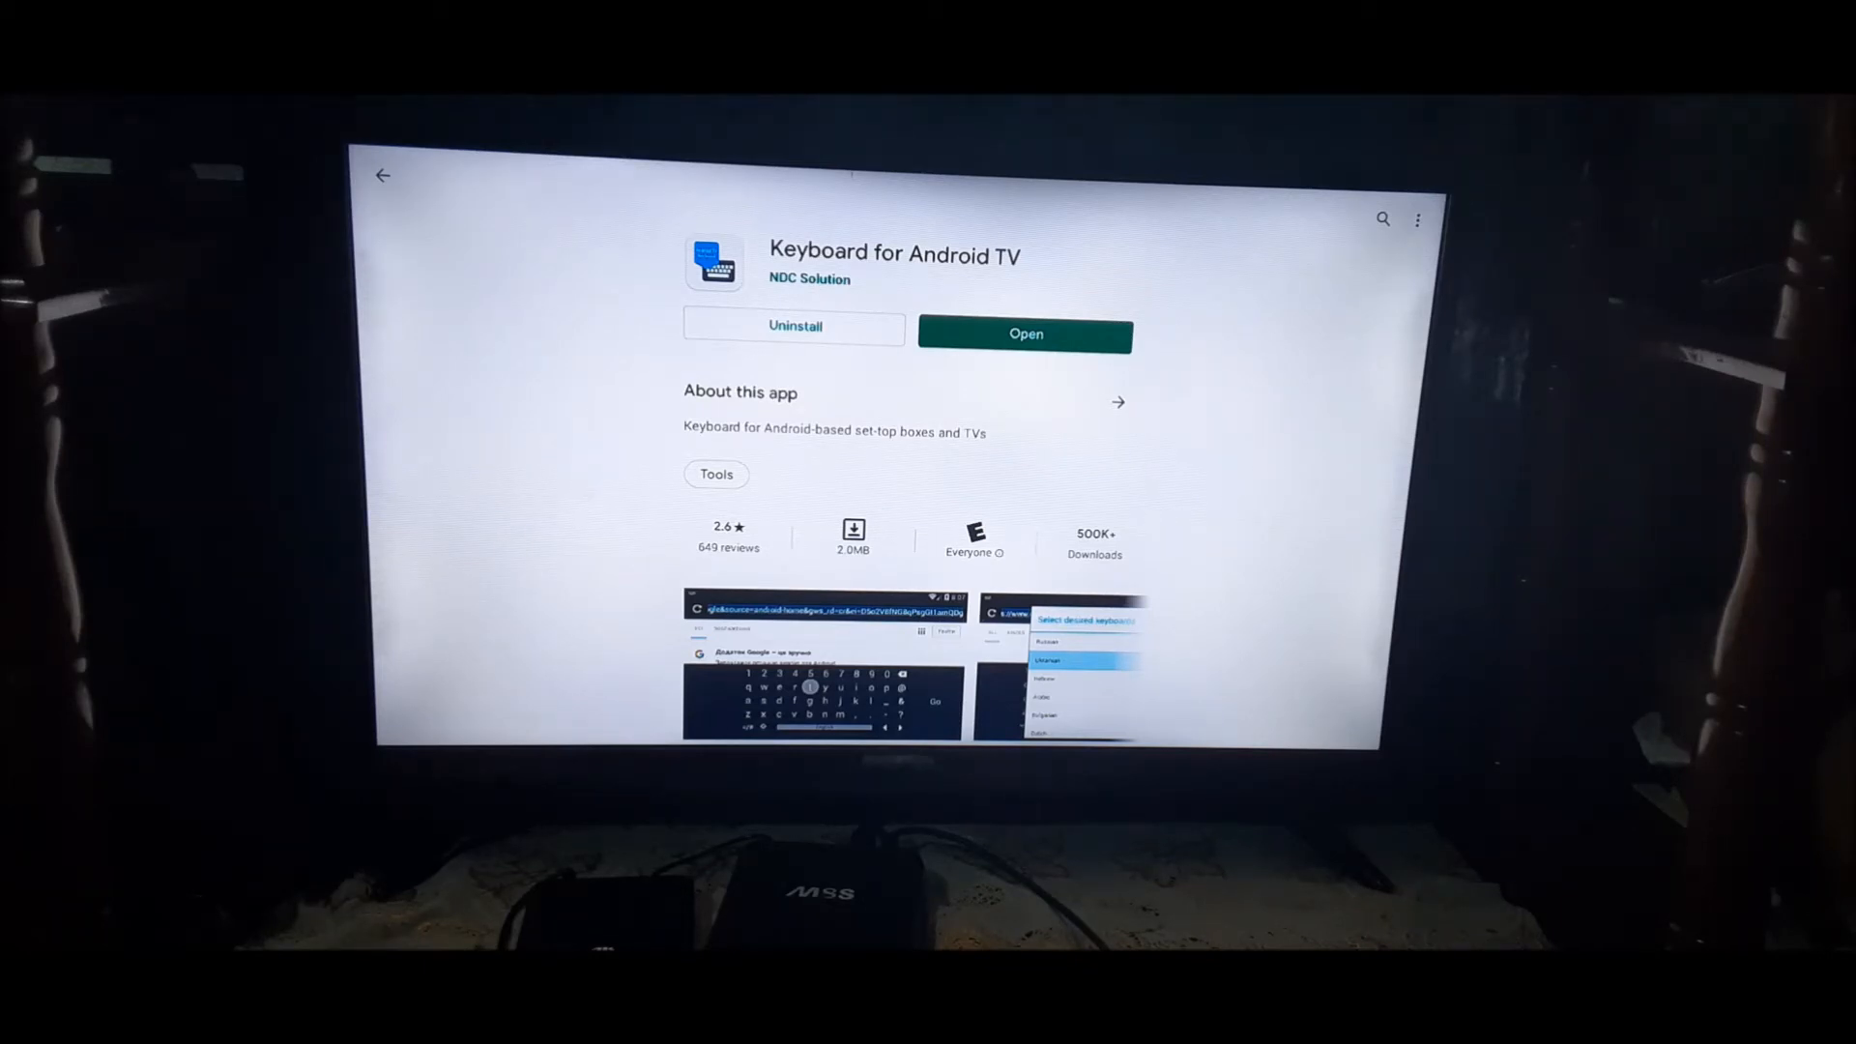
{"action": "mouse_move", "coordinate": [1191, 278]}
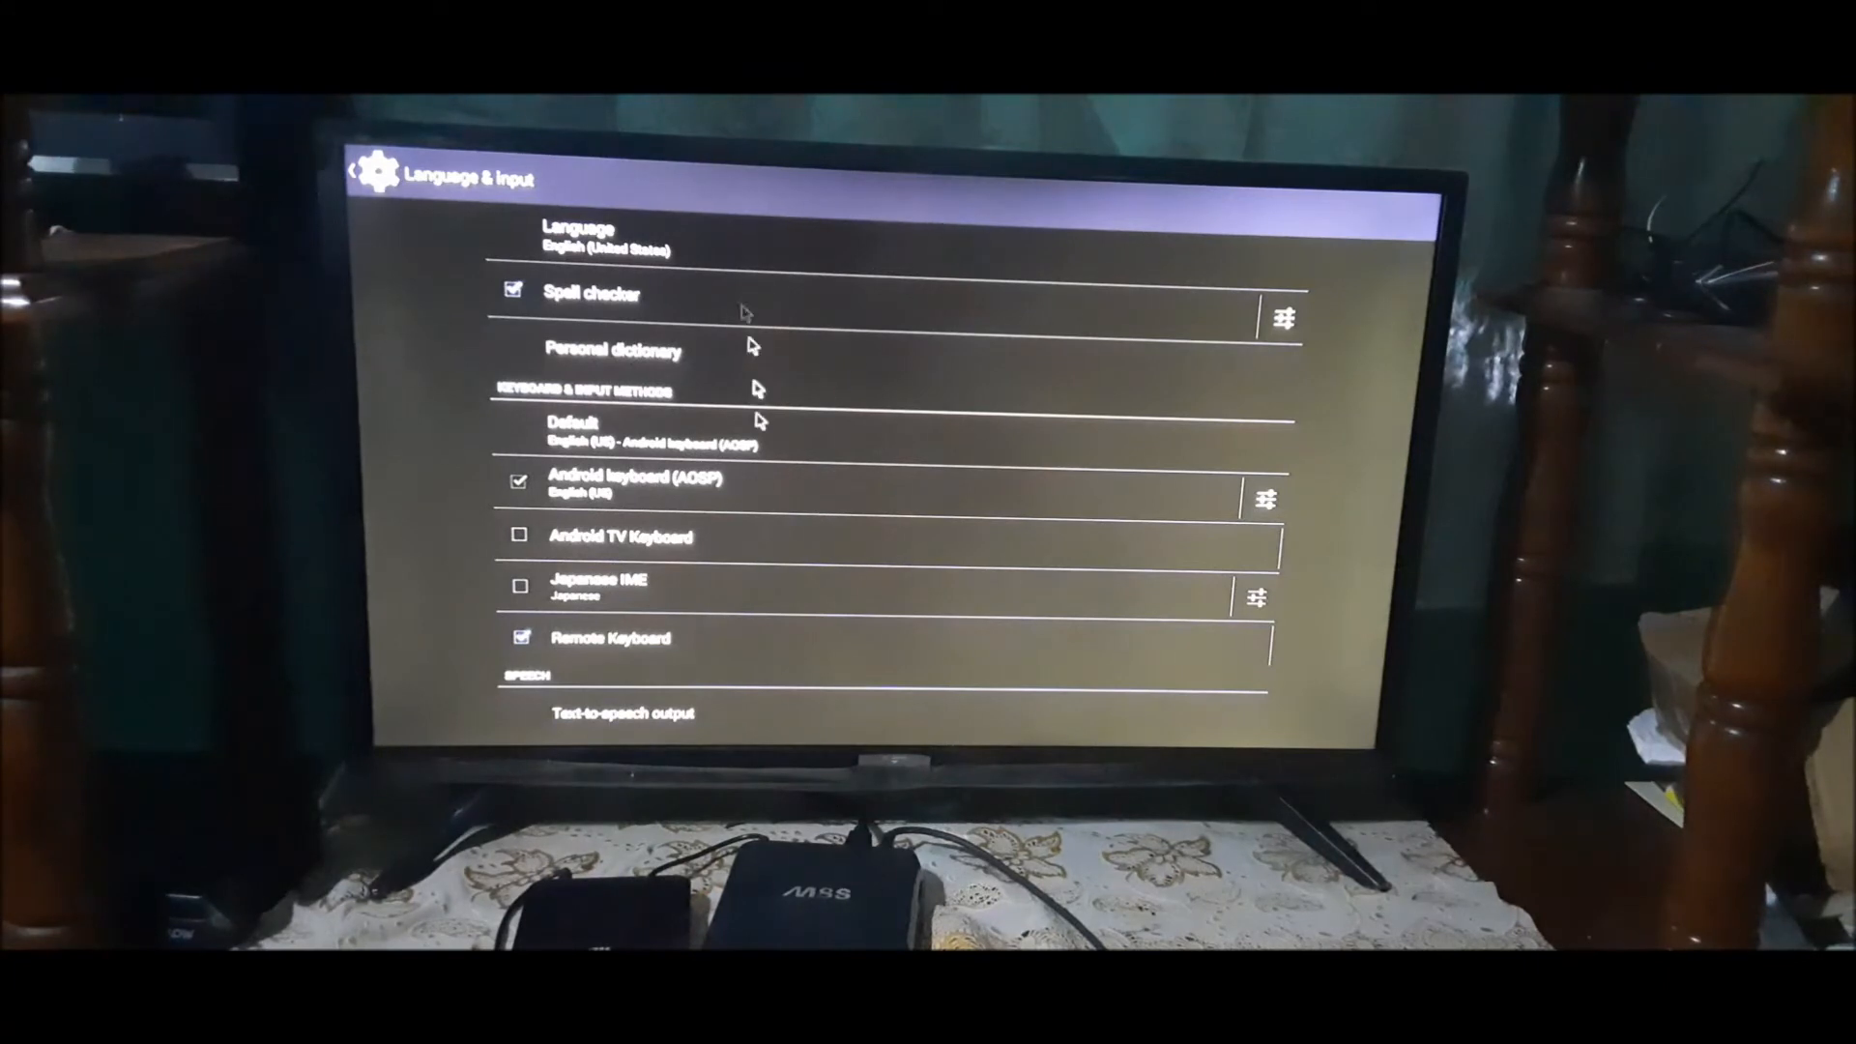
{"action": "mouse_move", "coordinate": [730, 544]}
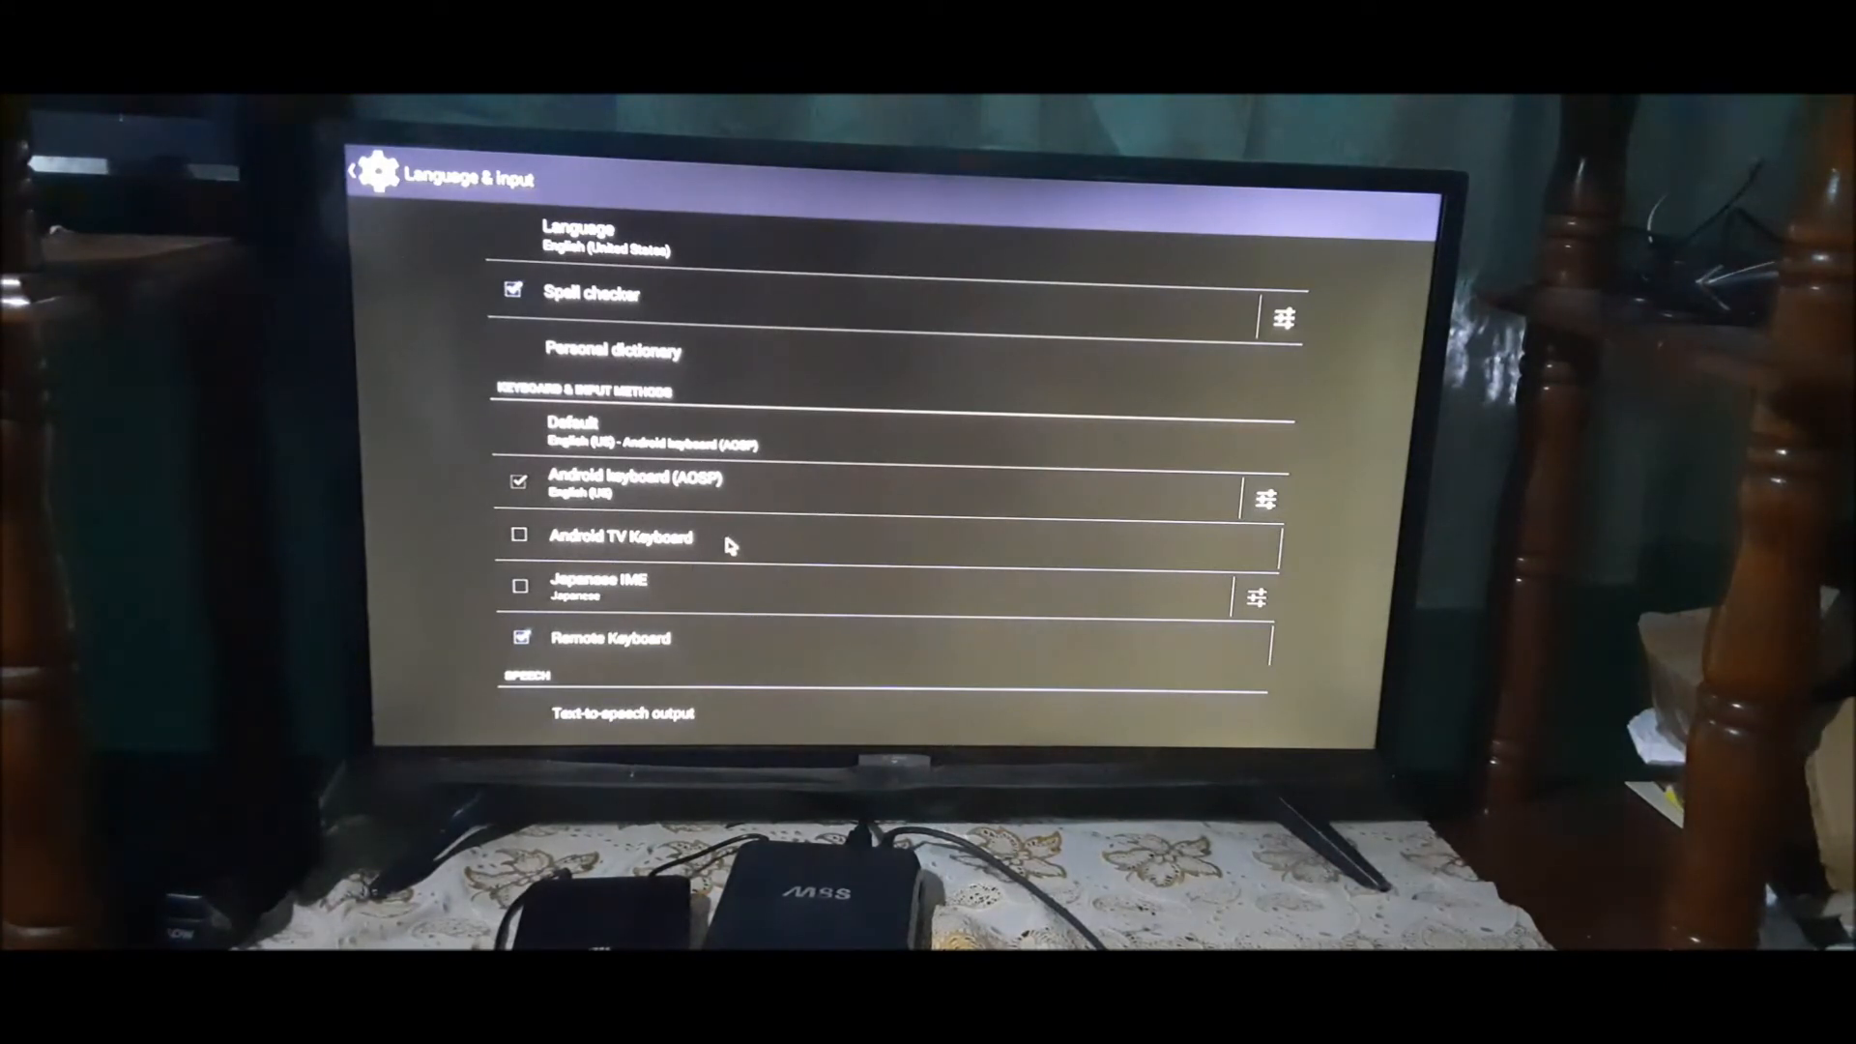
Tick Android TV Keyboard, accept the Attention privacy warning, and bring up the Default keyboard choice
{"action": "left_click", "coordinate": [518, 533]}
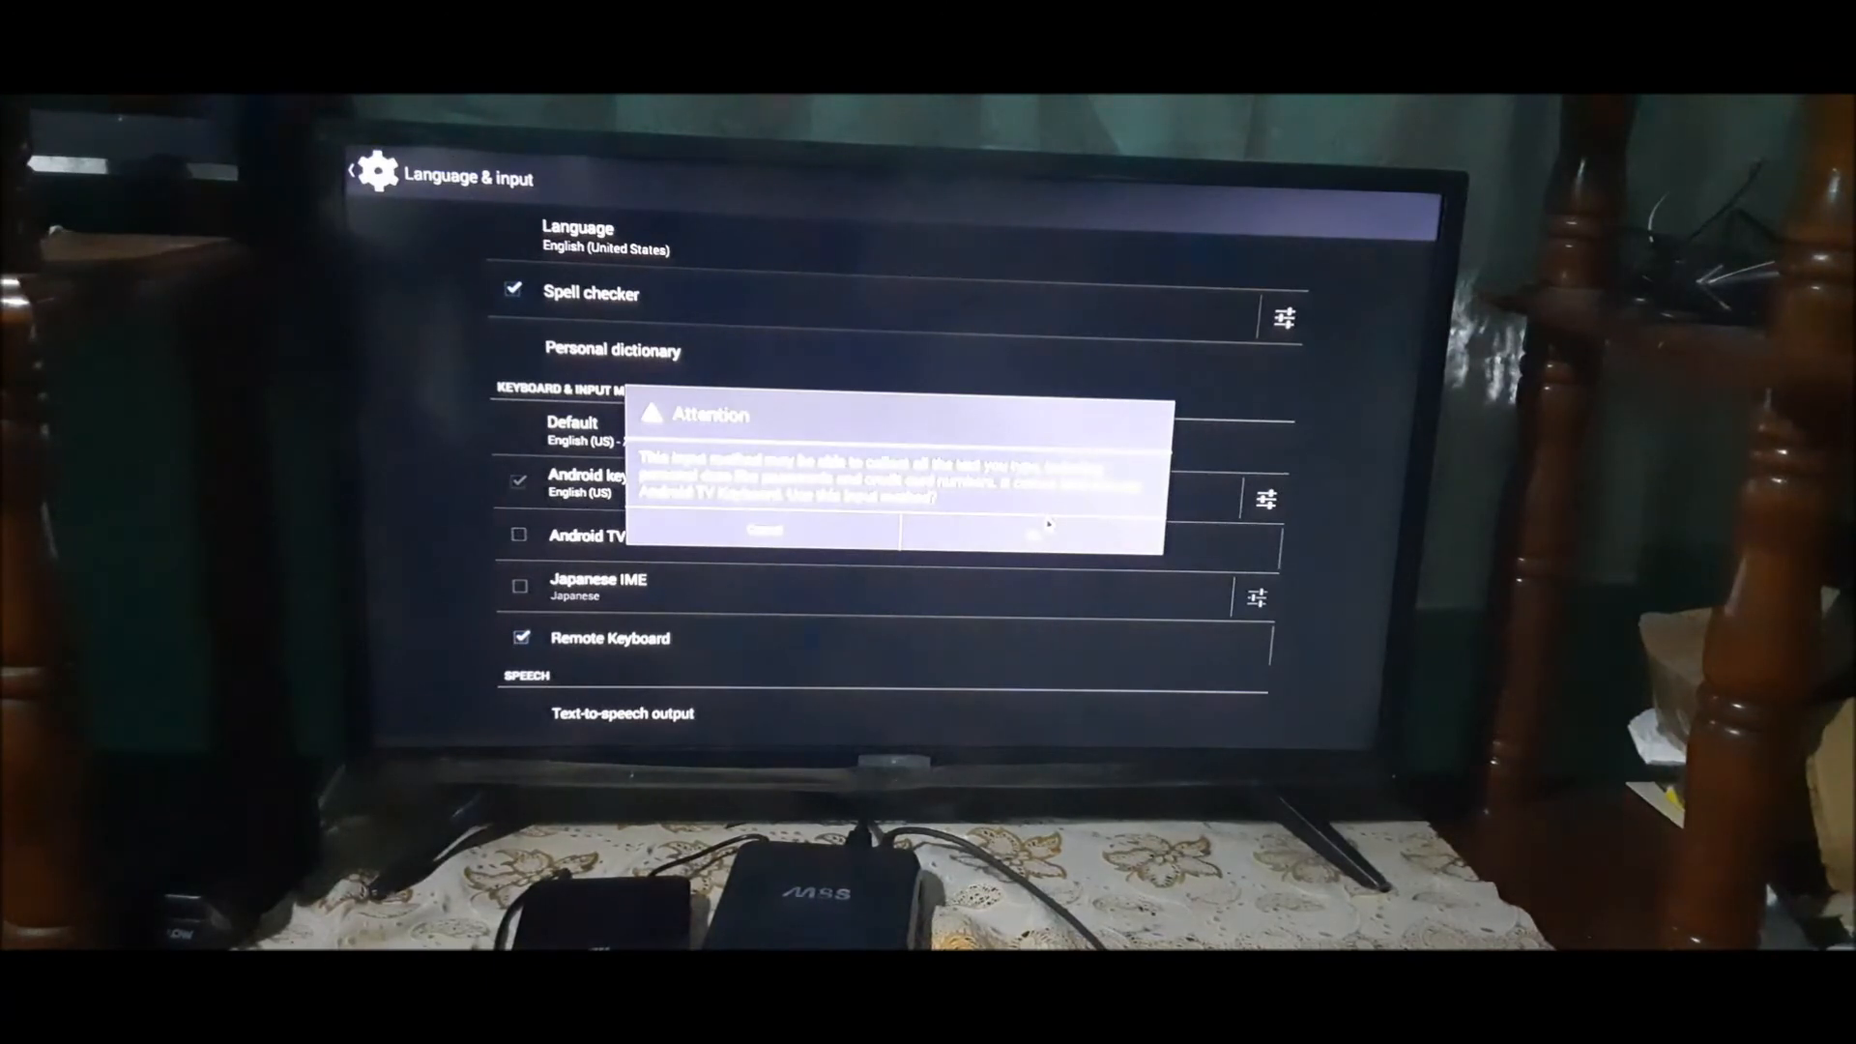
{"action": "left_click", "coordinate": [1042, 528]}
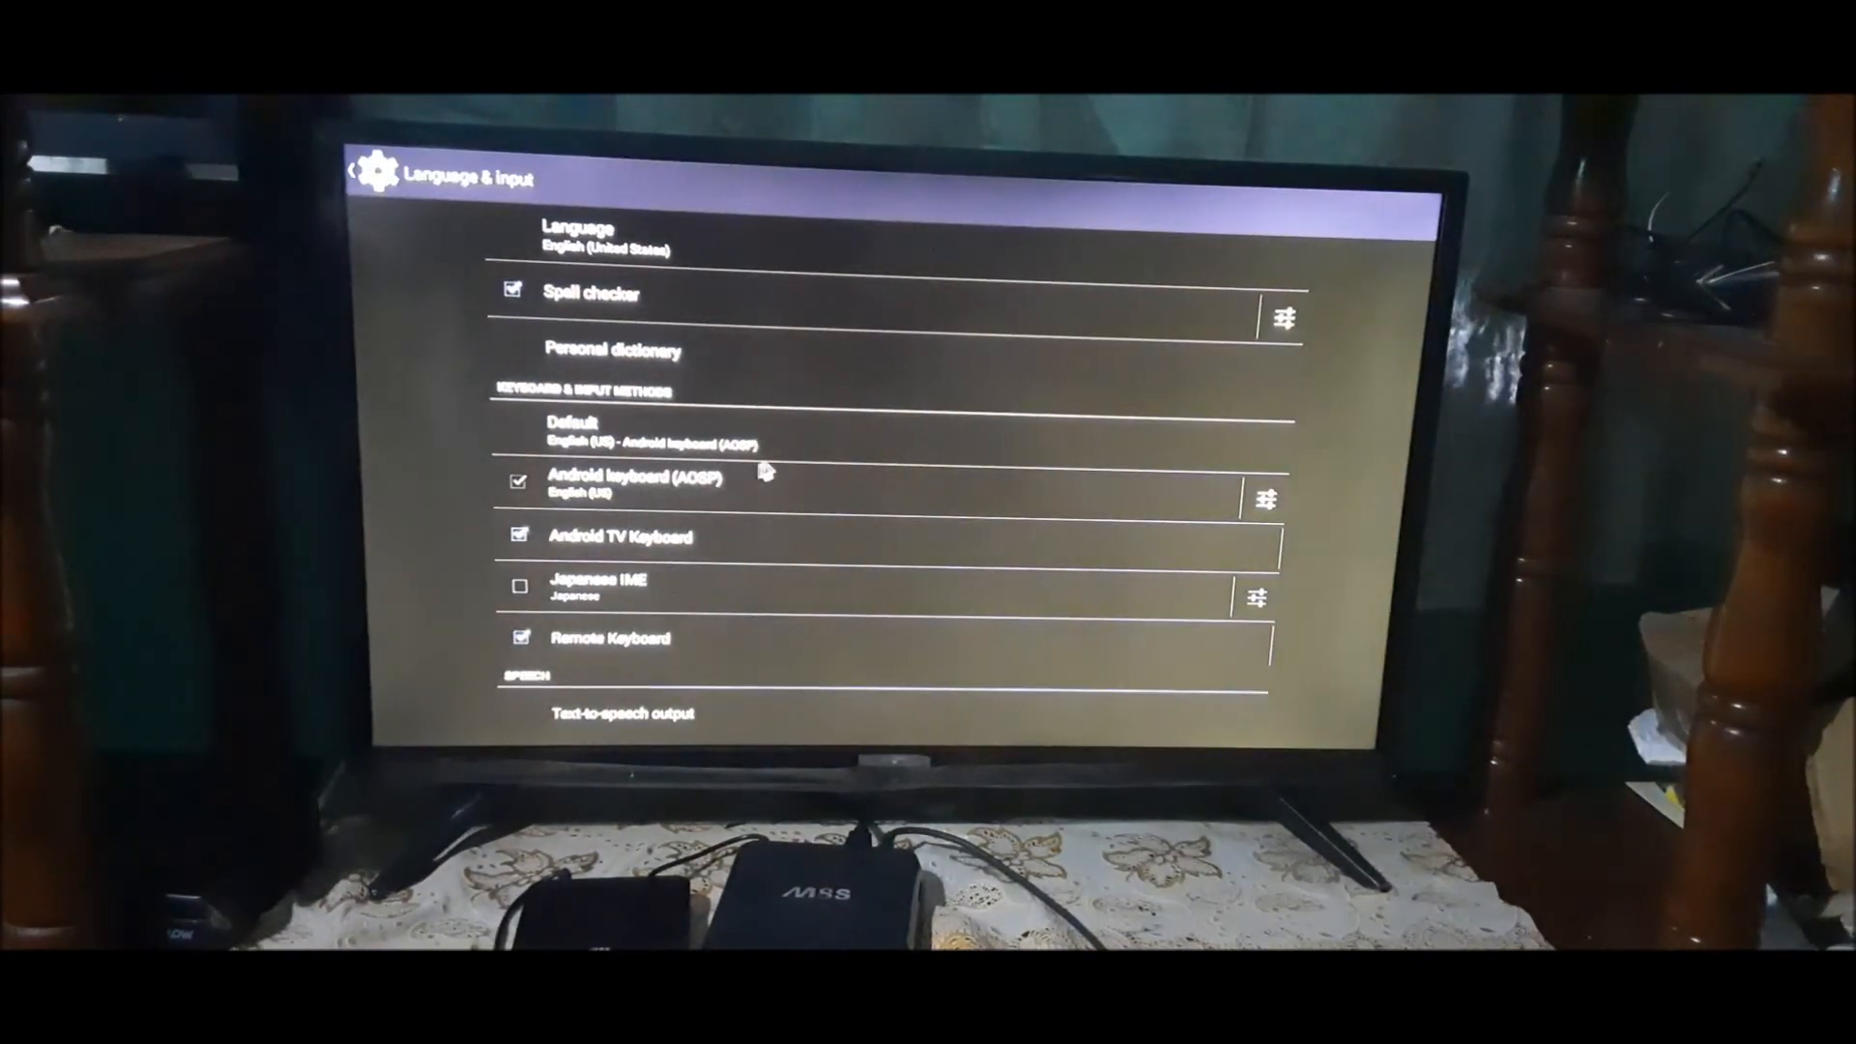
{"action": "mouse_move", "coordinate": [971, 186]}
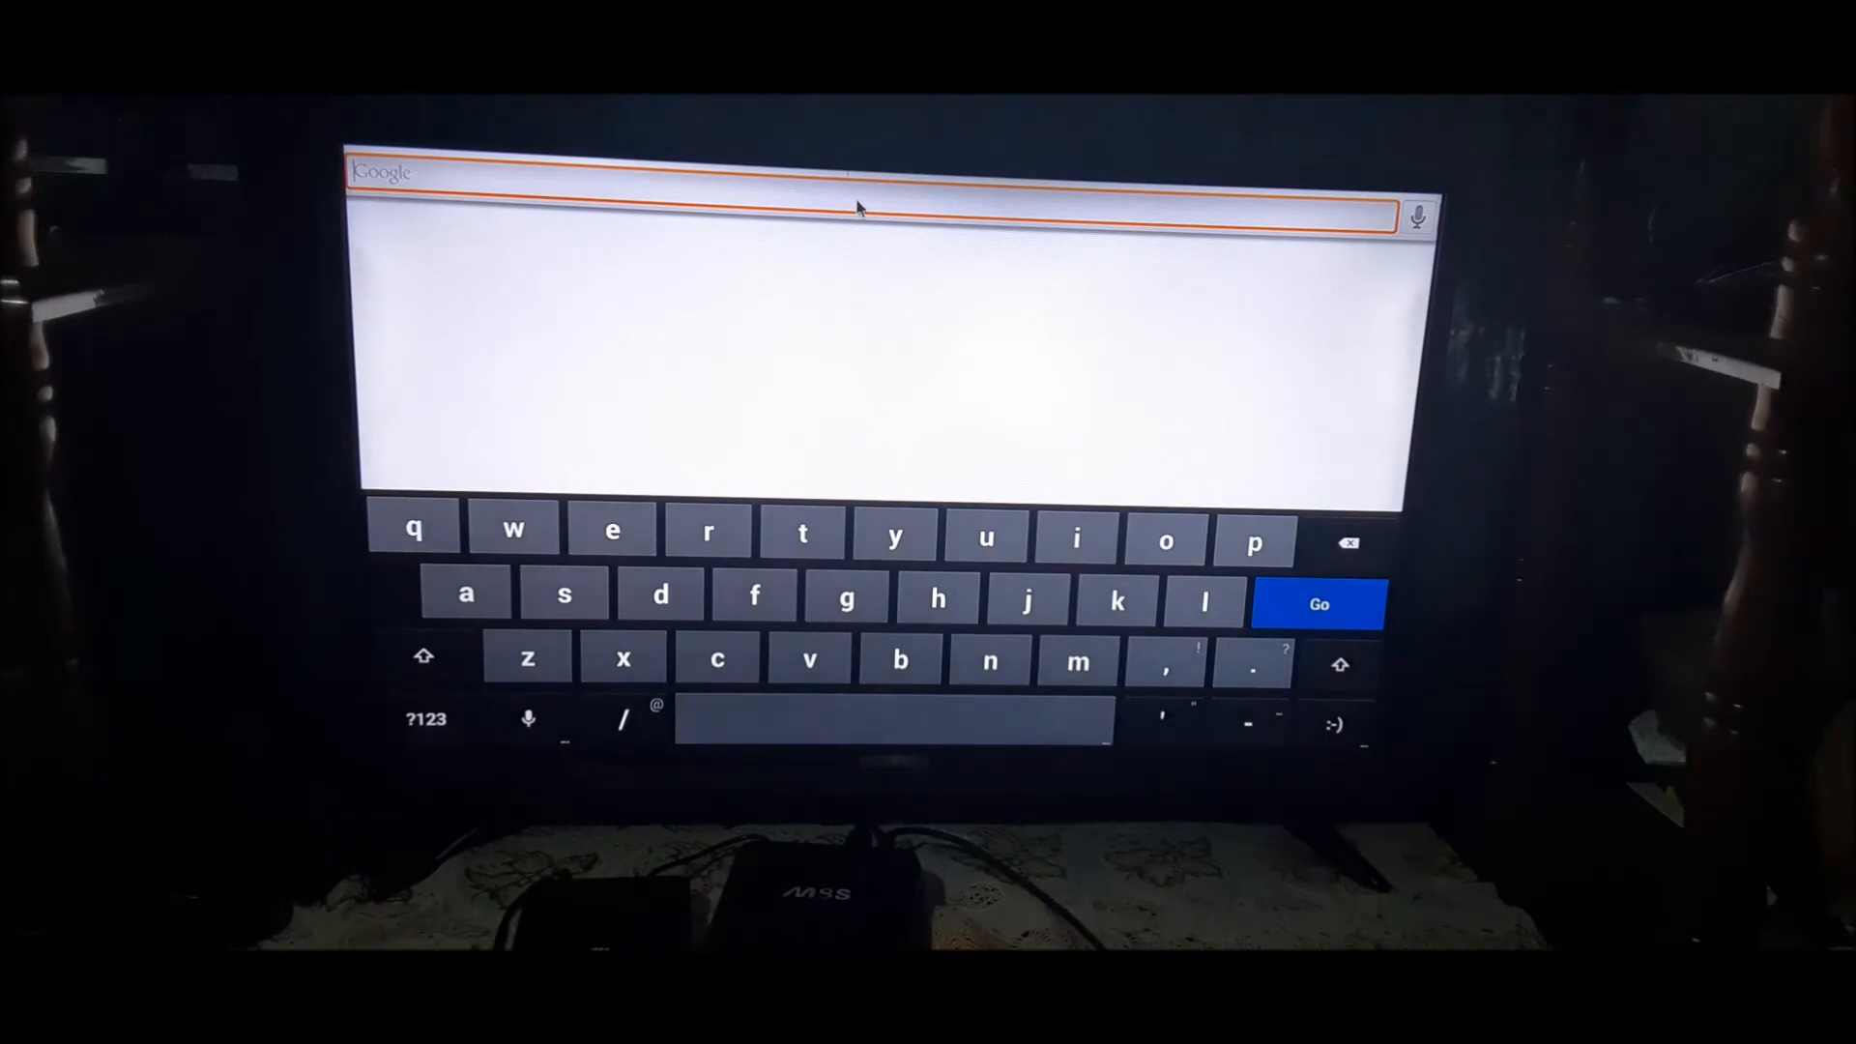
{"action": "mouse_move", "coordinate": [793, 399]}
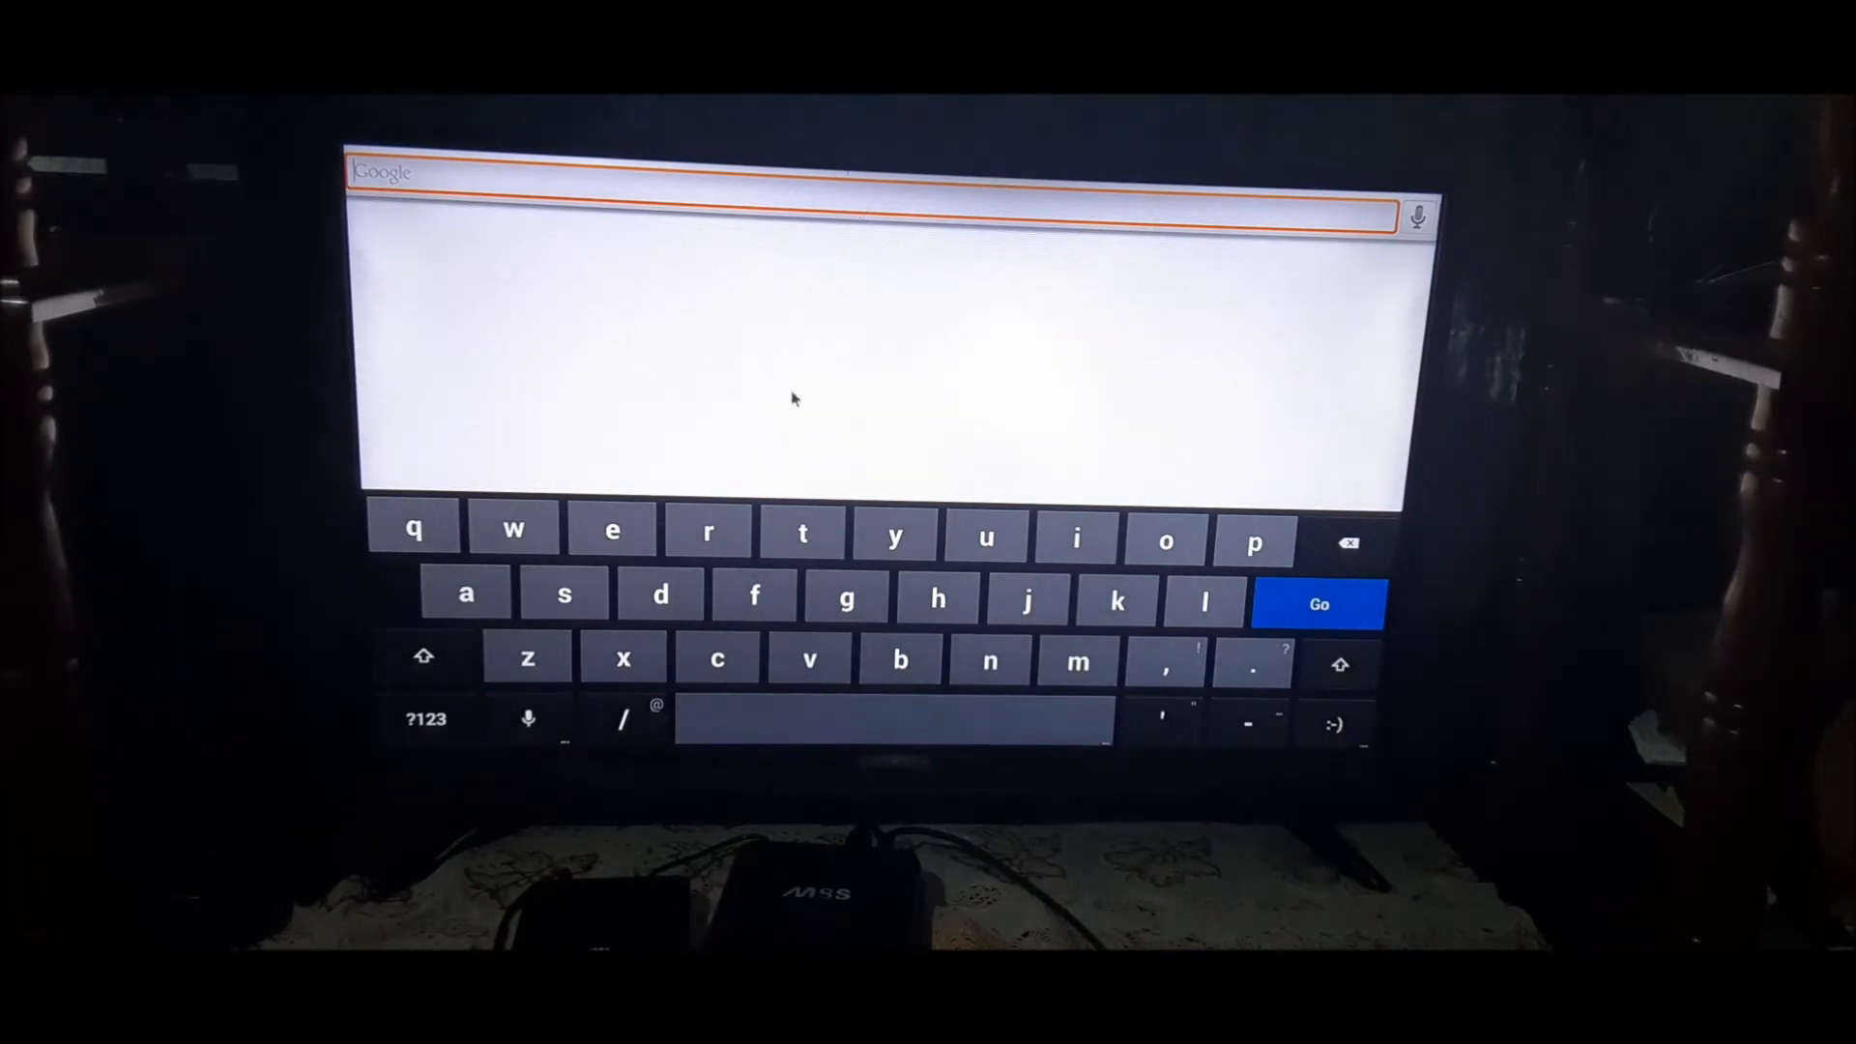
{"action": "mouse_move", "coordinate": [982, 322]}
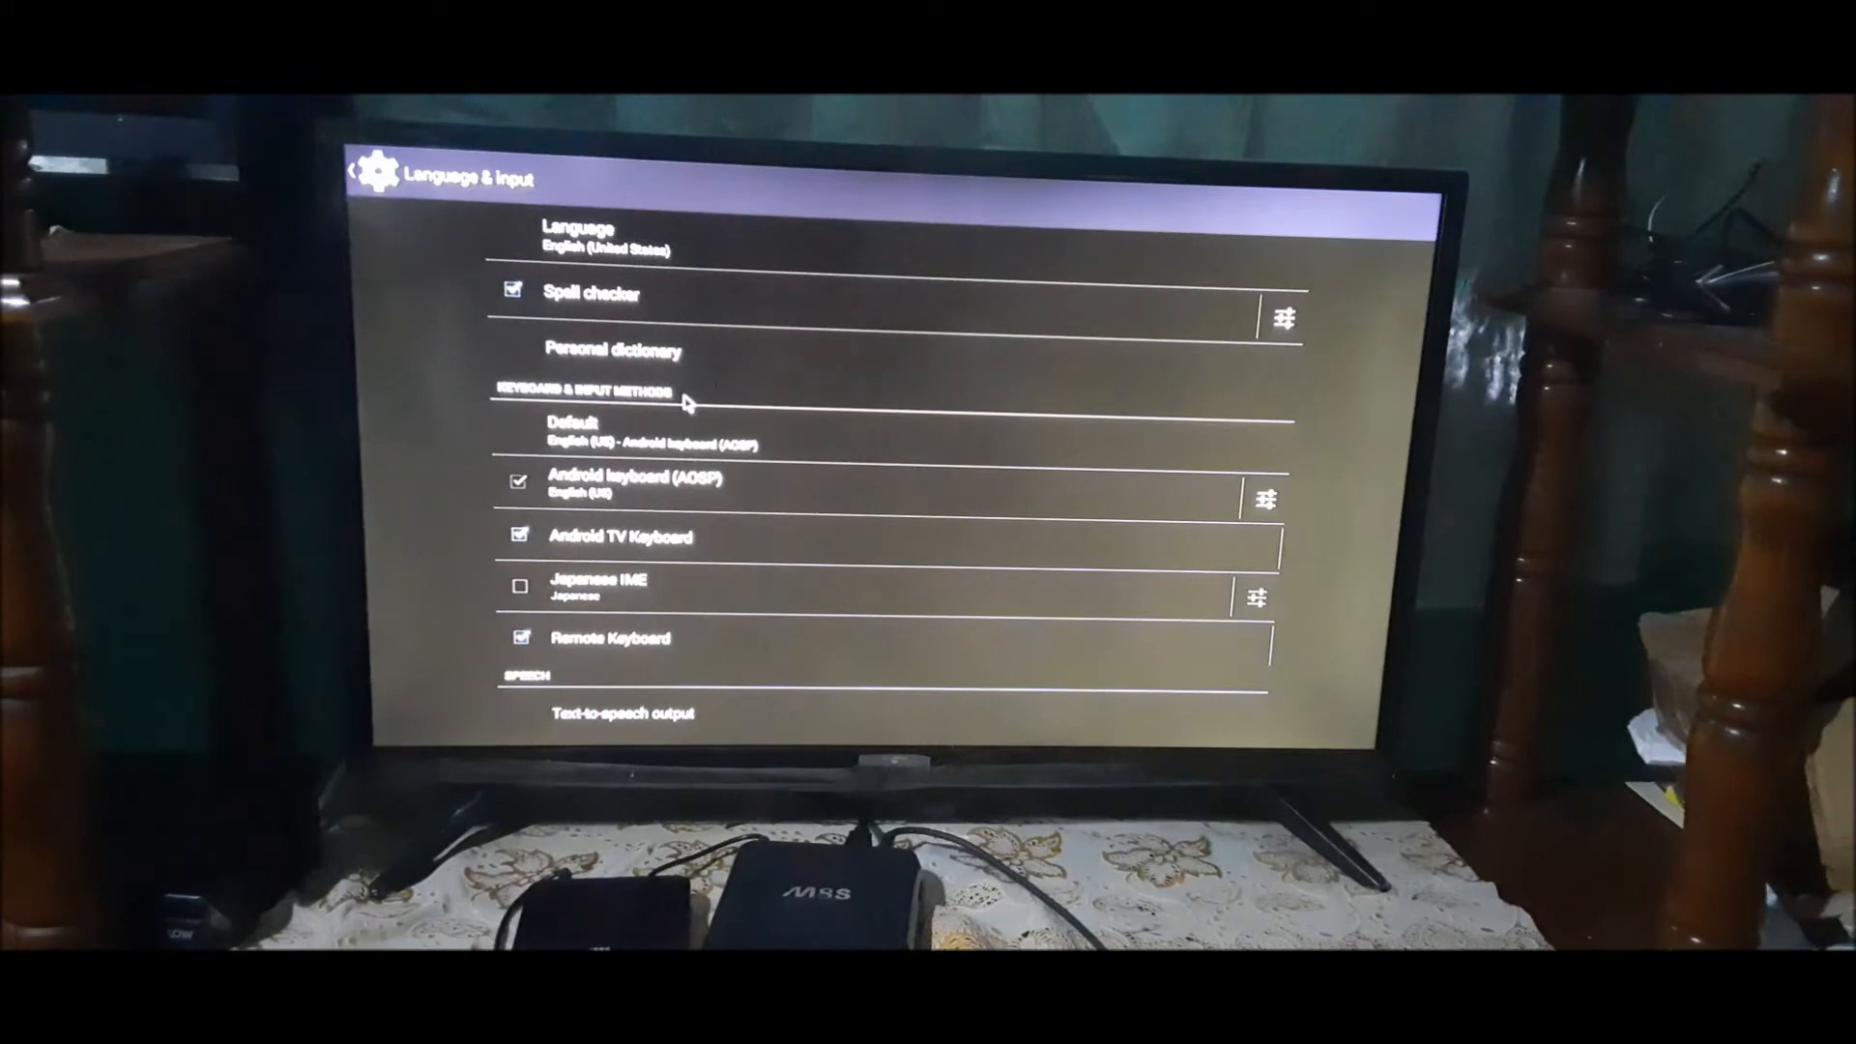
{"action": "mouse_move", "coordinate": [674, 448]}
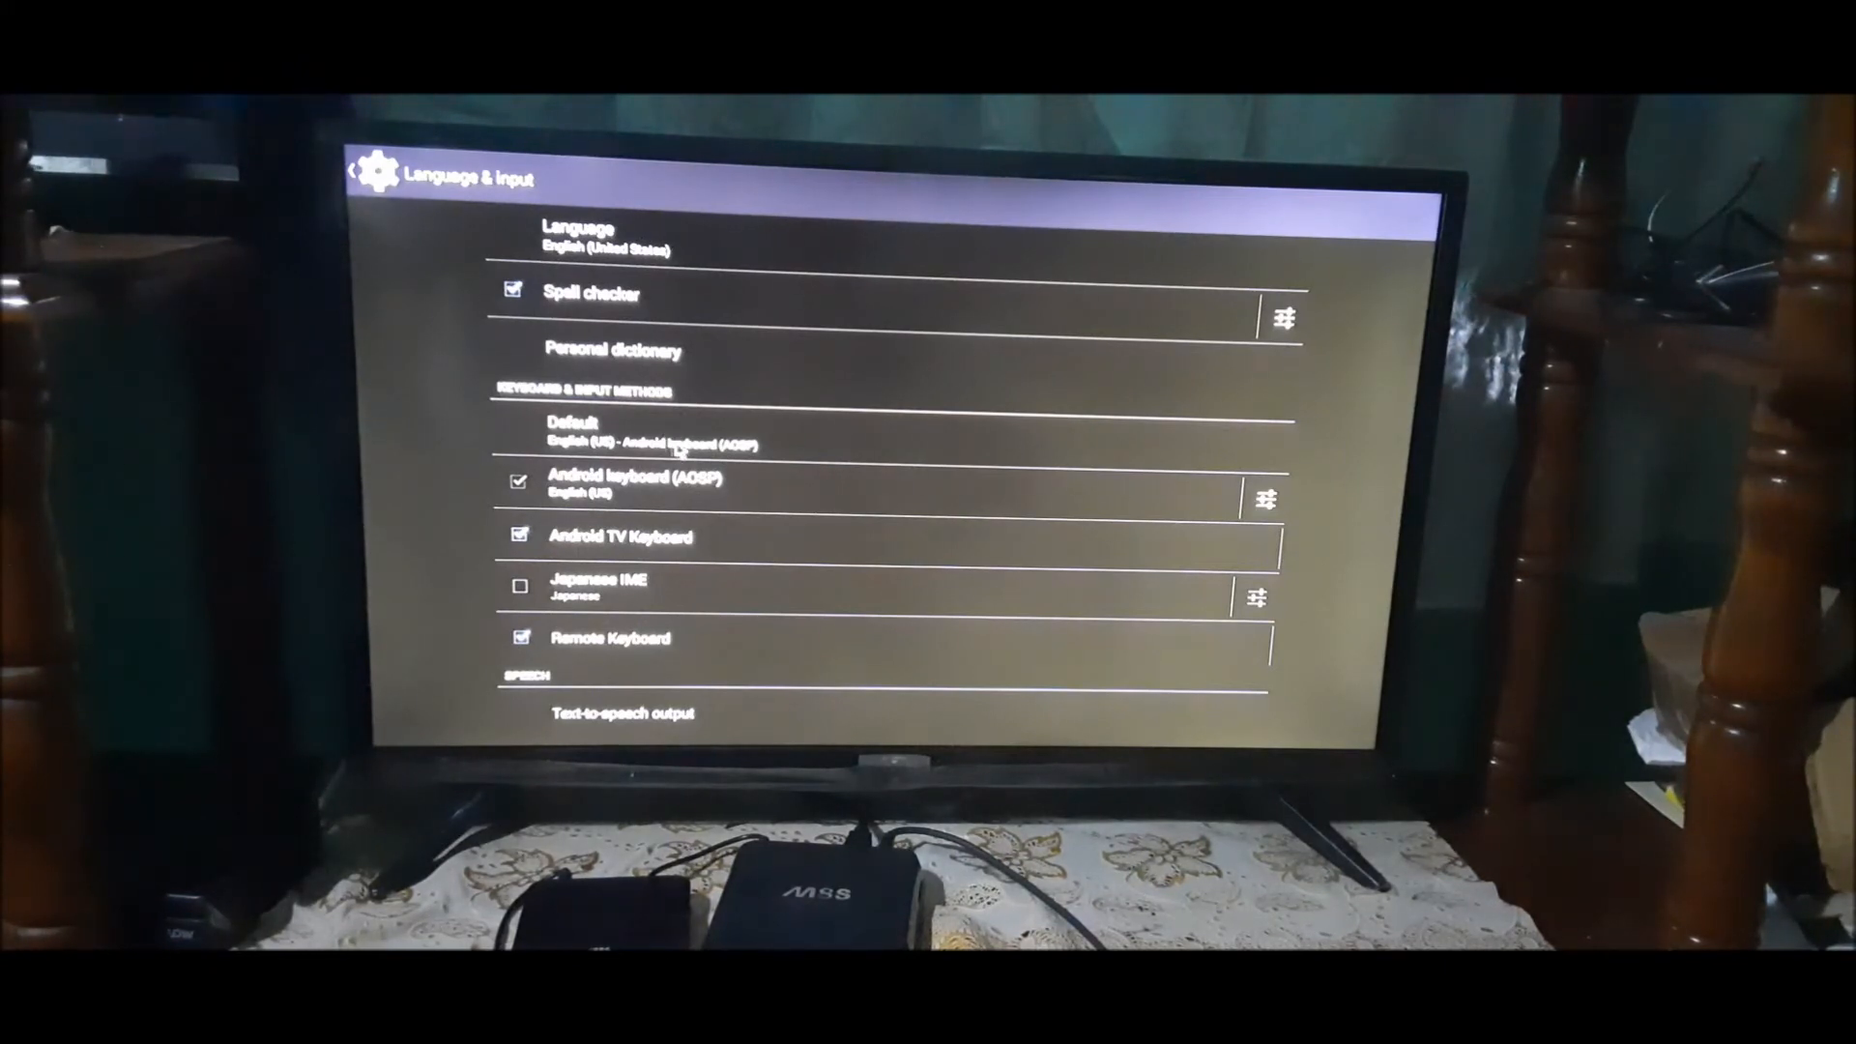
{"action": "left_click", "coordinate": [574, 432]}
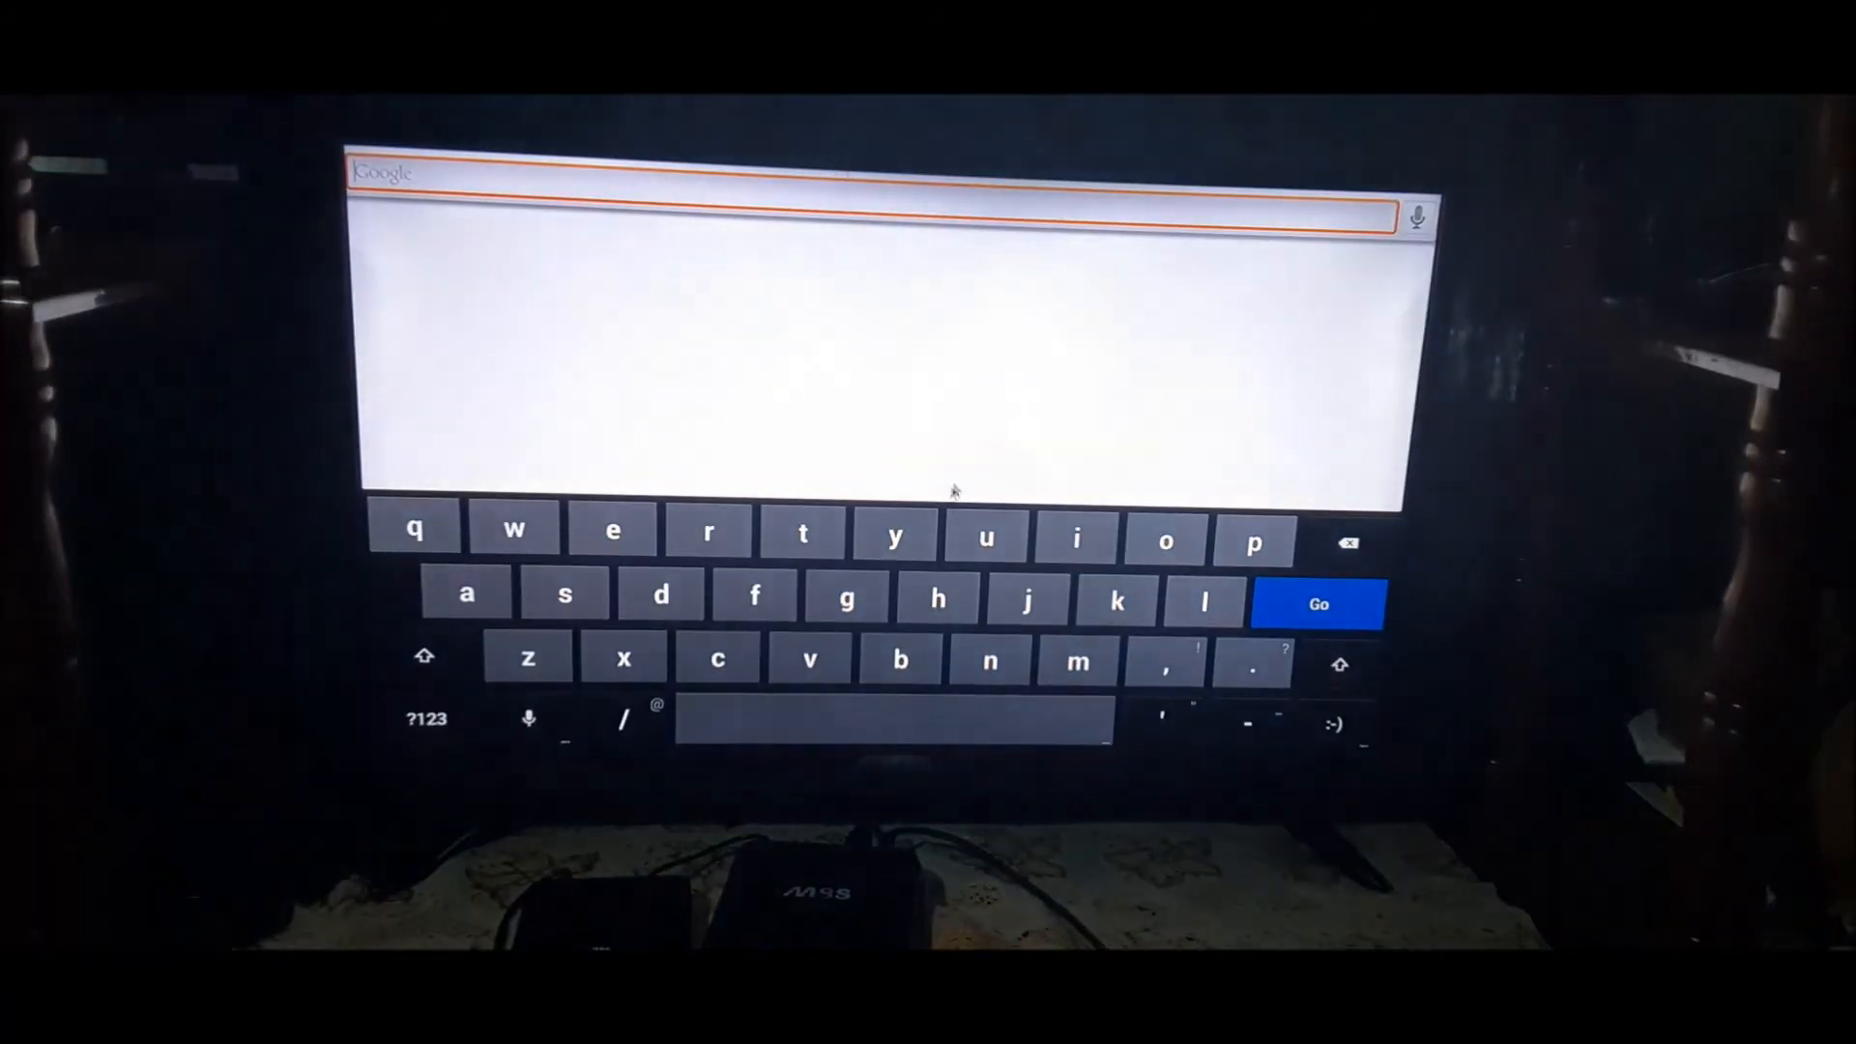
{"action": "mouse_move", "coordinate": [1290, 260]}
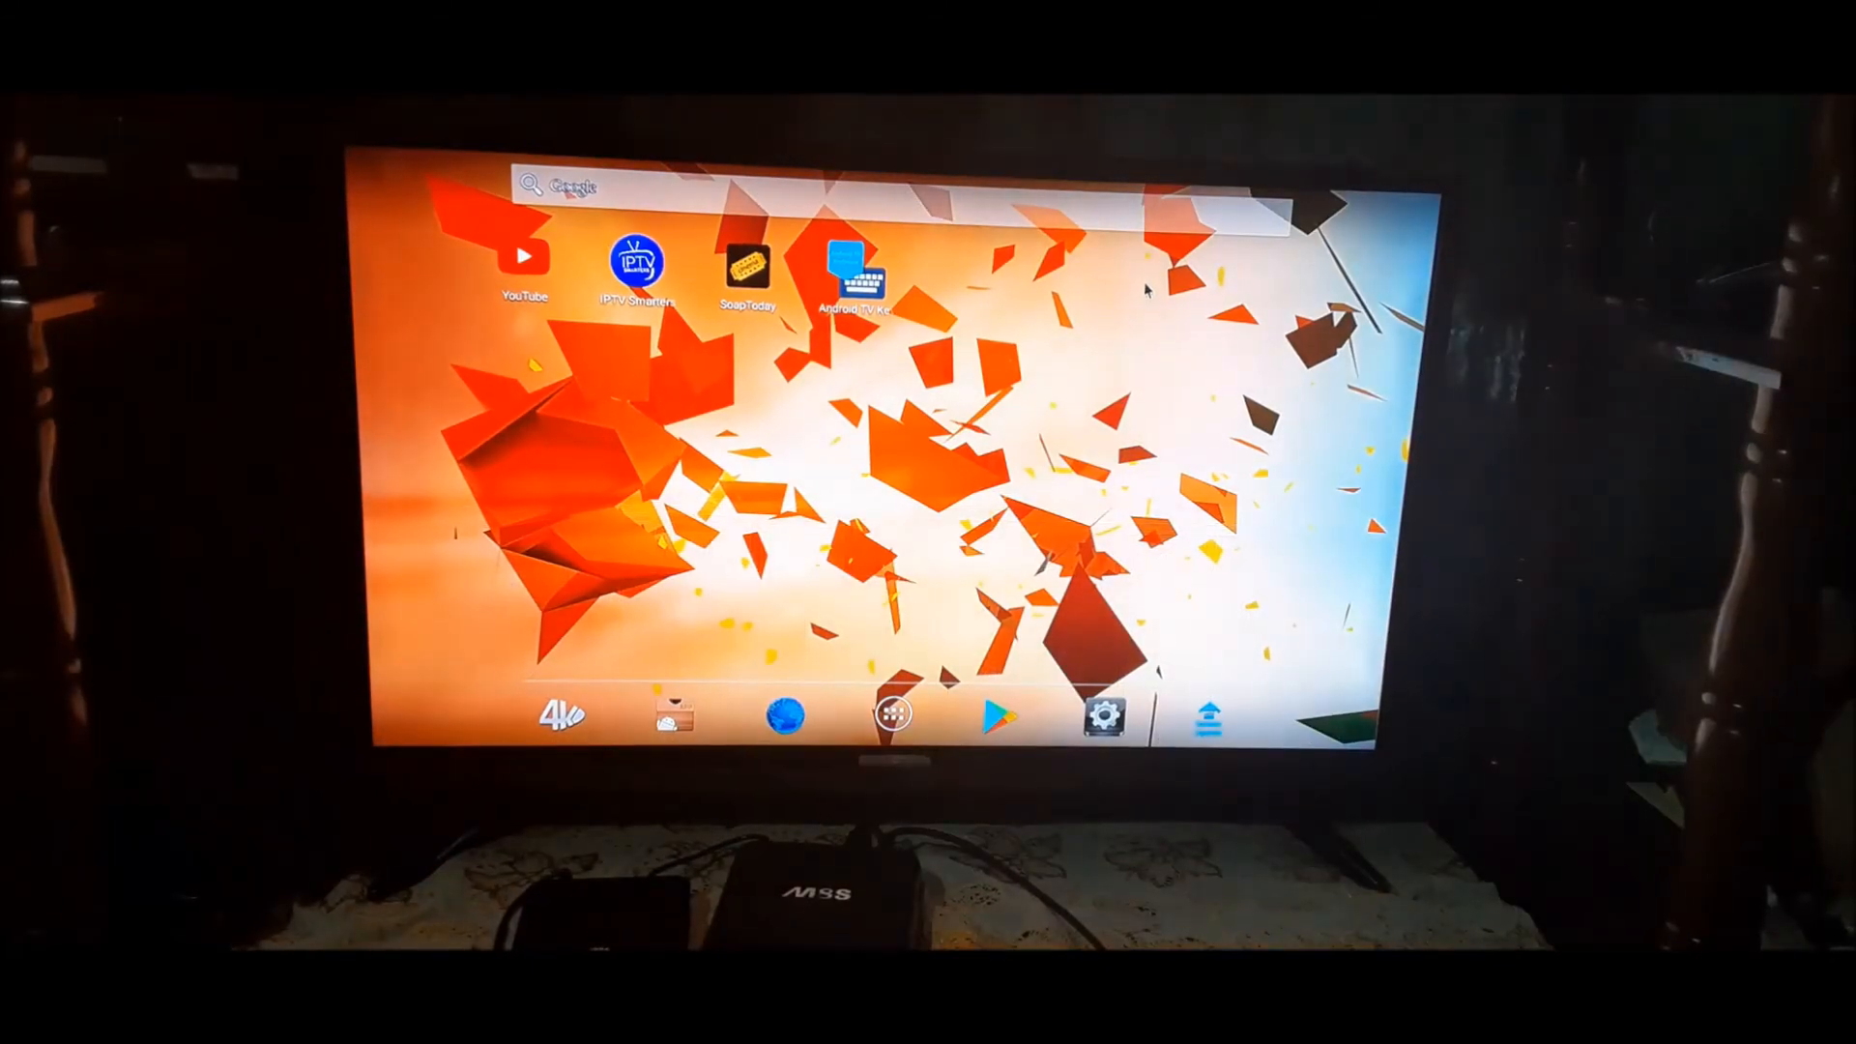
{"action": "mouse_move", "coordinate": [1288, 267]}
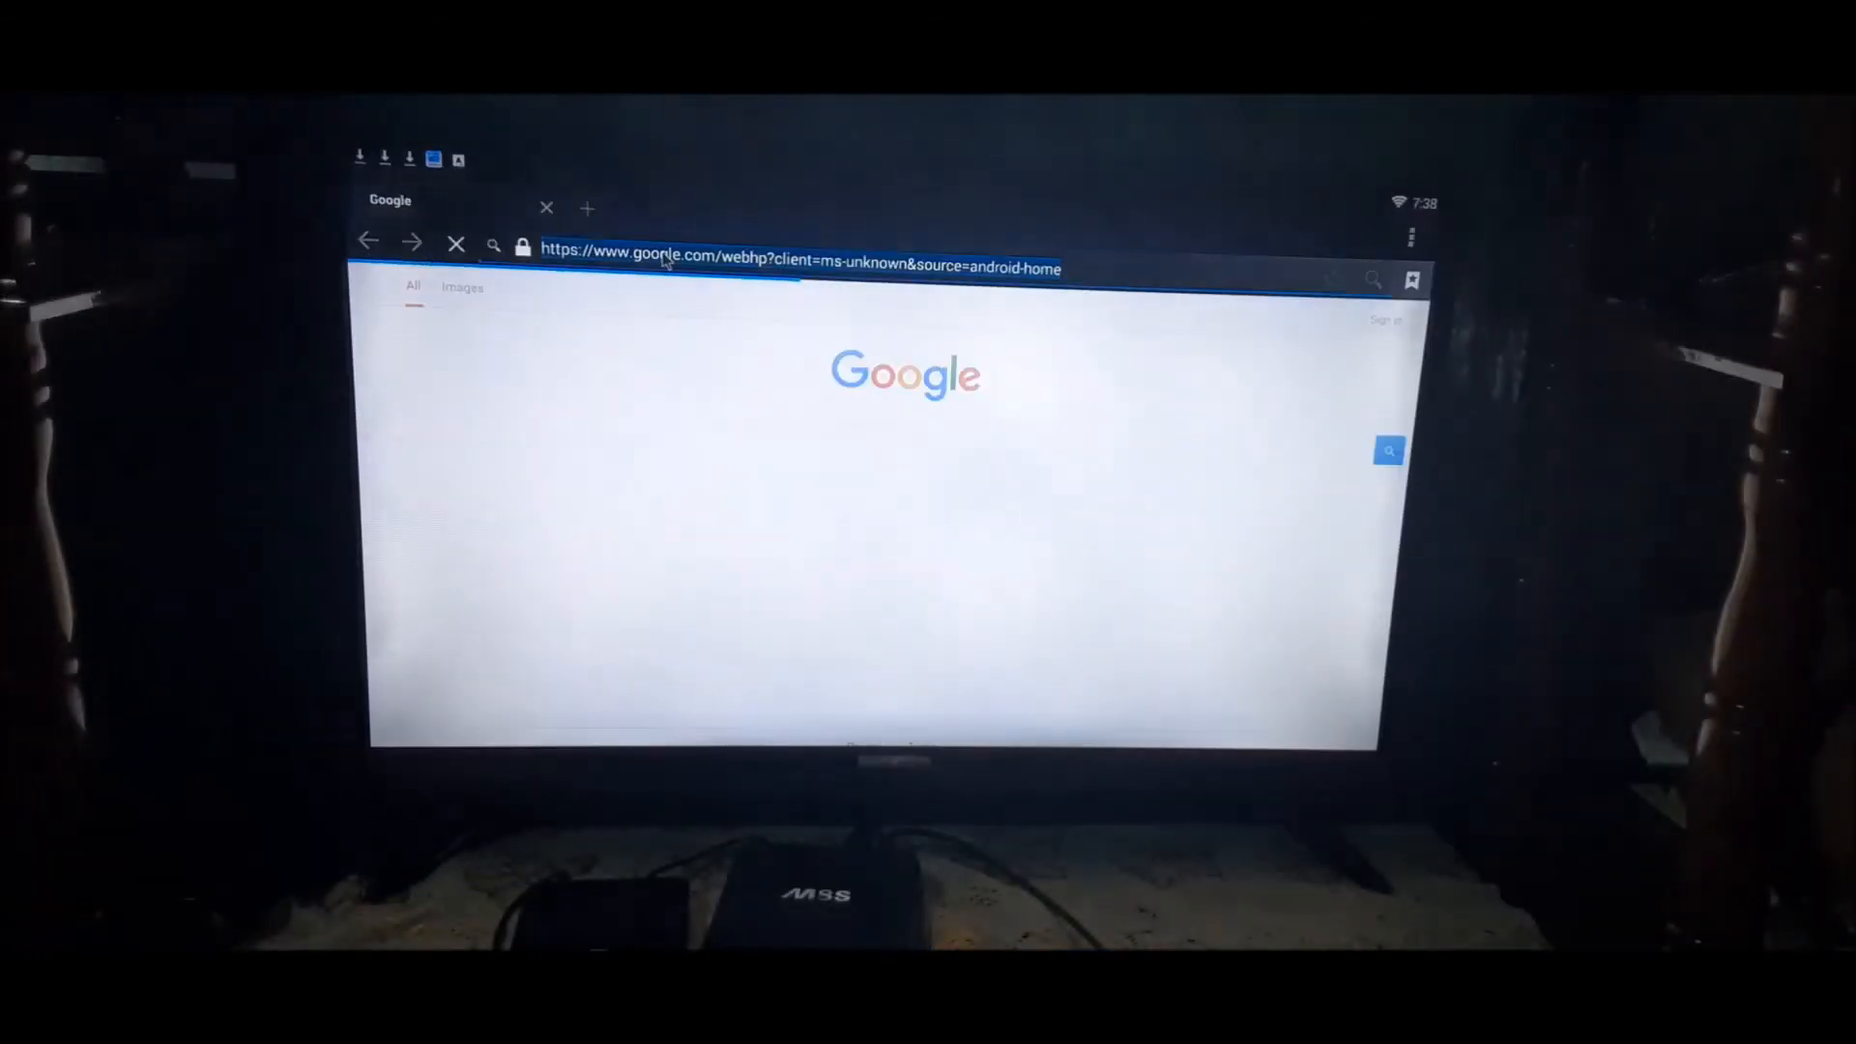
Load Google in the Browser, then return to the device settings
{"action": "left_click", "coordinate": [800, 252]}
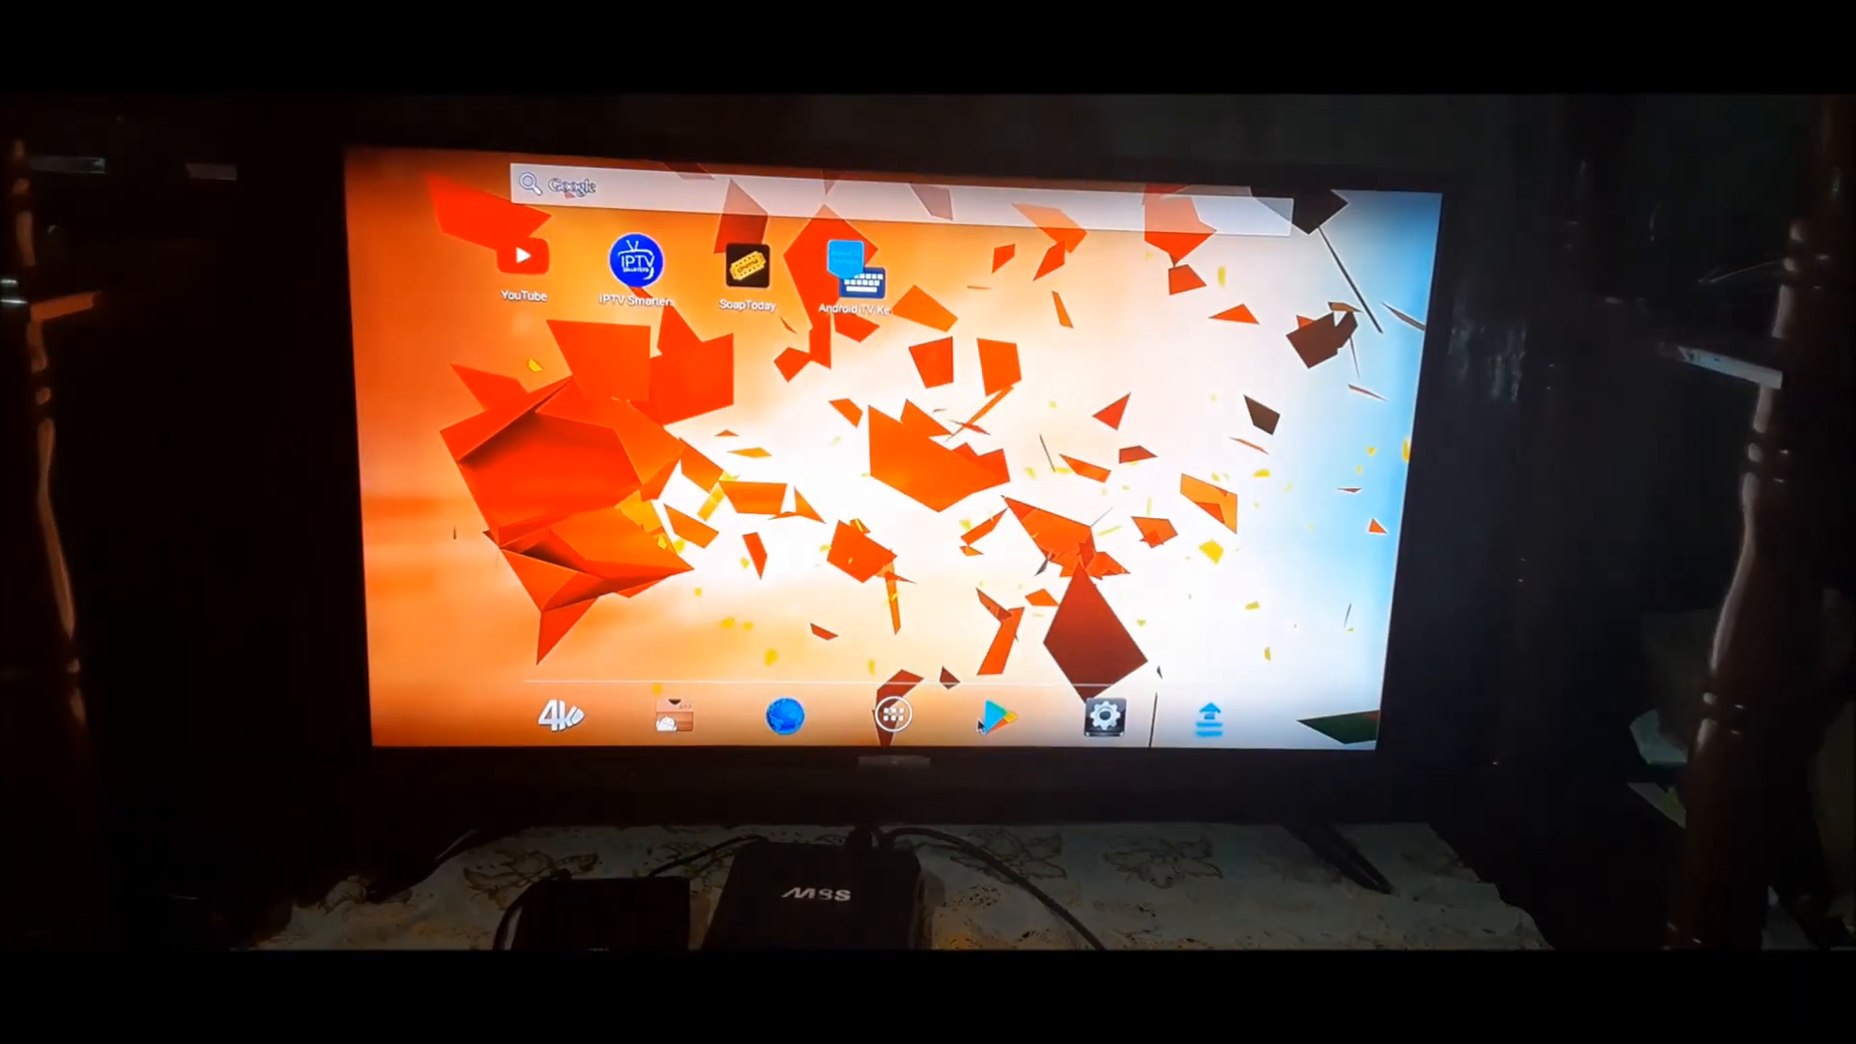
{"action": "left_click", "coordinate": [1104, 718]}
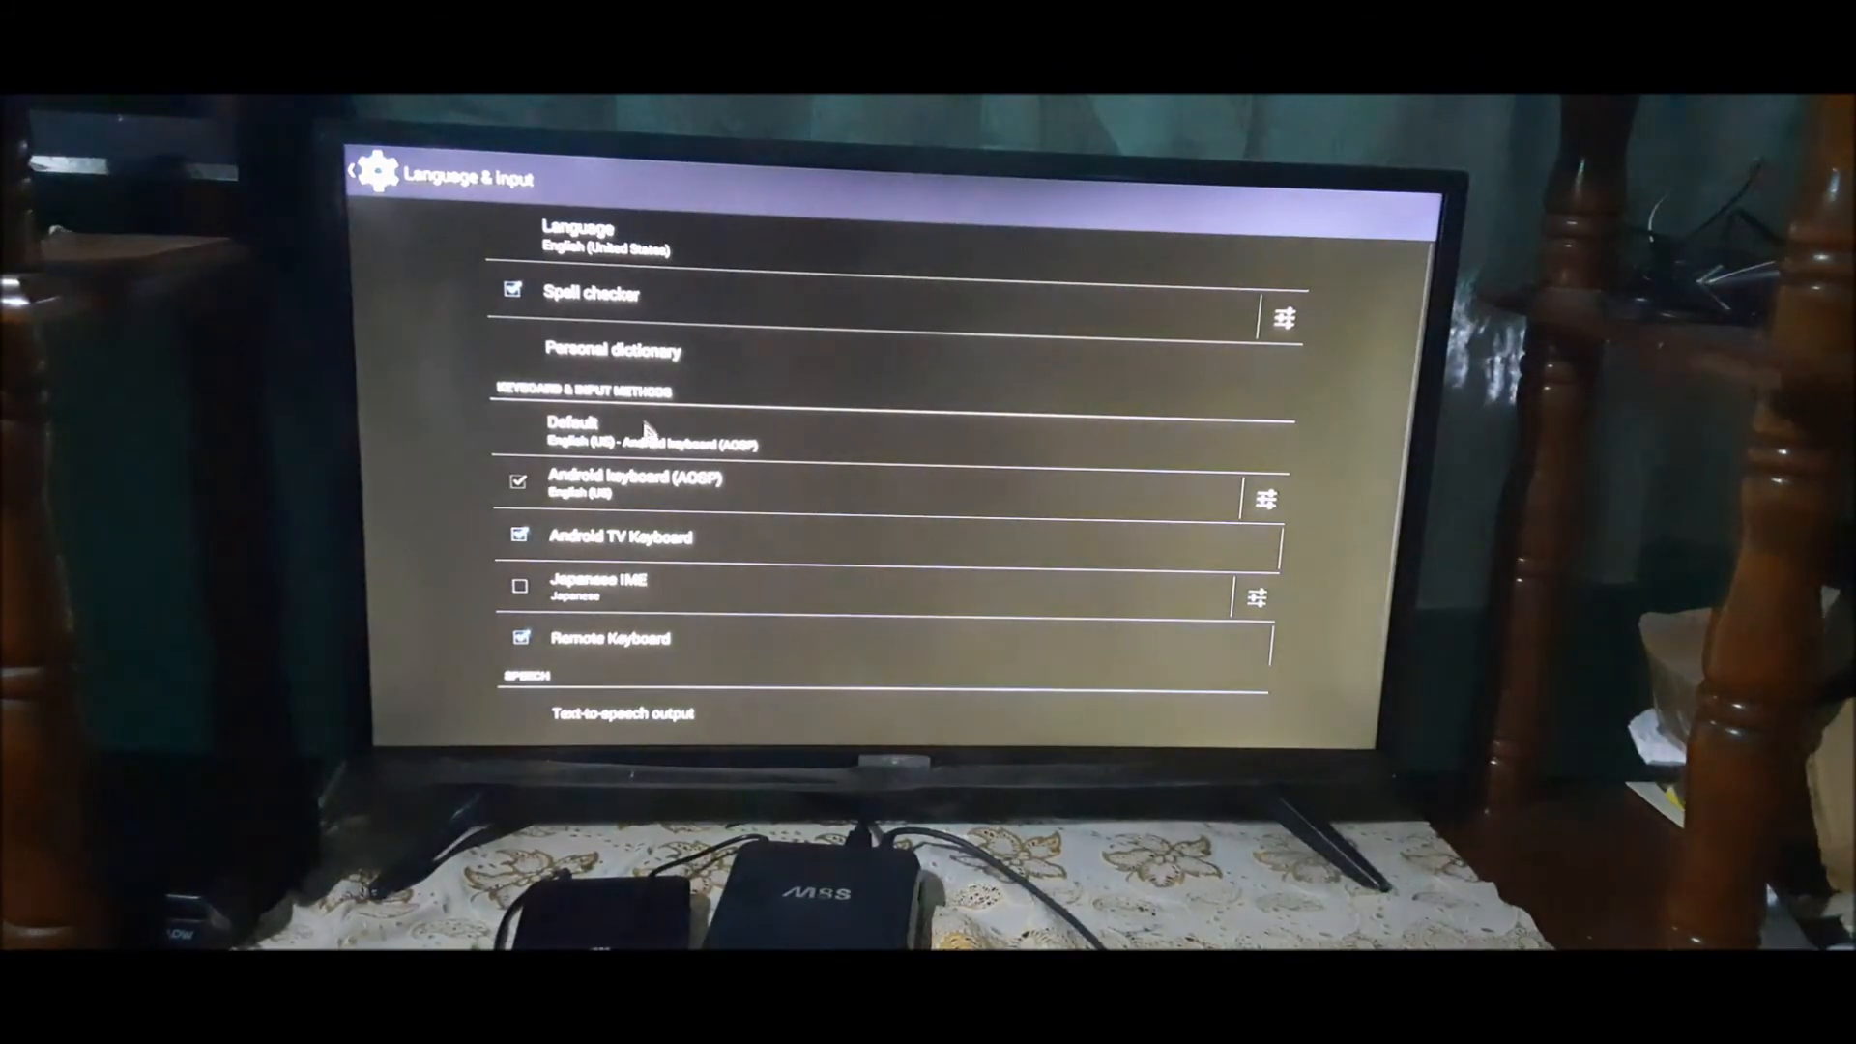
Tap the Google search field to test the keyboard, go back, and launch the box's SETTINGS app
{"action": "left_click", "coordinate": [575, 432]}
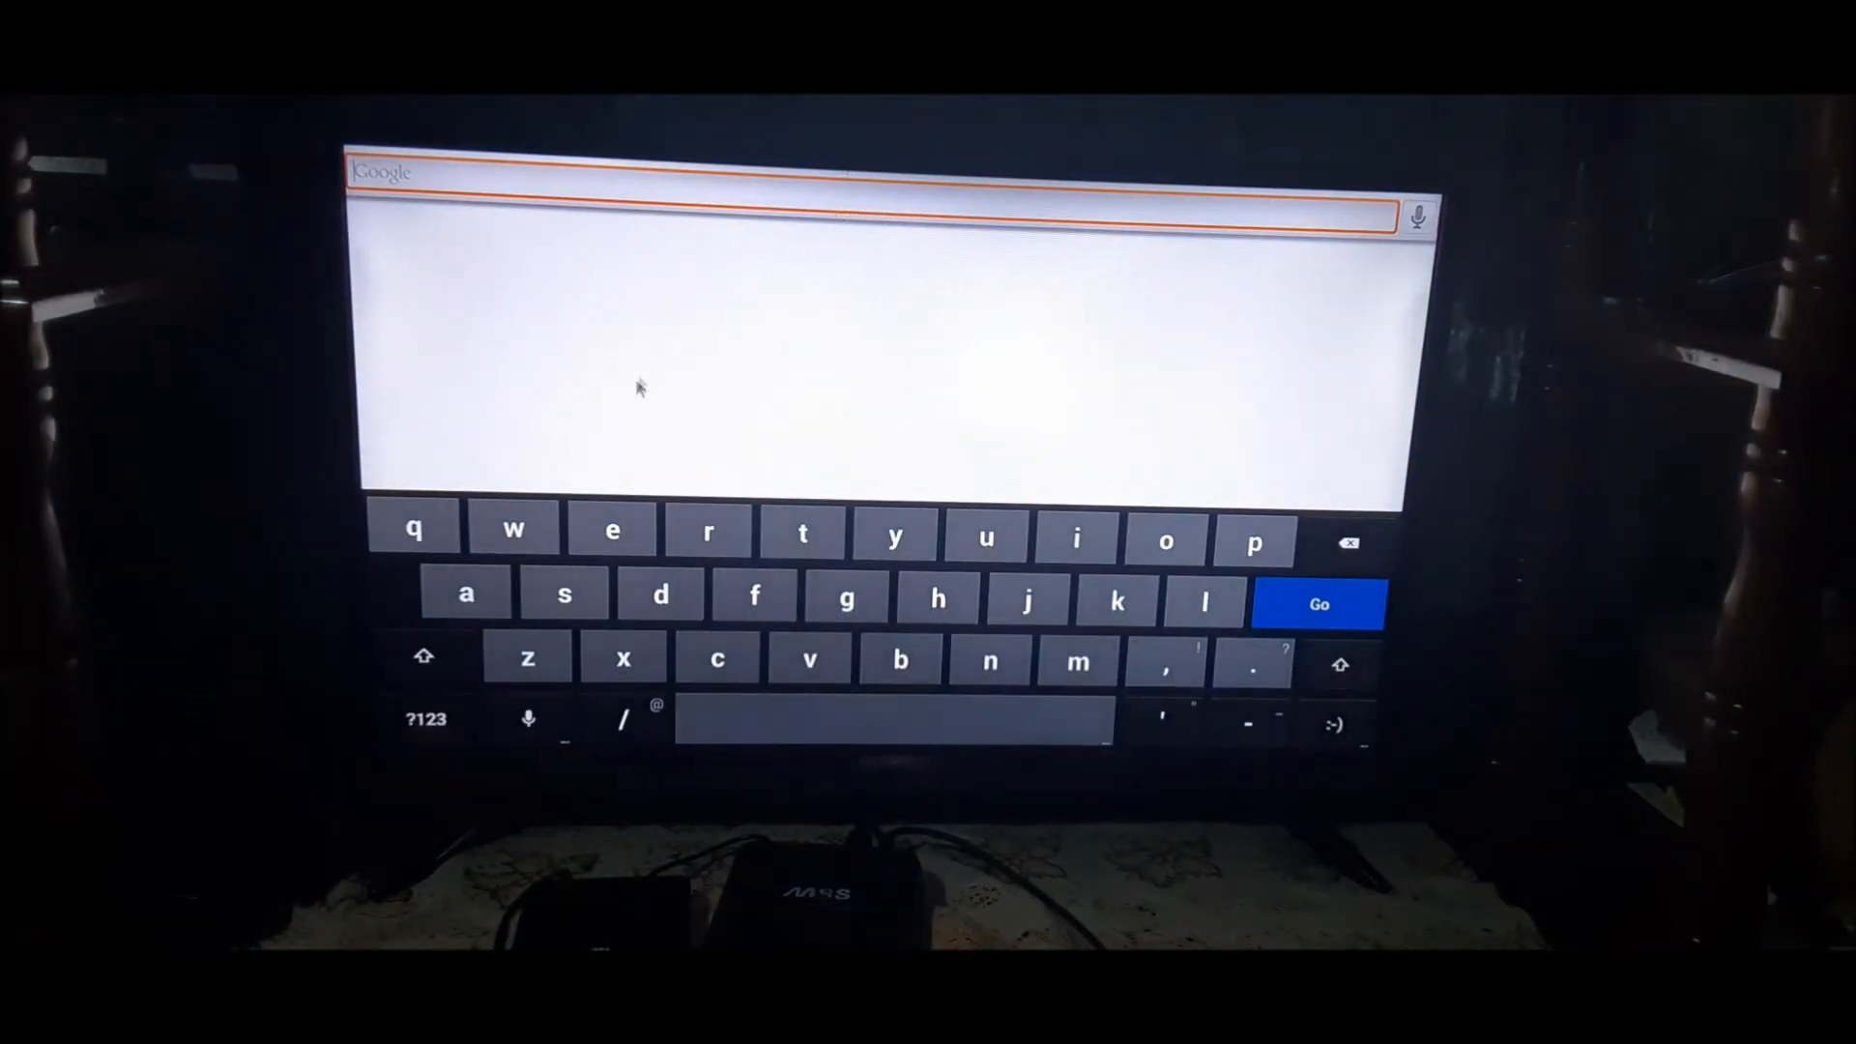
{"action": "key", "text": "back"}
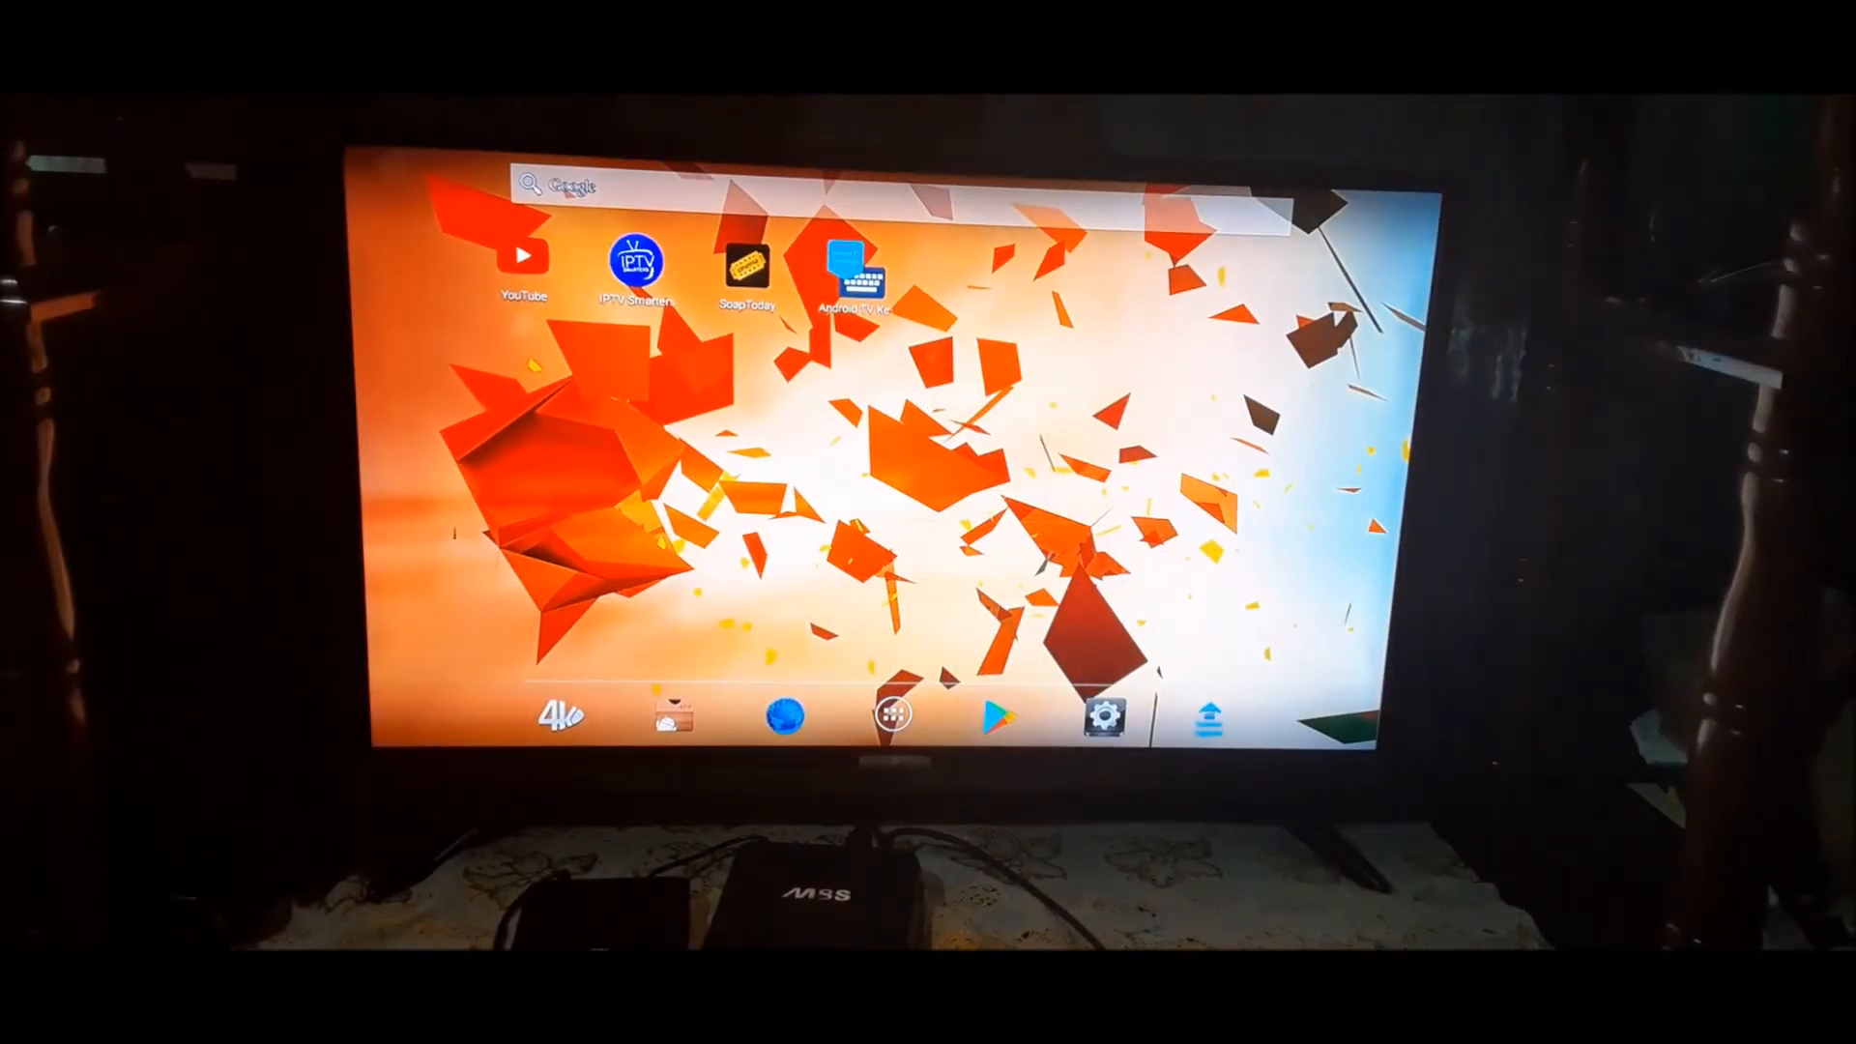
{"action": "left_click", "coordinate": [1101, 718]}
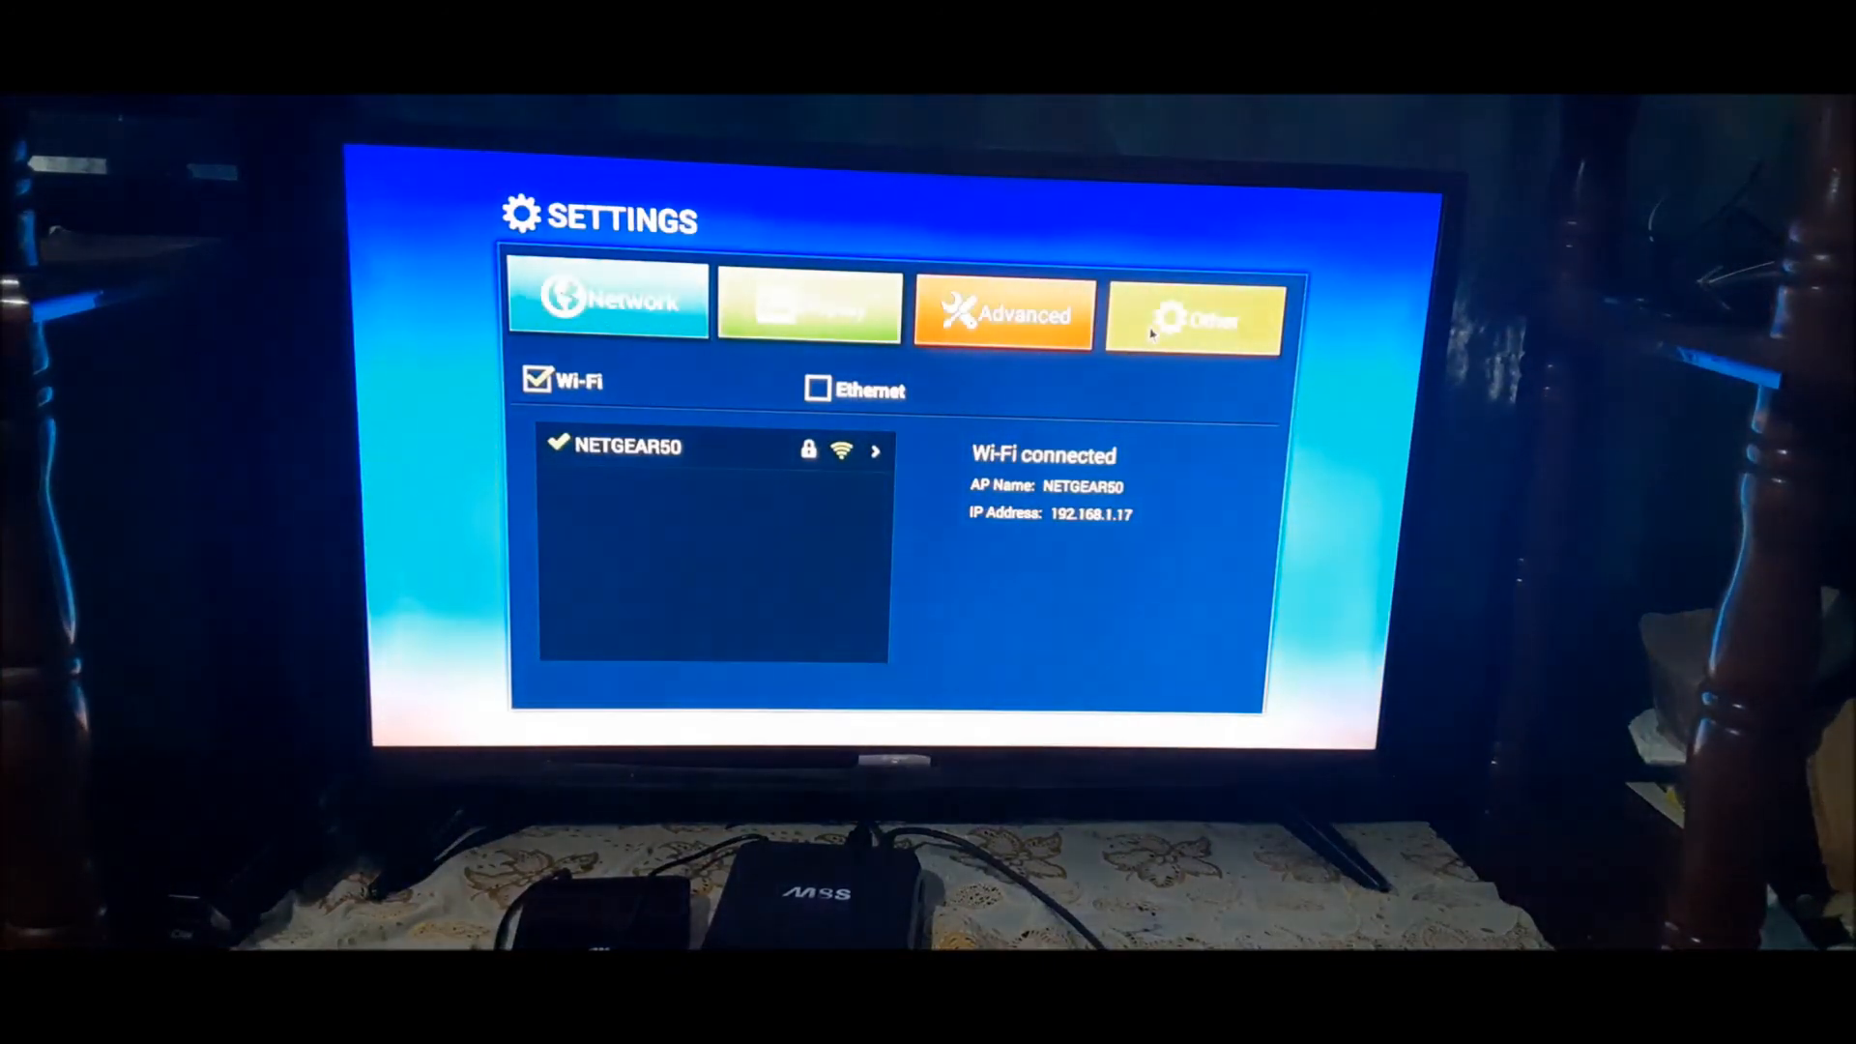
Go through Other, More Settings and Apps to Android TV Keyboard's info page
{"action": "left_click", "coordinate": [1193, 313]}
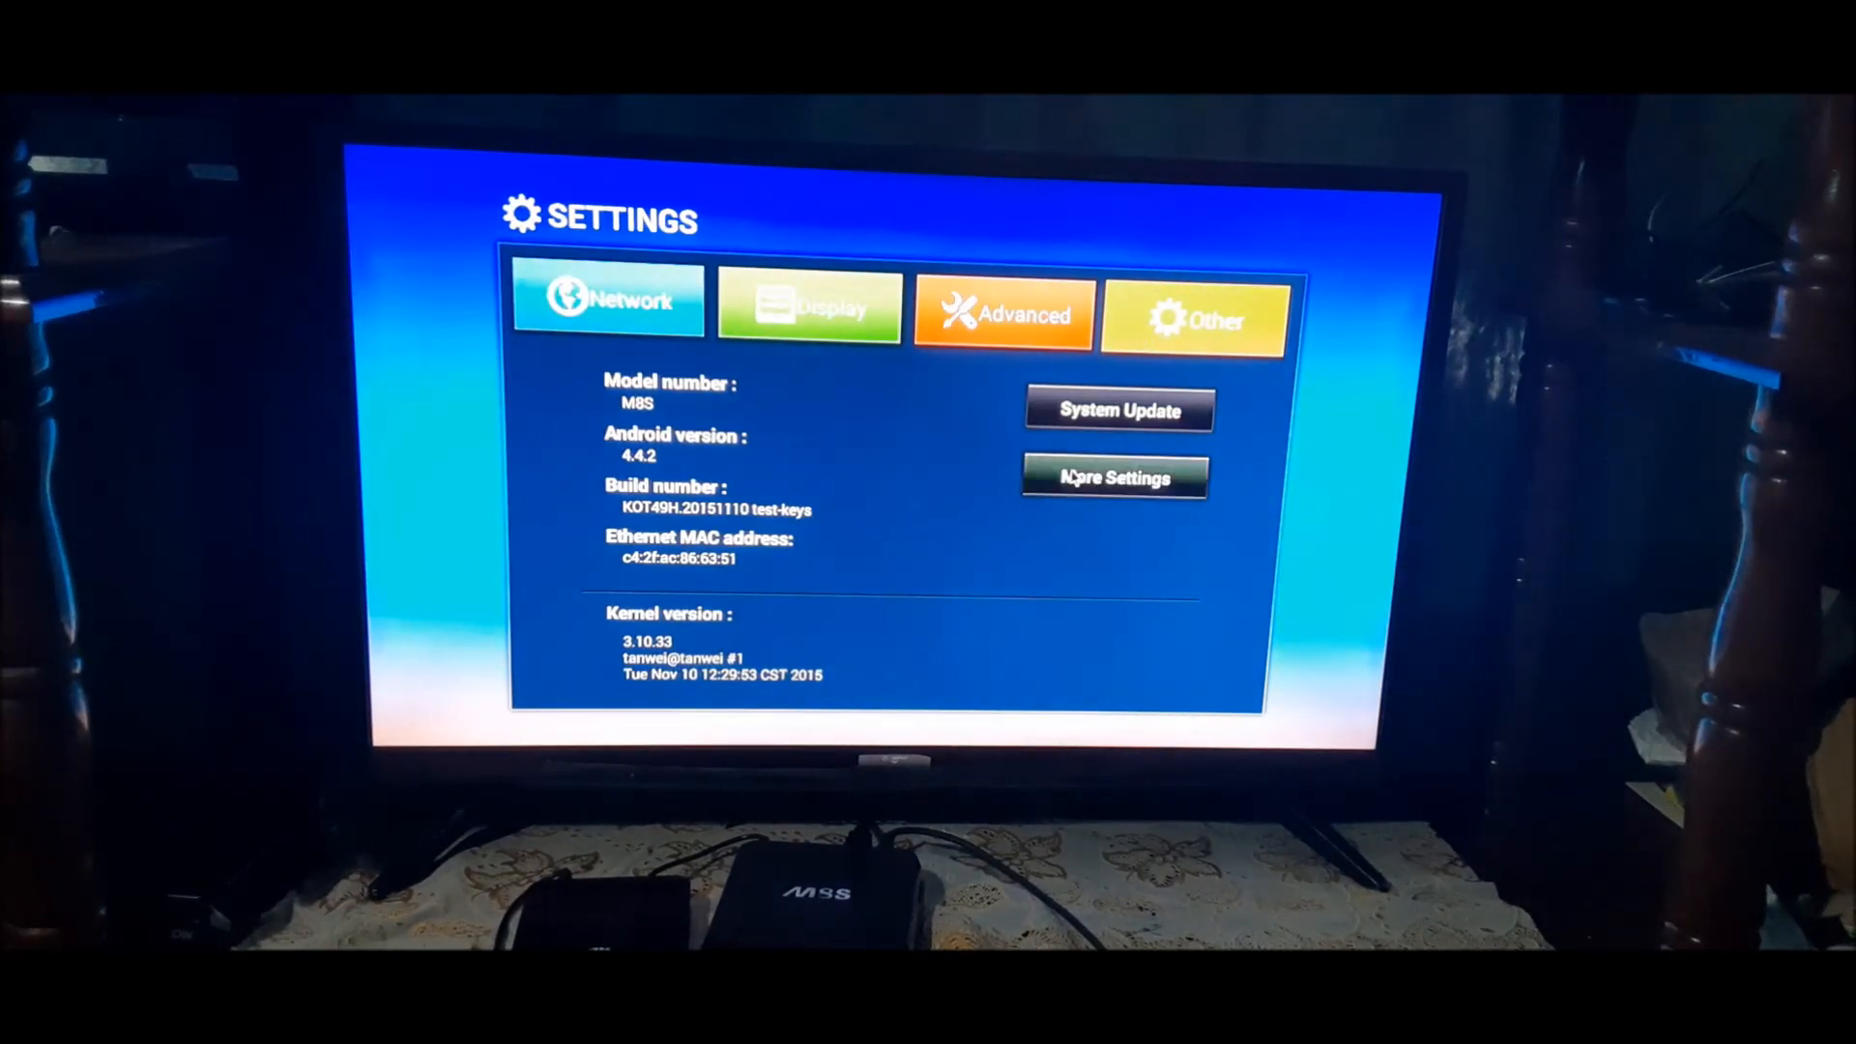
{"action": "left_click", "coordinate": [1113, 476]}
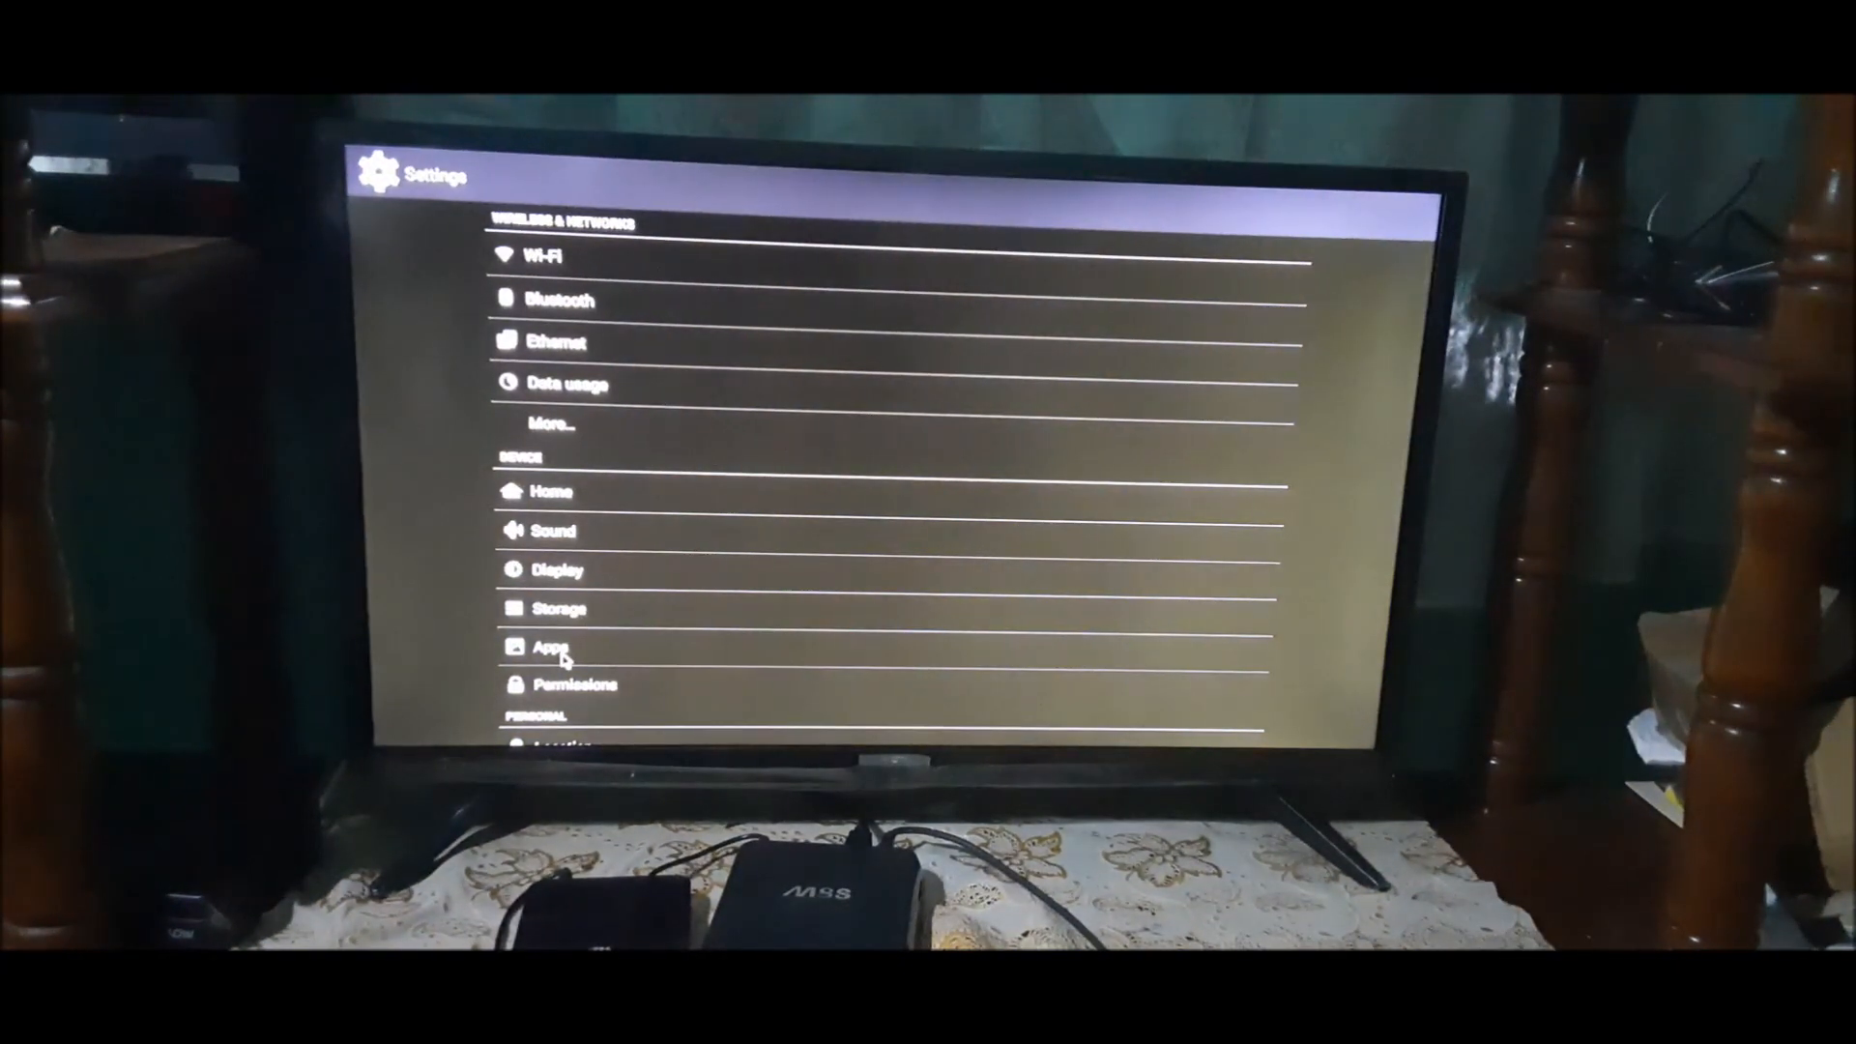
{"action": "left_click", "coordinate": [550, 646]}
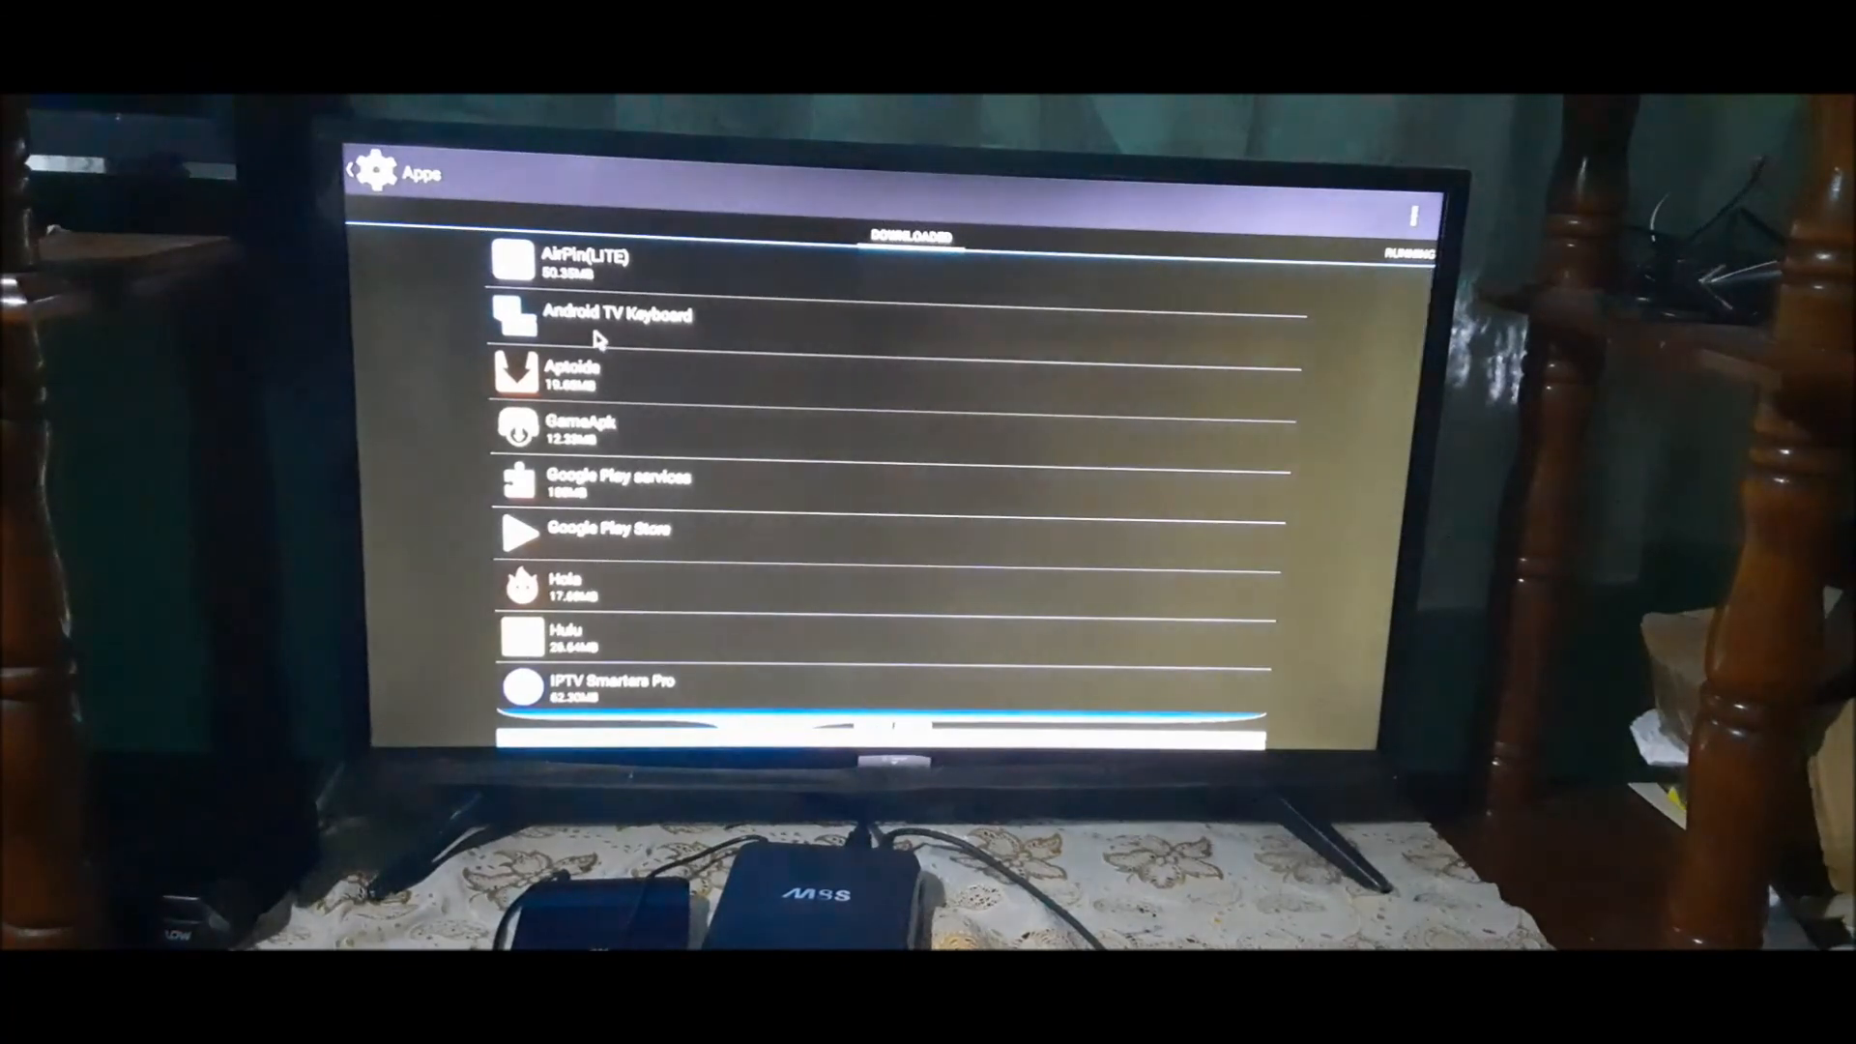
{"action": "left_click", "coordinate": [616, 313]}
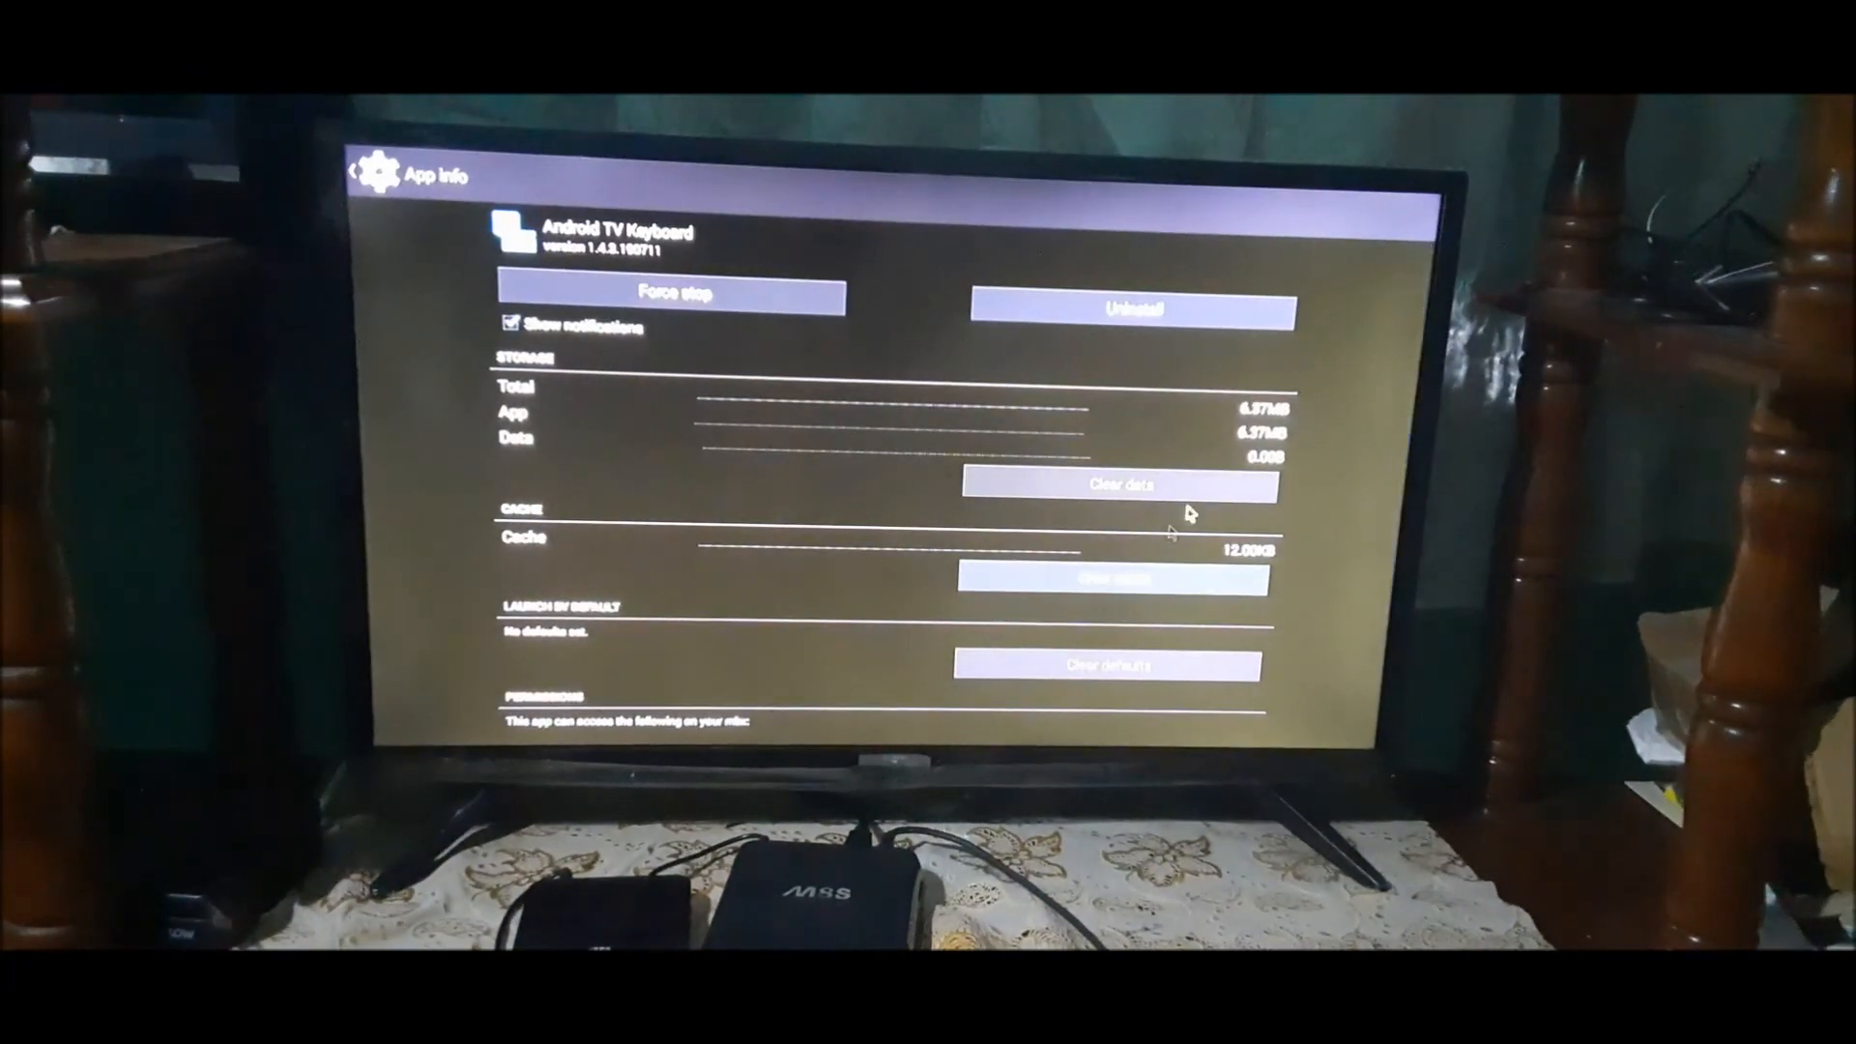